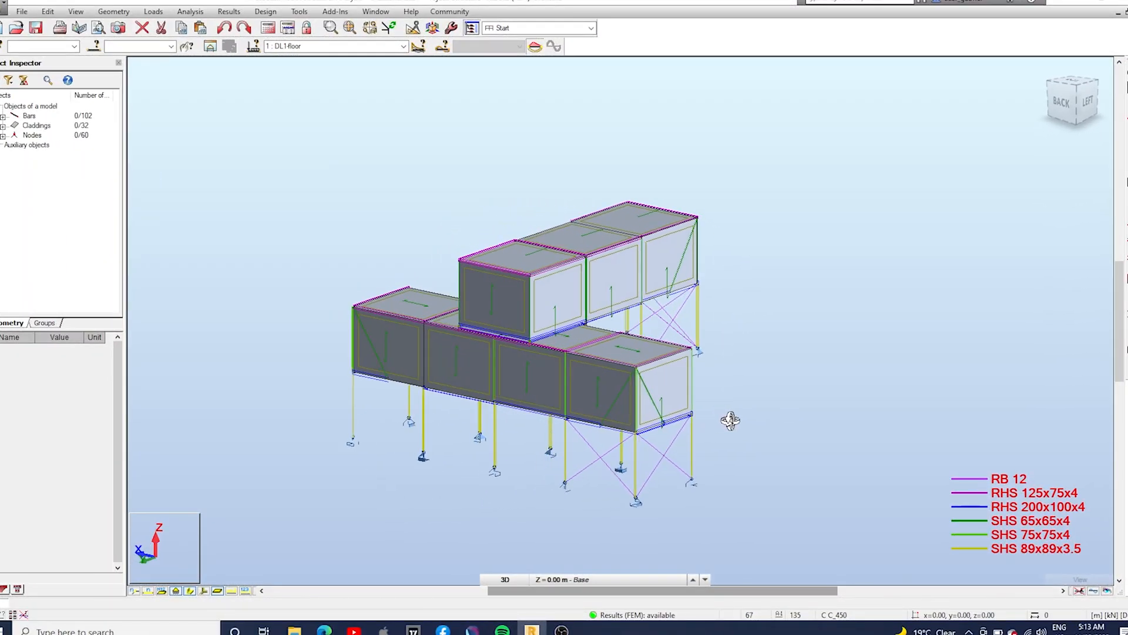
Step: Orbit the frame model, then bring up the Load Combinations table
{"action": "left_click_drag", "start_coordinate": [729, 421], "coordinate": [845, 373]}
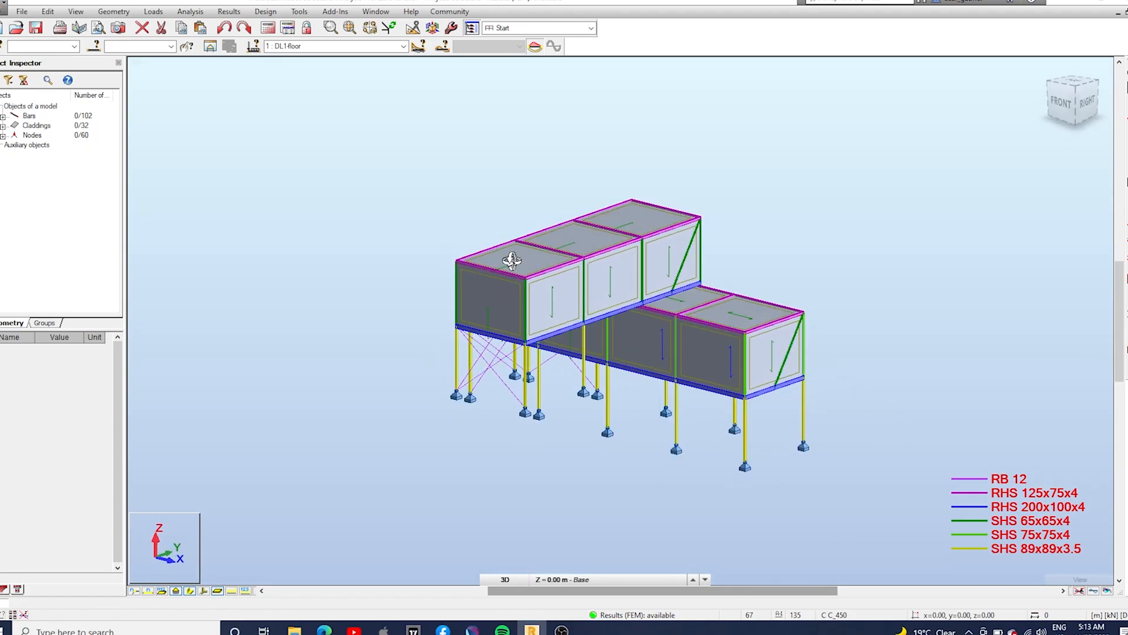
{"action": "left_click", "coordinate": [154, 11]}
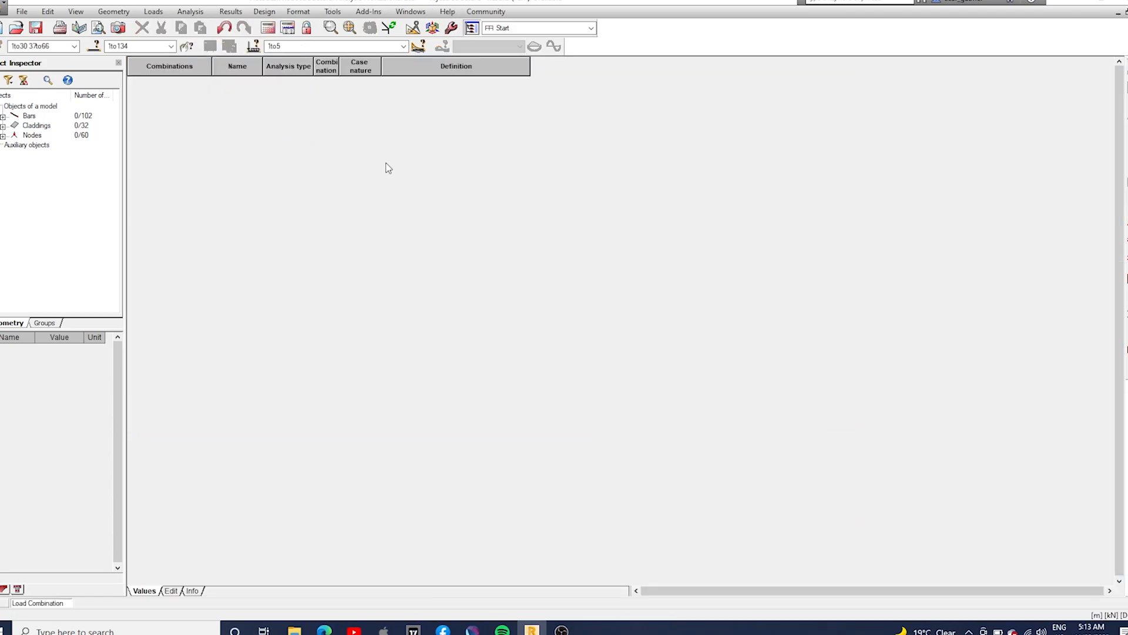
Step: Switch the combinations table to Edit layout with the combination type column added
{"action": "left_click", "coordinate": [169, 590]}
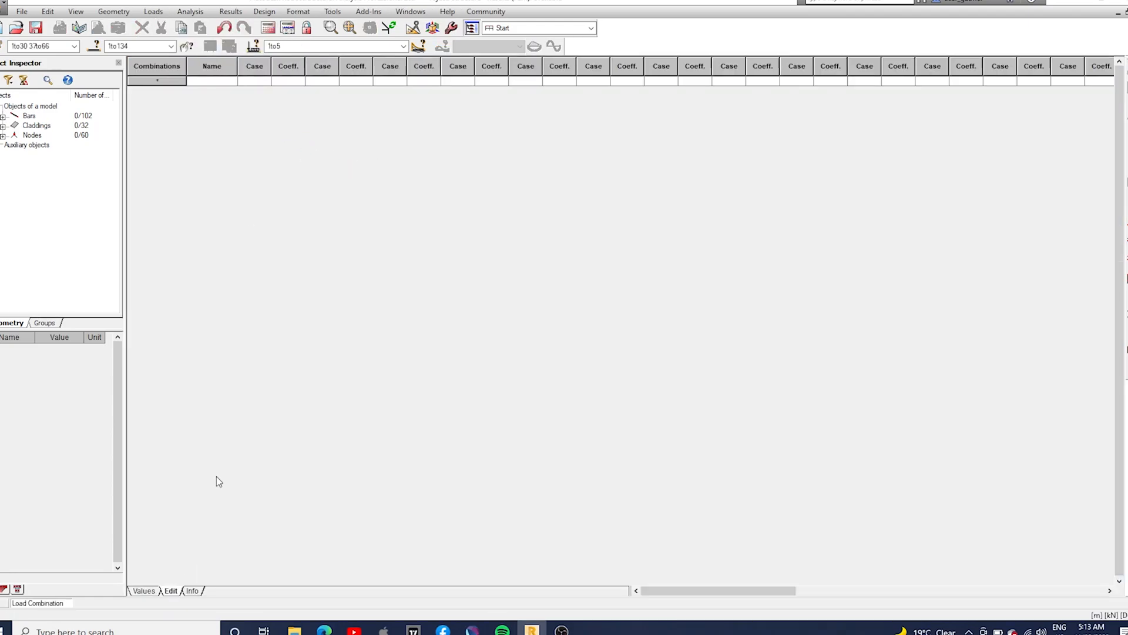
{"action": "mouse_move", "coordinate": [254, 89]}
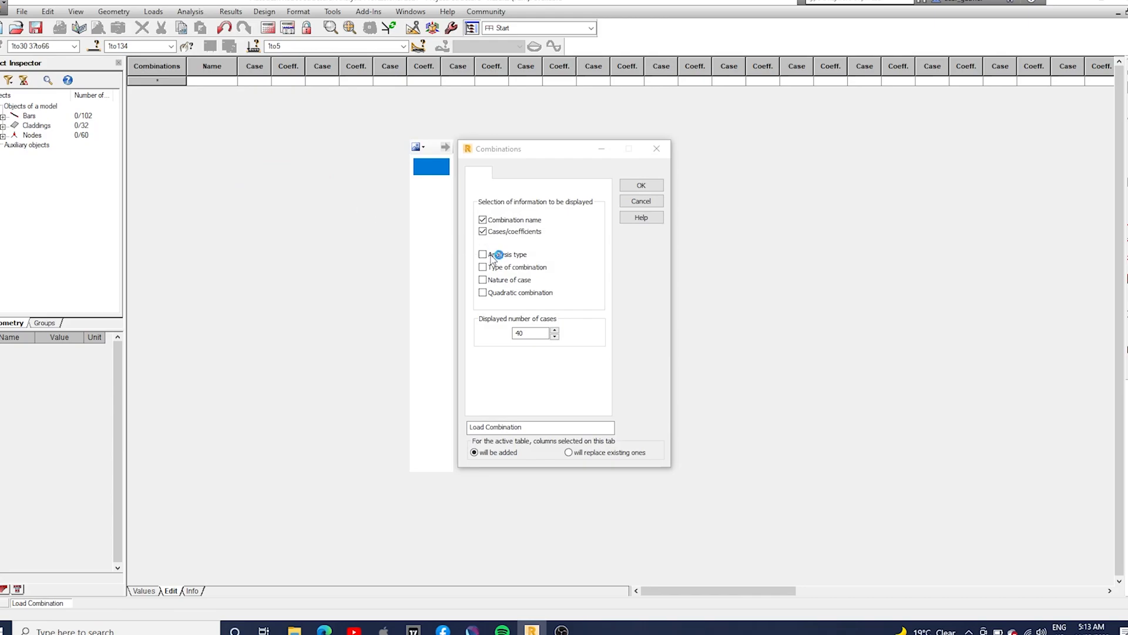
{"action": "left_click", "coordinate": [482, 267]}
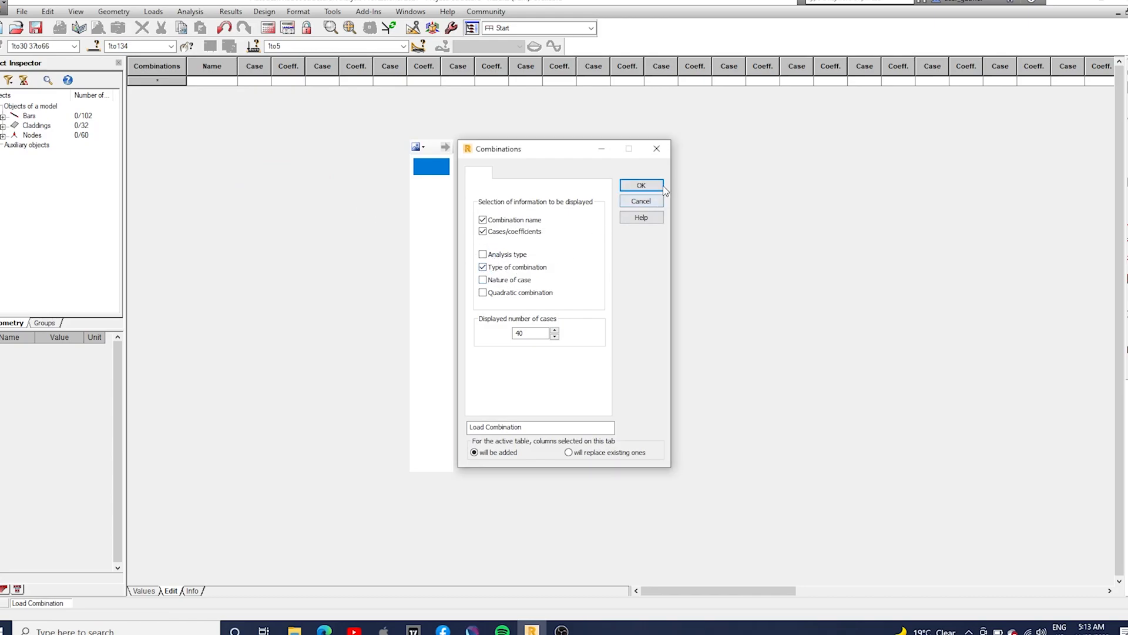
{"action": "left_click", "coordinate": [641, 184]}
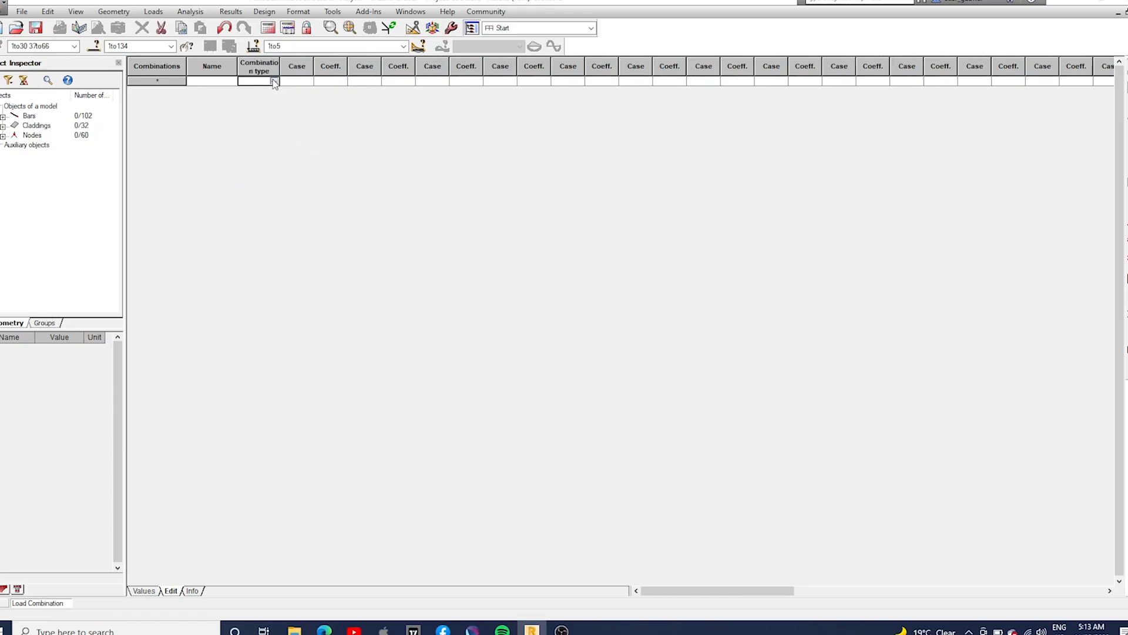
Step: Start combination 1.2G+1.5Q with load cases 1 and 2 at coefficient 1.20
{"action": "left_click", "coordinate": [275, 81]}
{"action": "type", "text": "1.2G+1.5Q"}
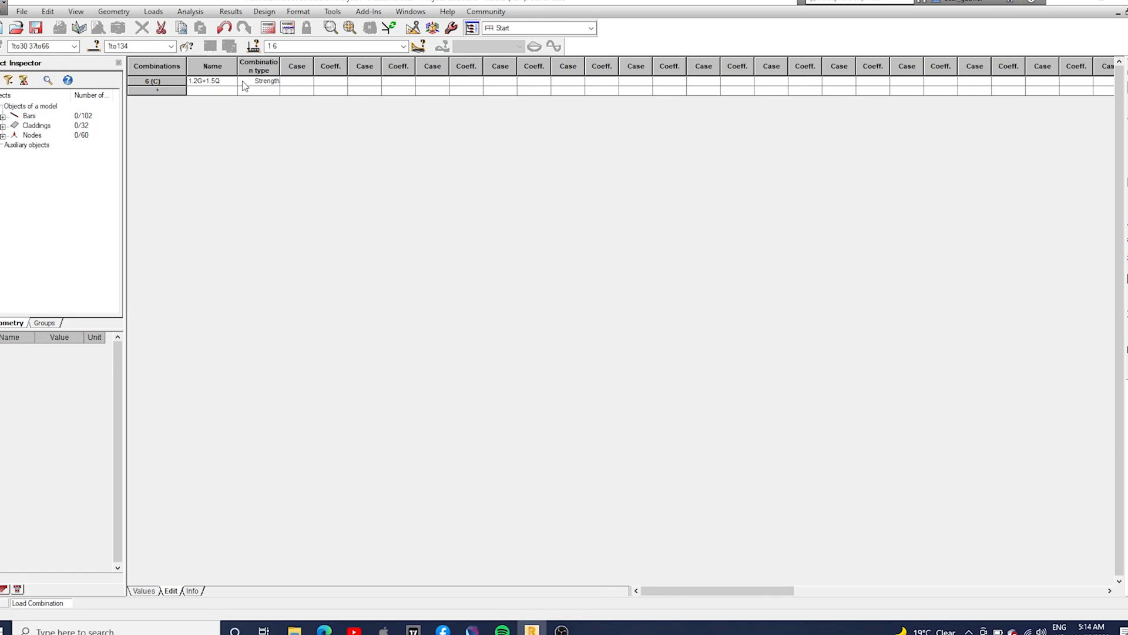
{"action": "left_click", "coordinate": [306, 80]}
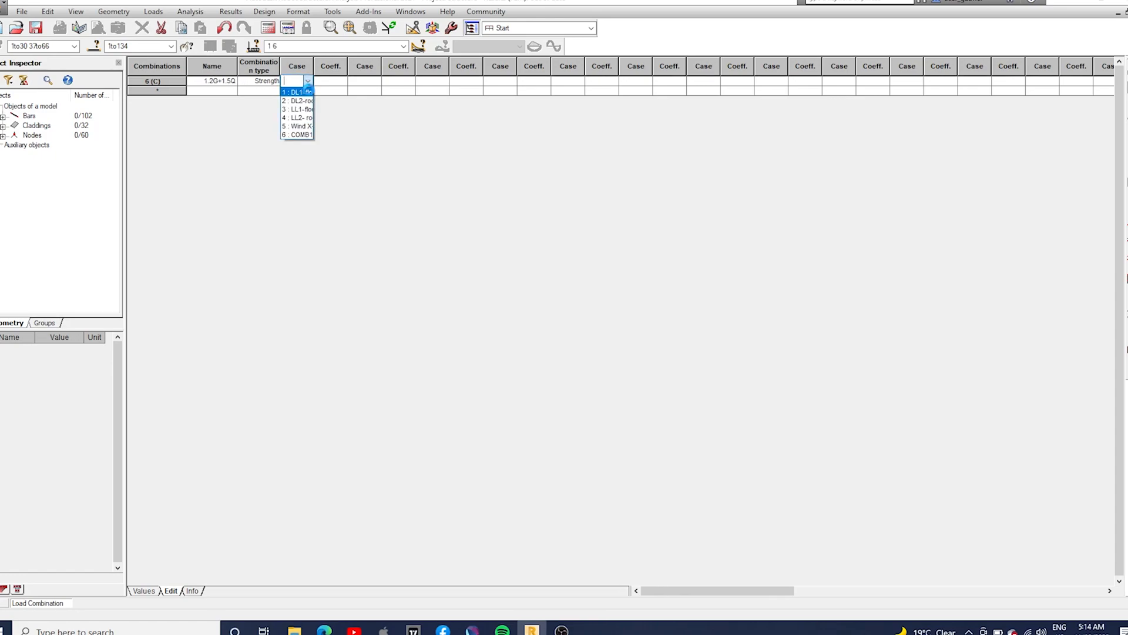
{"action": "left_click", "coordinate": [342, 80]}
{"action": "type", "text": "1.2"}
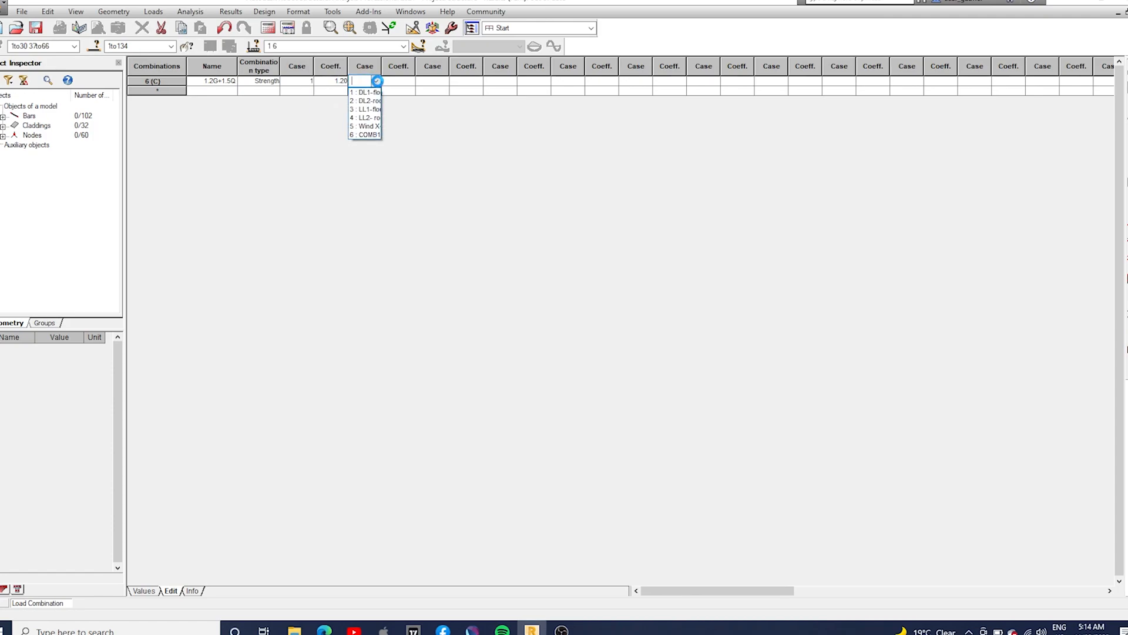
{"action": "left_click", "coordinate": [365, 100]}
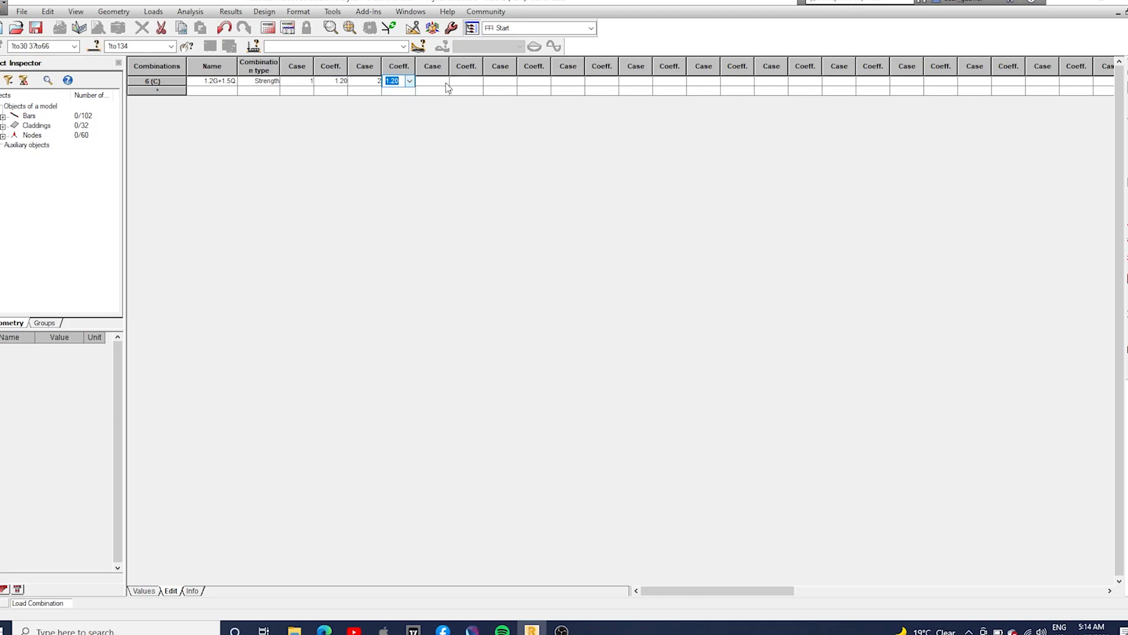
Step: Add cases 3 and 4 at coefficient 1.50 and begin the G+0.7Q row
{"action": "left_click", "coordinate": [442, 80]}
{"action": "type", "text": "3"}
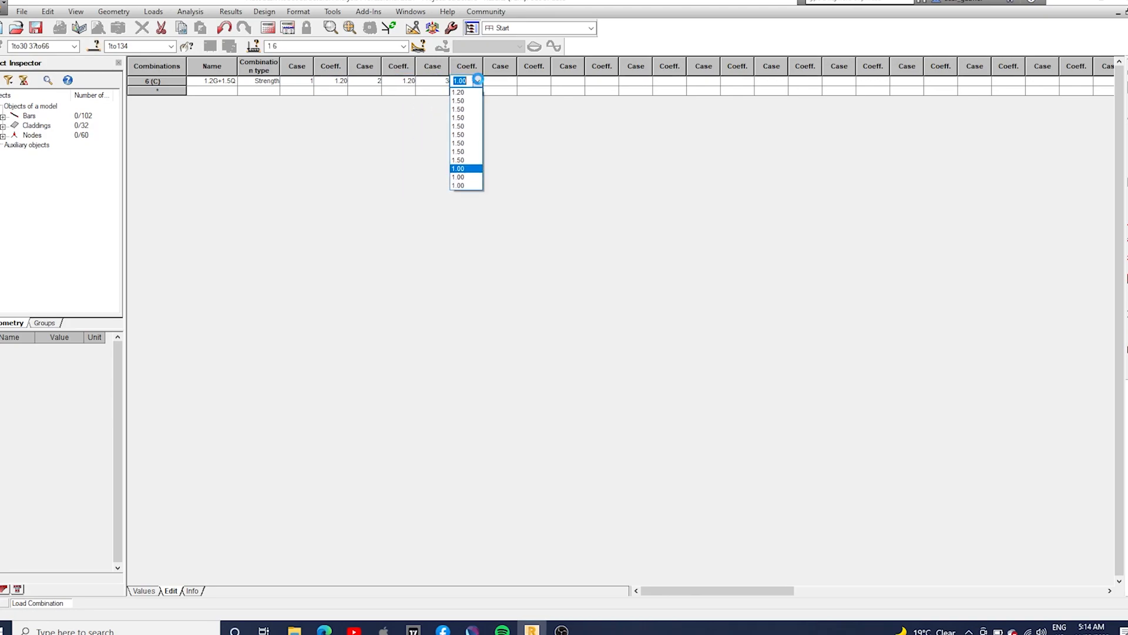
{"action": "left_click", "coordinate": [459, 169]}
{"action": "type", "text": "4"}
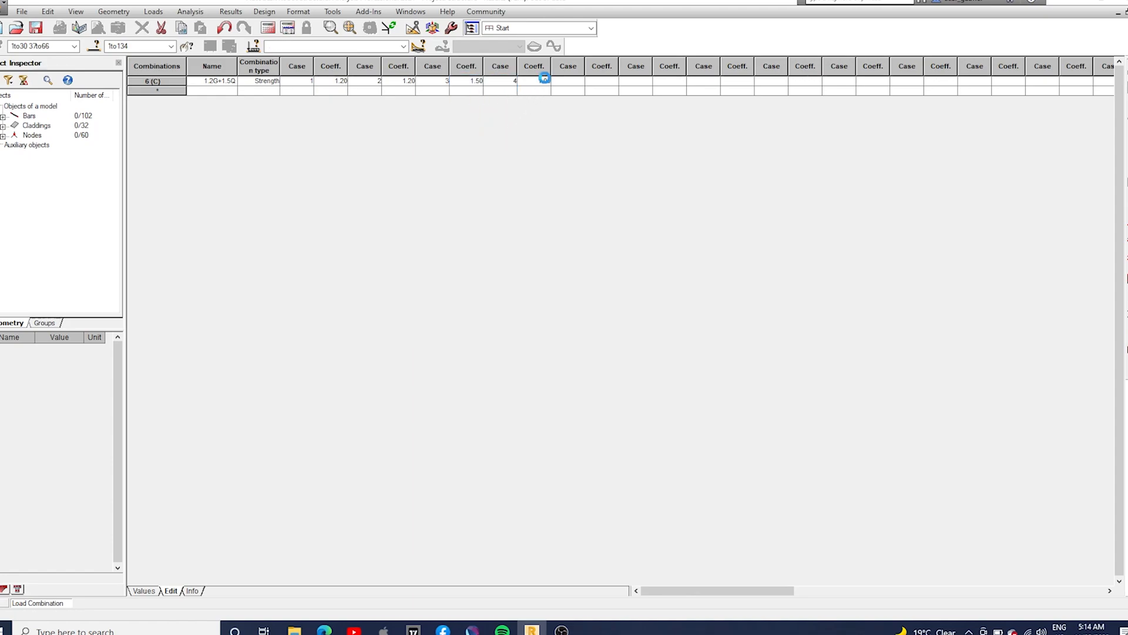
{"action": "left_click", "coordinate": [530, 80]}
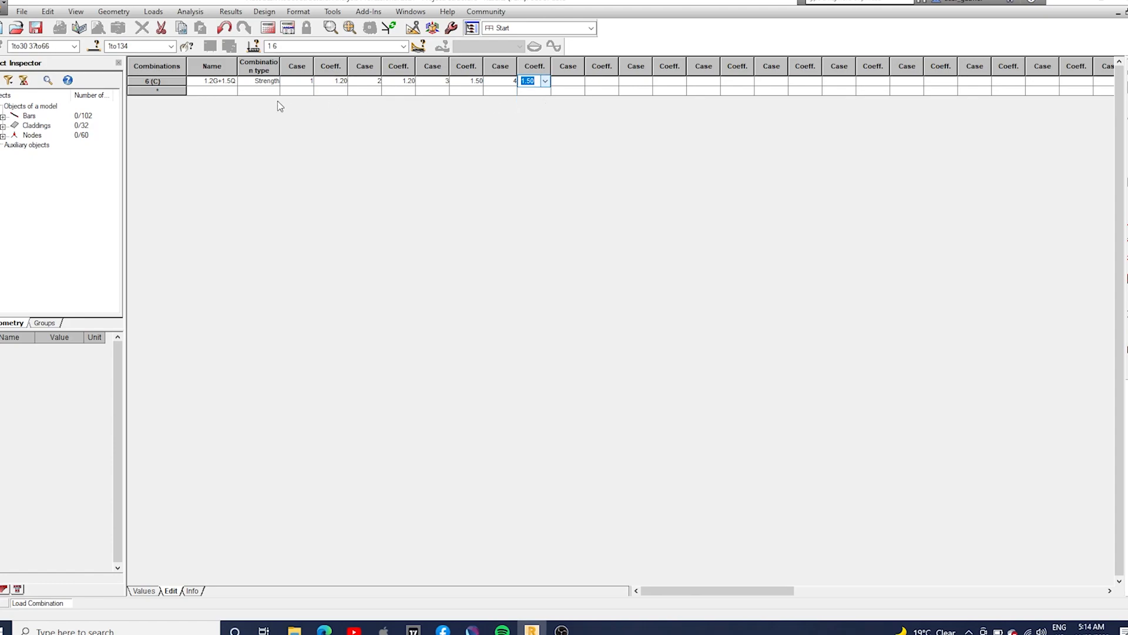
{"action": "left_click", "coordinate": [211, 90]}
{"action": "type", "text": "G+0.7Q"}
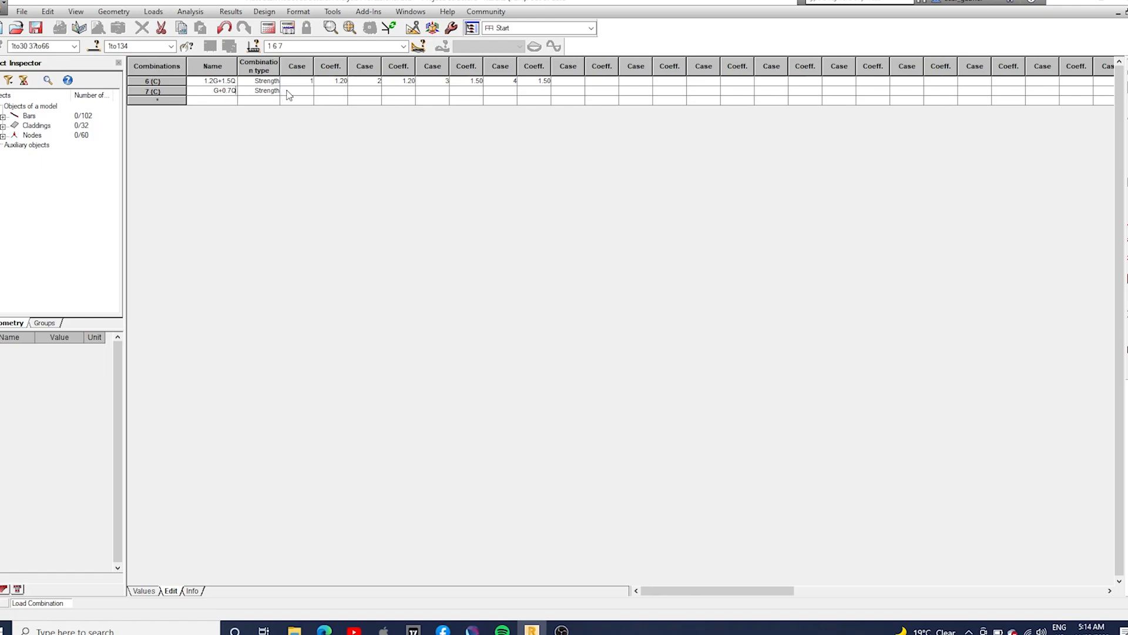
Step: Make G+0.7Q a Service combination with cases 1 and 2 at 1.00
{"action": "left_click", "coordinate": [276, 90]}
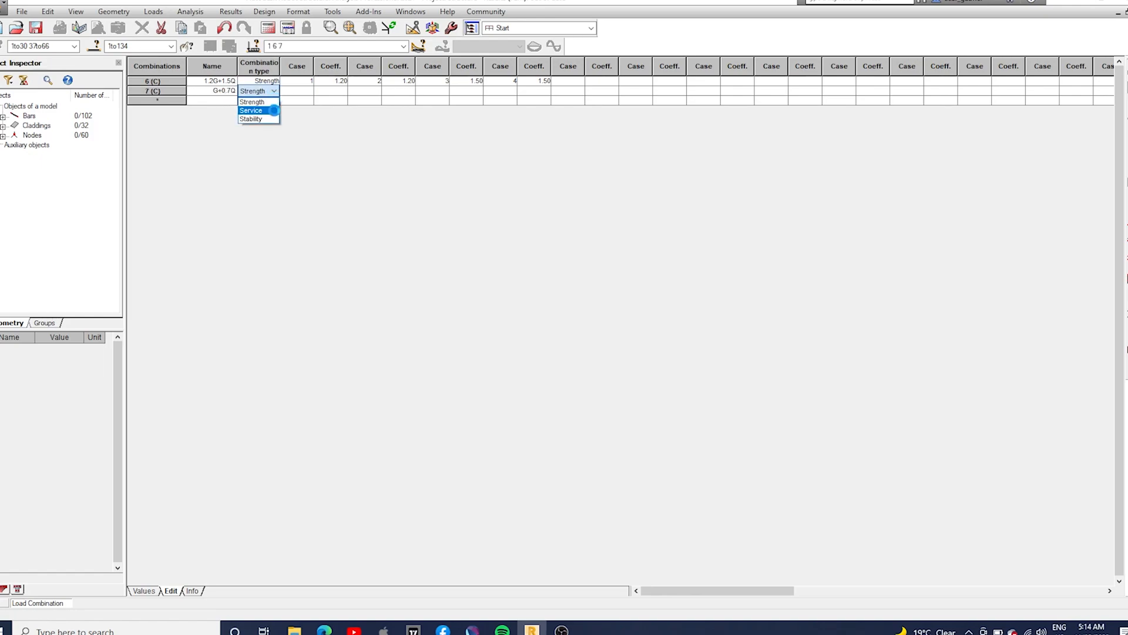
{"action": "left_click", "coordinate": [253, 111]}
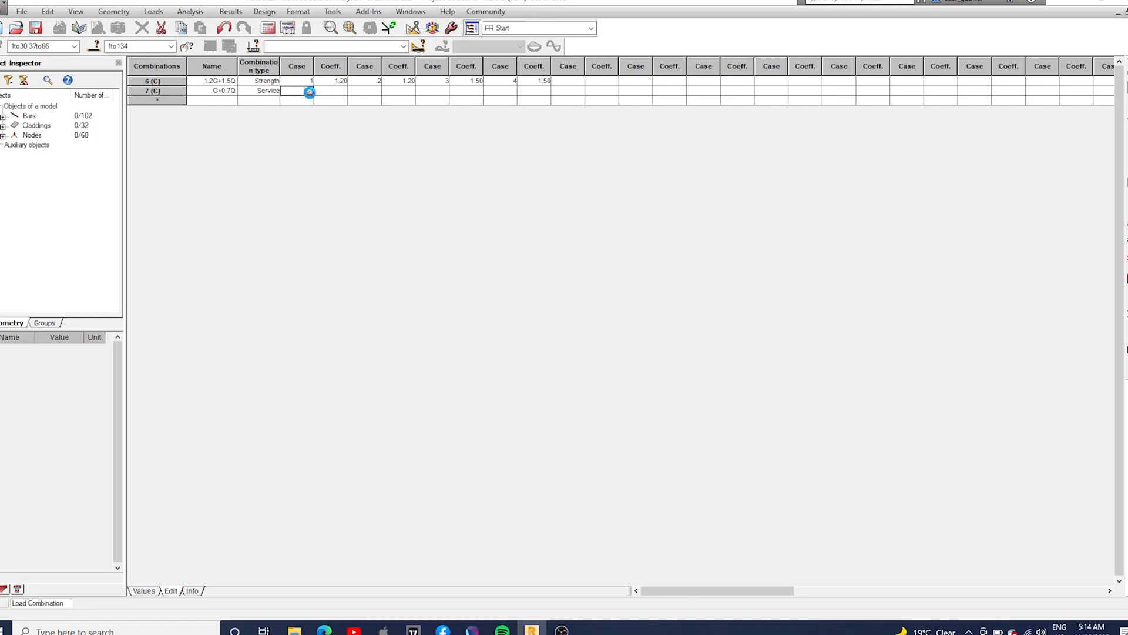
{"action": "left_click", "coordinate": [297, 91]}
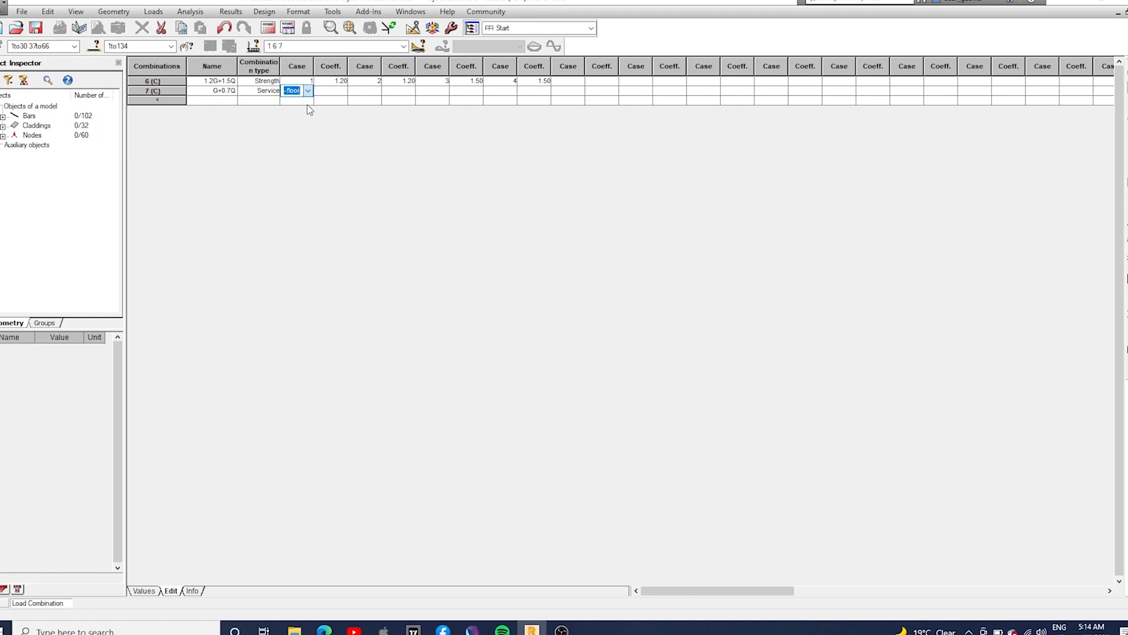
{"action": "left_click", "coordinate": [323, 91]}
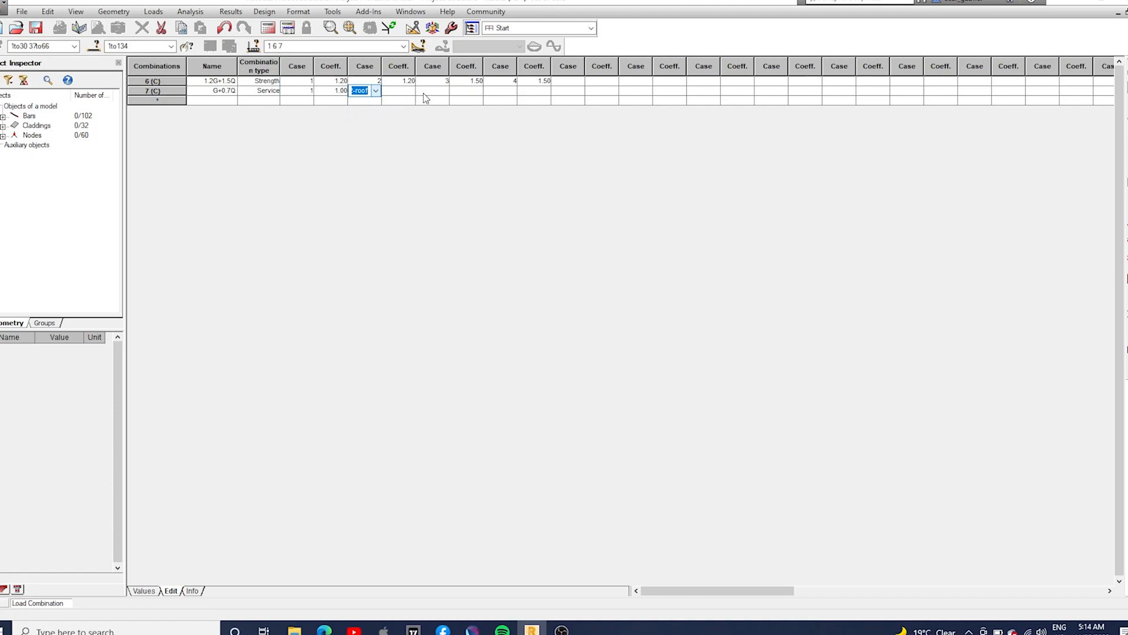
Step: Add cases 3 and 4 at coefficient 0.70 and begin the G+W row
{"action": "left_click", "coordinate": [443, 90]}
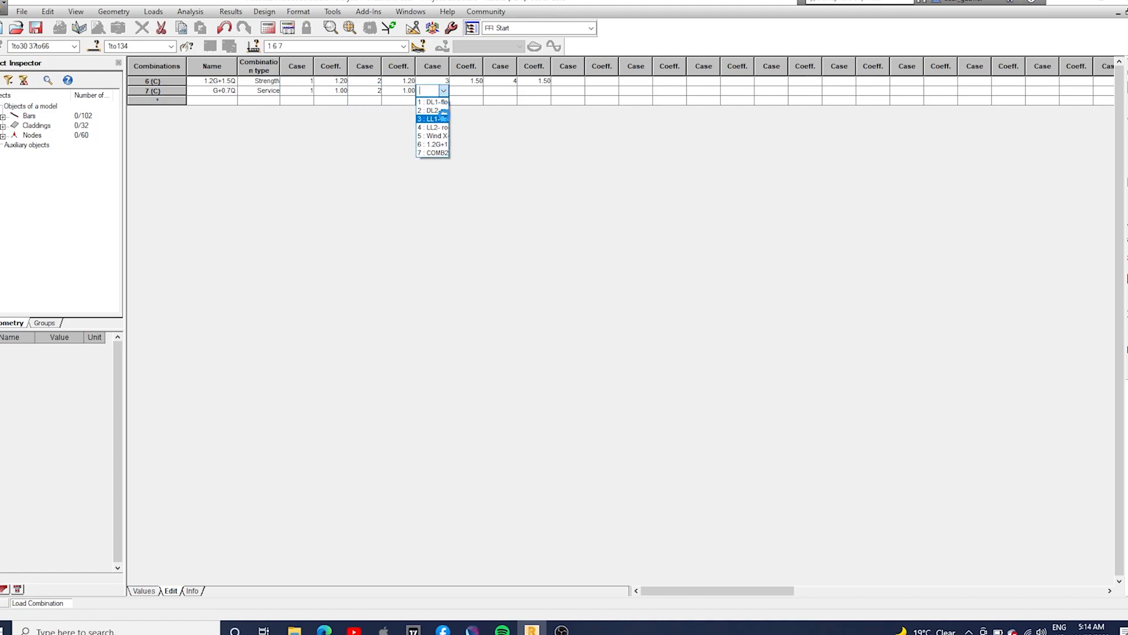
{"action": "left_click", "coordinate": [433, 119]}
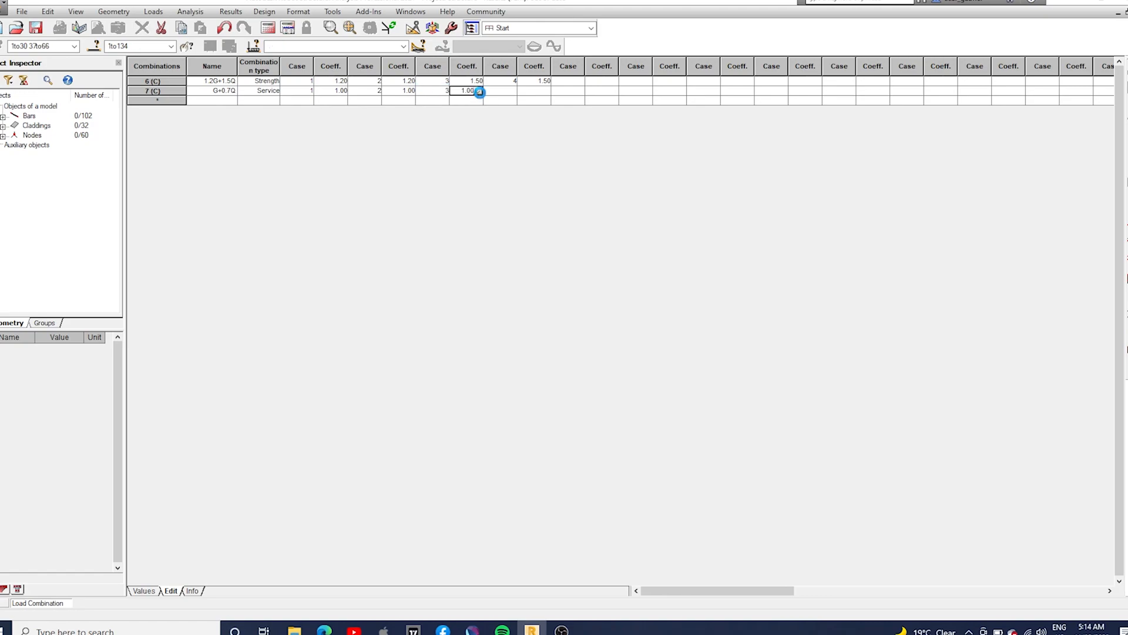
{"action": "left_click", "coordinate": [481, 91]}
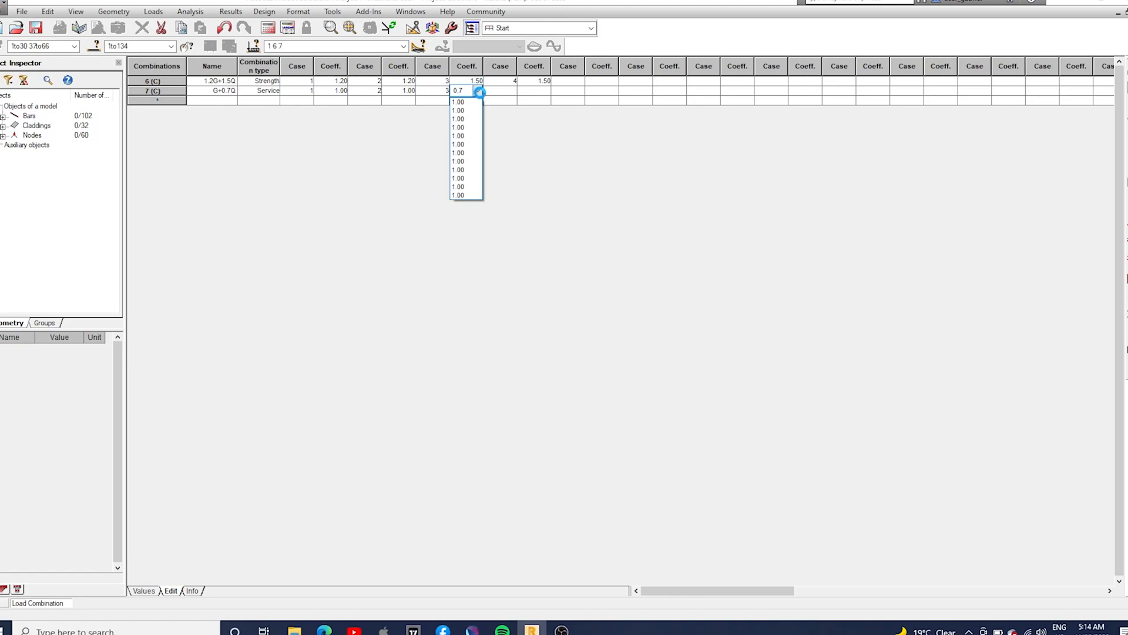
{"action": "left_click", "coordinate": [513, 91]}
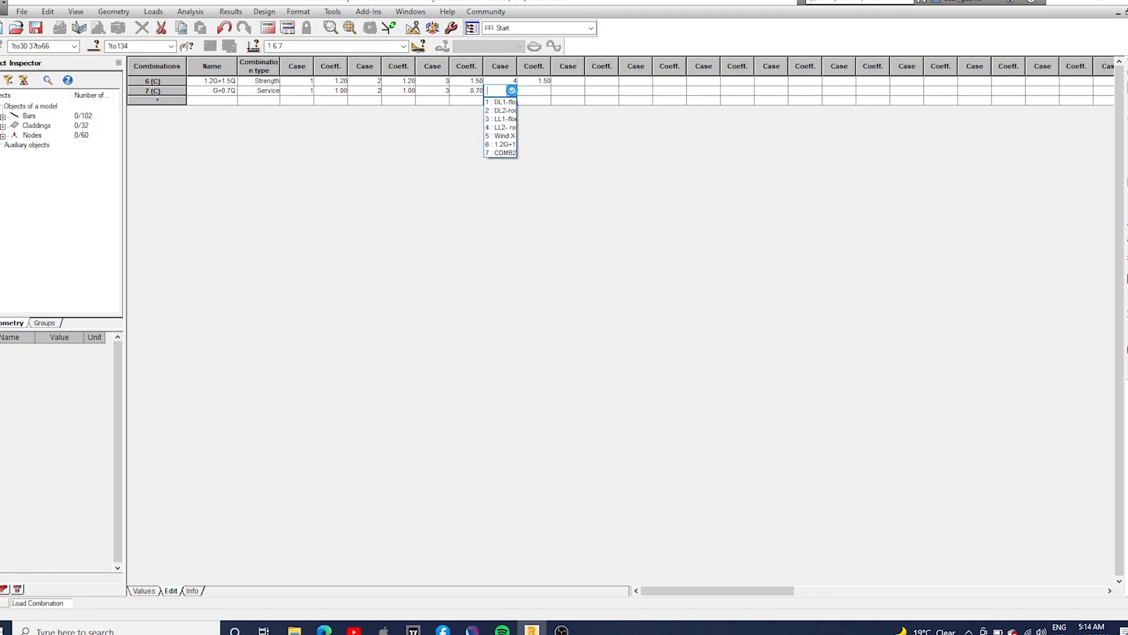
{"action": "left_click", "coordinate": [499, 127]}
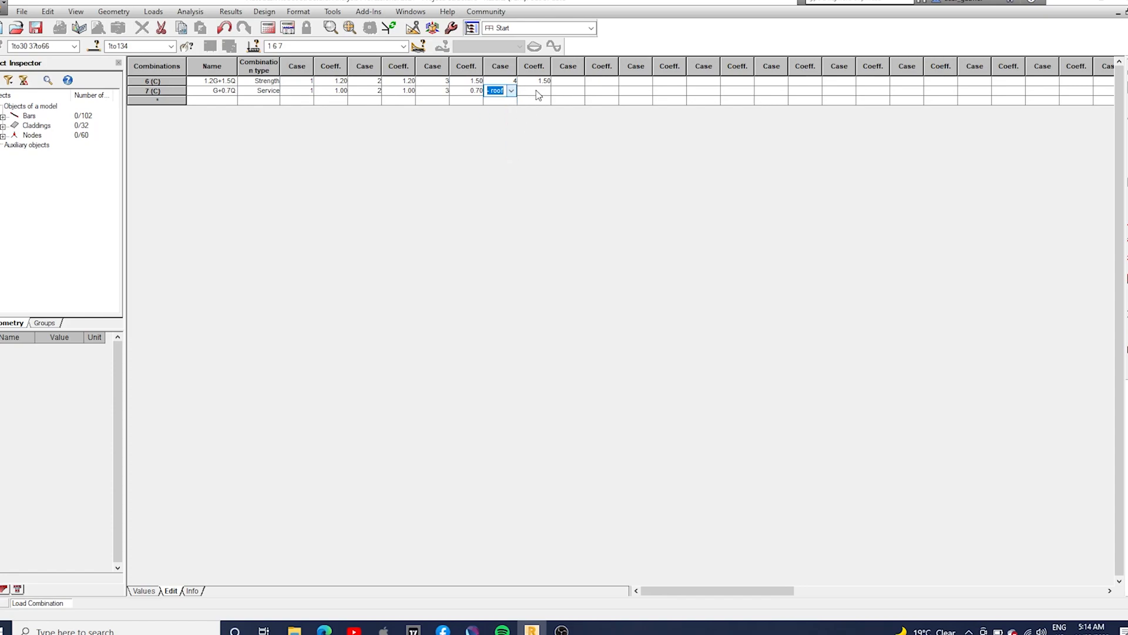
{"action": "left_click", "coordinate": [533, 91]}
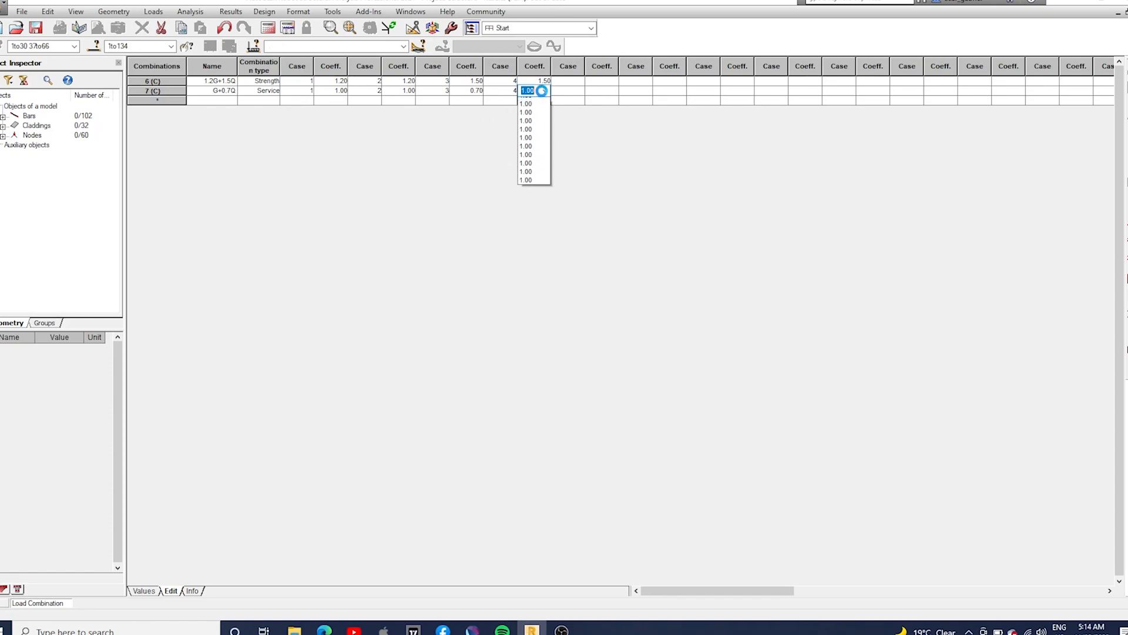
{"action": "type", "text": "0.7"}
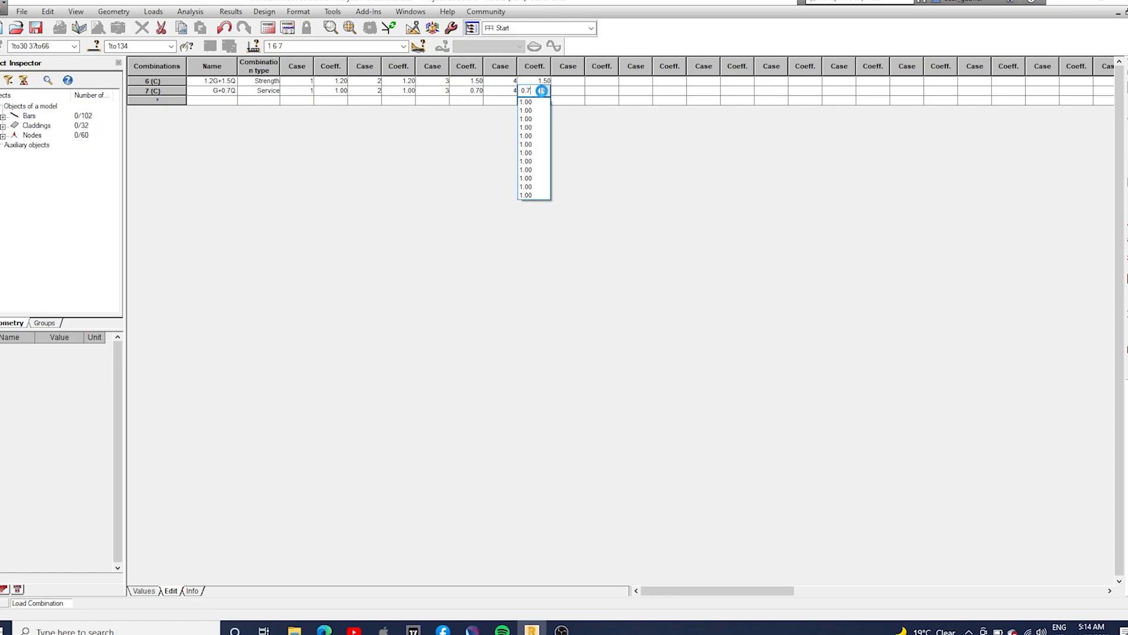
{"action": "left_click", "coordinate": [546, 91]}
{"action": "type", "text": "G+W"}
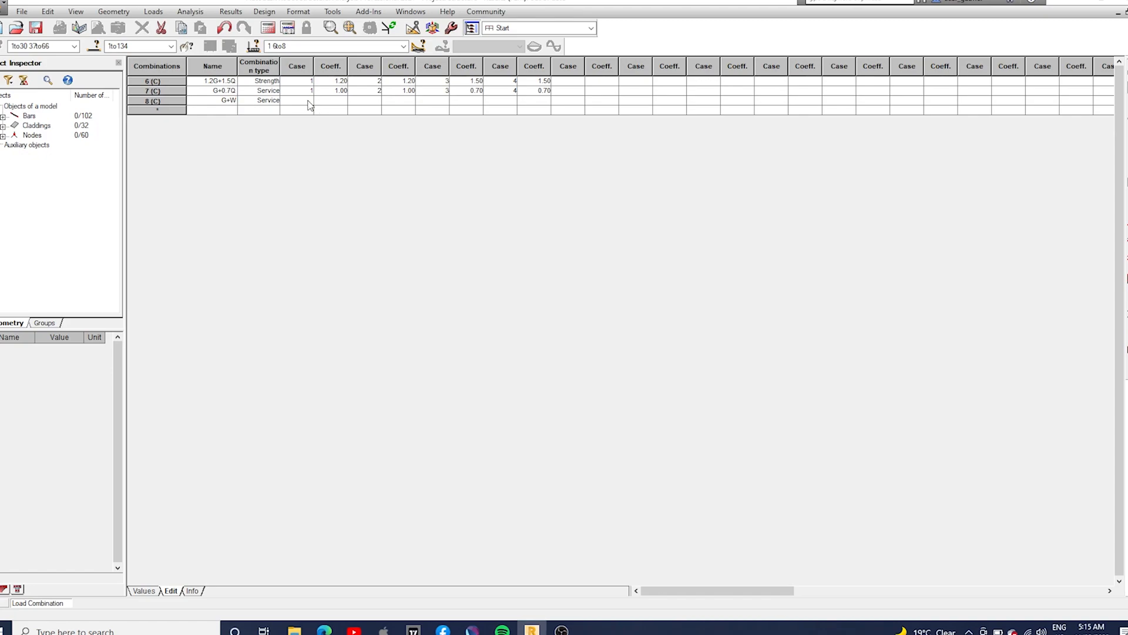
{"action": "mouse_move", "coordinate": [294, 112]}
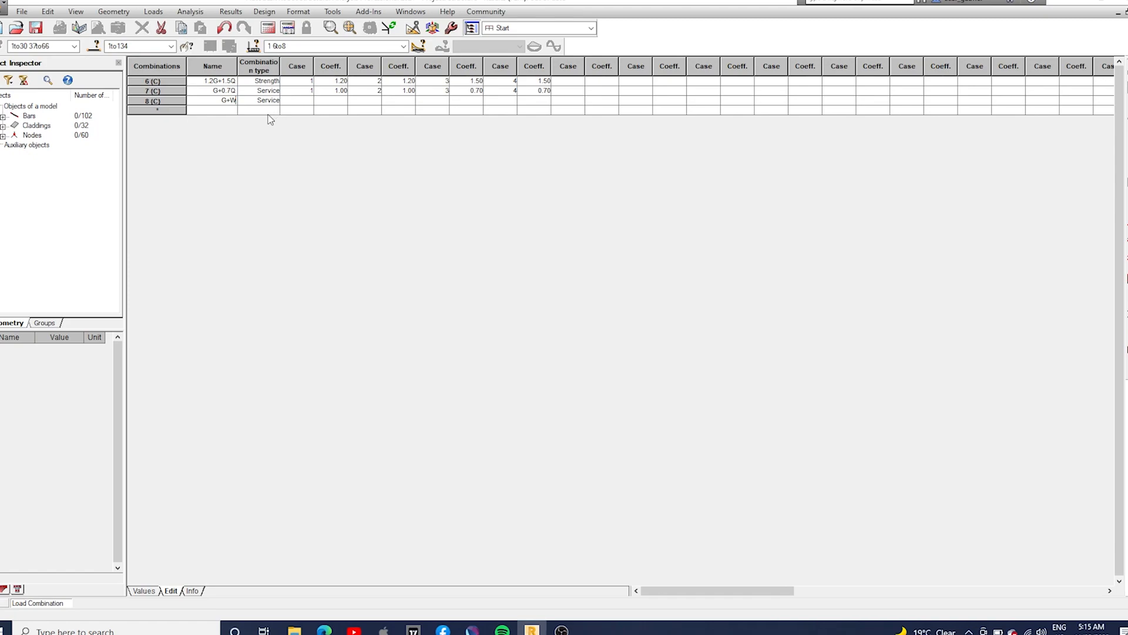
{"action": "mouse_move", "coordinate": [303, 104]}
{"action": "type", "text": "1"}
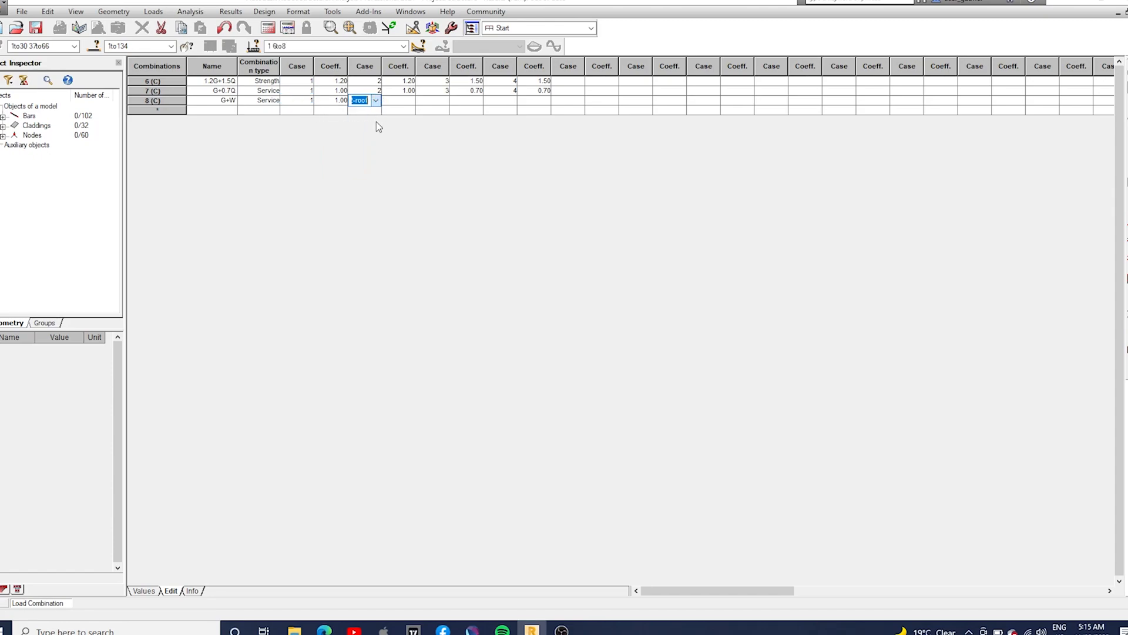
Step: Set case 2 of G+W to factor 1.00 and add load case 5 Wind
{"action": "left_click", "coordinate": [409, 100]}
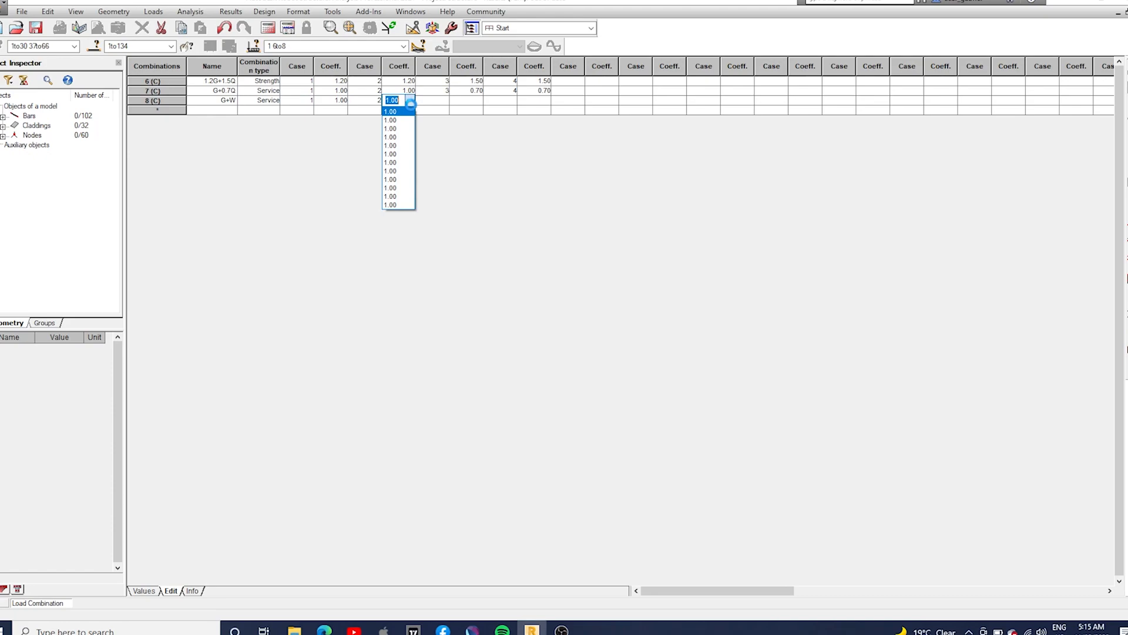
{"action": "left_click", "coordinate": [392, 111]}
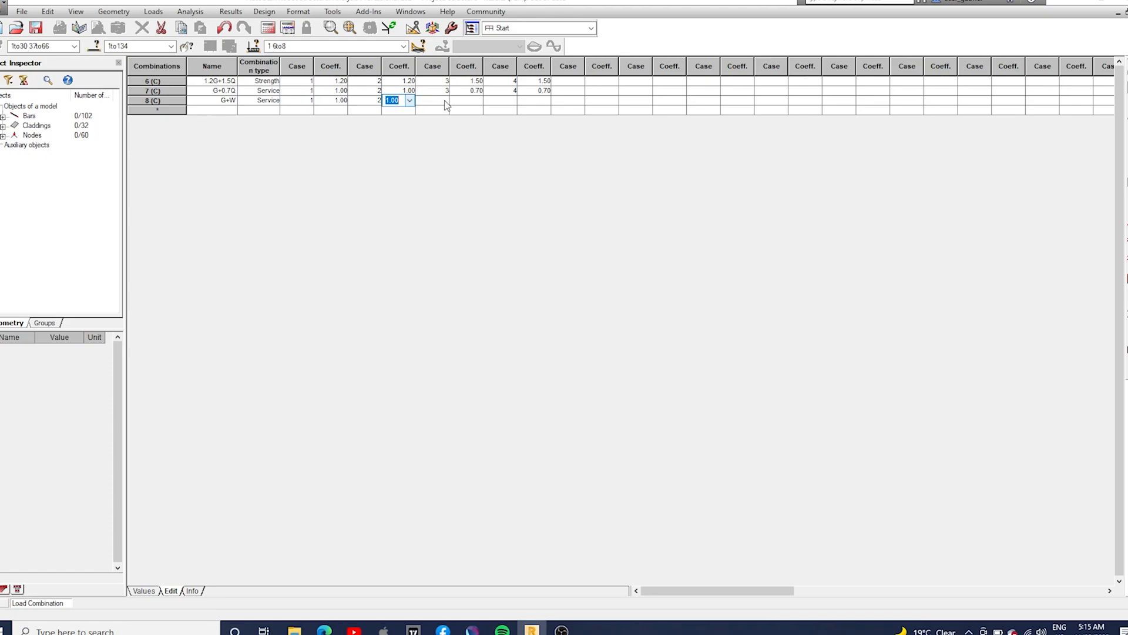
{"action": "left_click", "coordinate": [432, 100]}
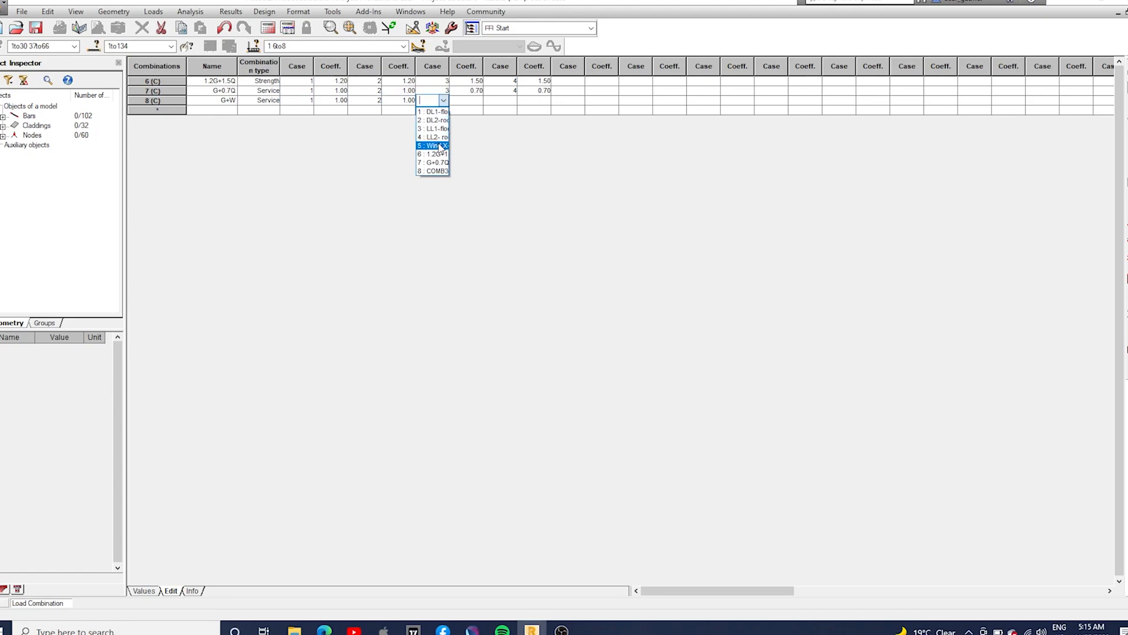
{"action": "left_click", "coordinate": [433, 146]}
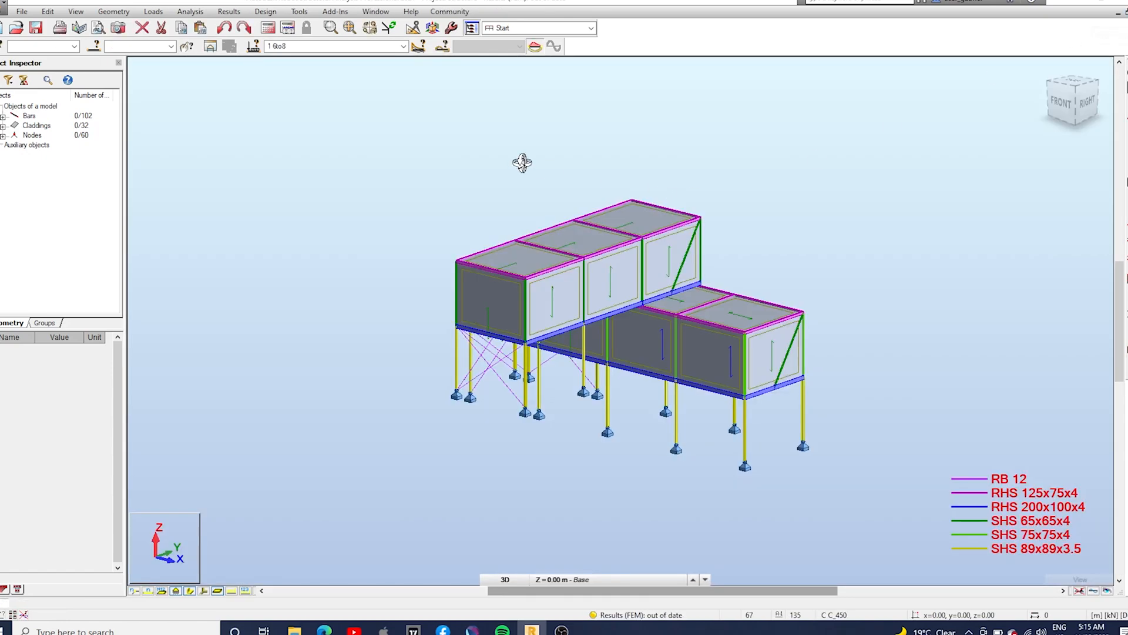
Step: Display load values for combination 6: 1.2G+1.5Q, then return to load case 1
{"action": "left_click", "coordinate": [399, 47]}
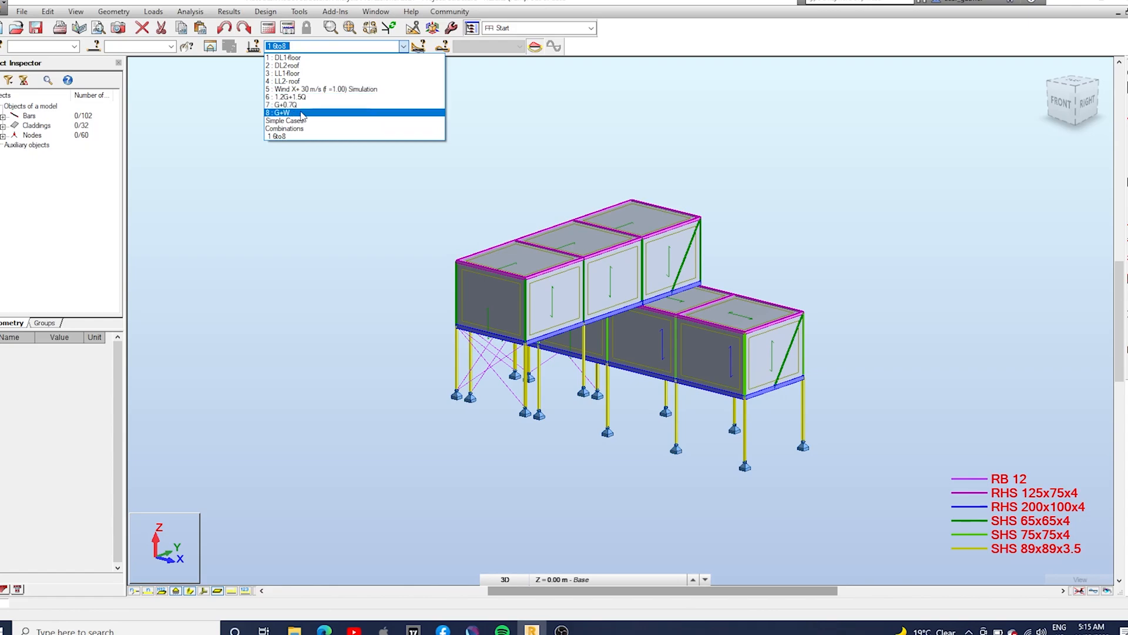
{"action": "left_click", "coordinate": [291, 96]}
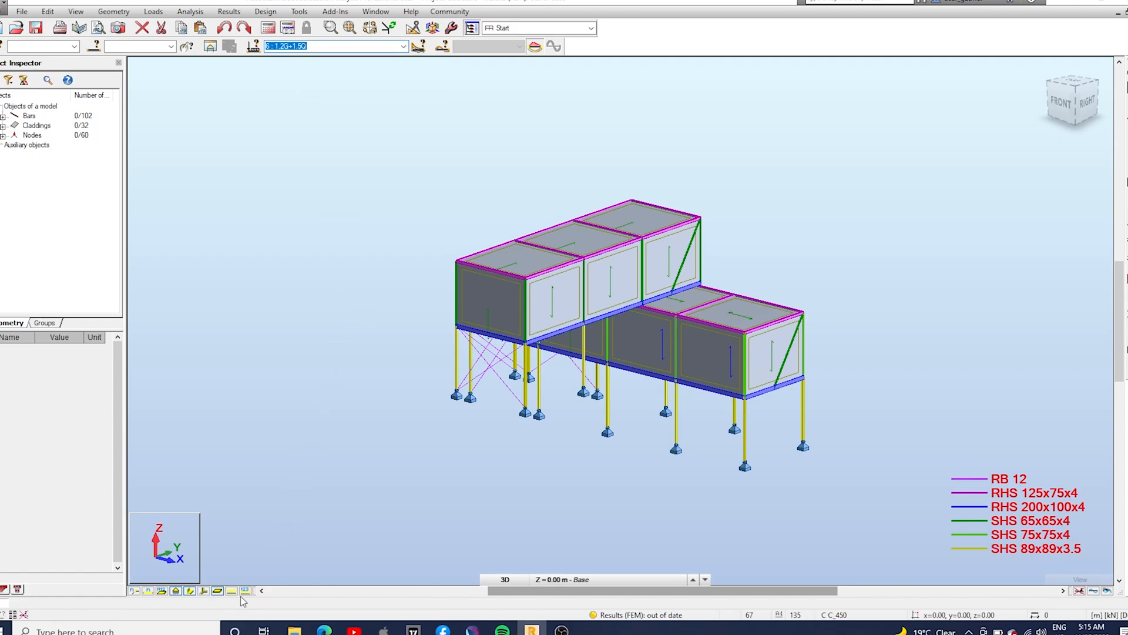
{"action": "left_click", "coordinate": [244, 590]}
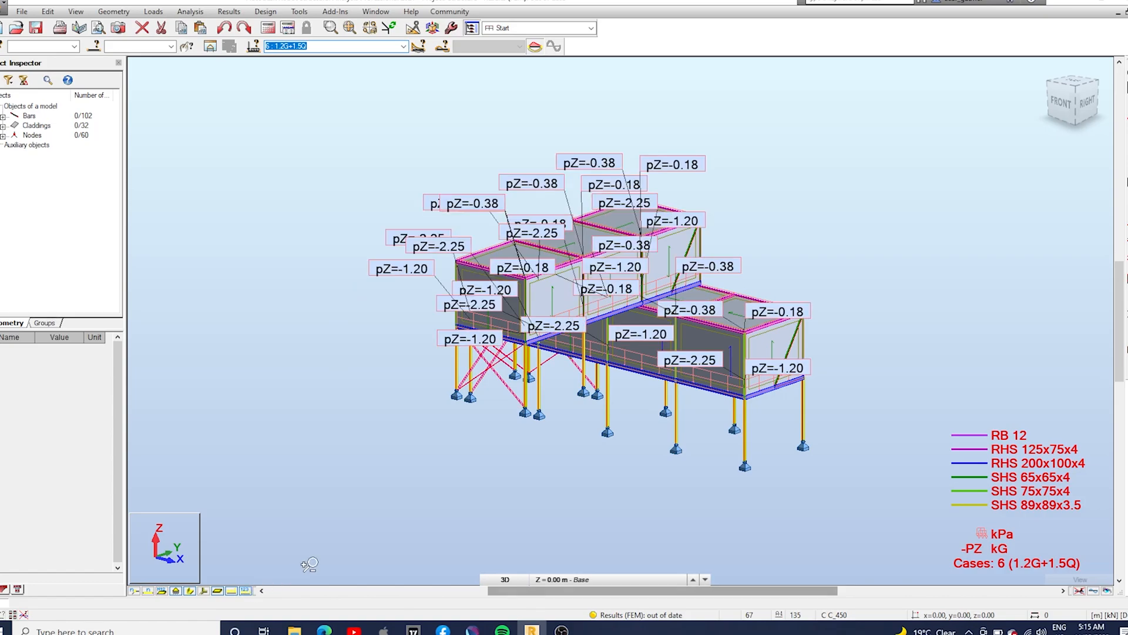
{"action": "mouse_move", "coordinate": [686, 376]}
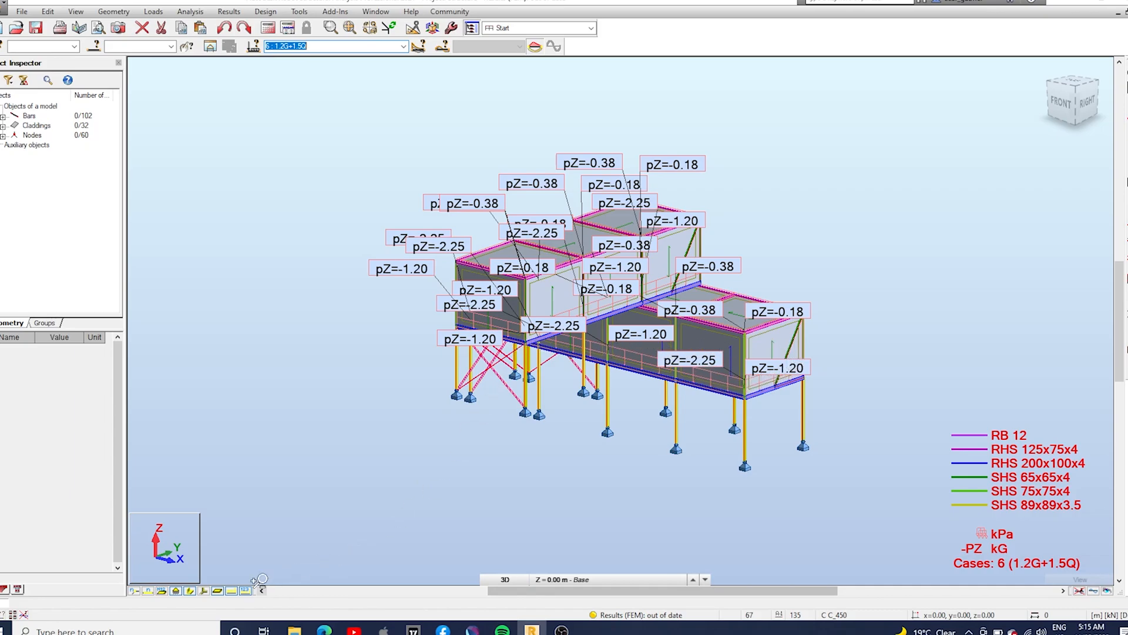
{"action": "left_click", "coordinate": [400, 46]}
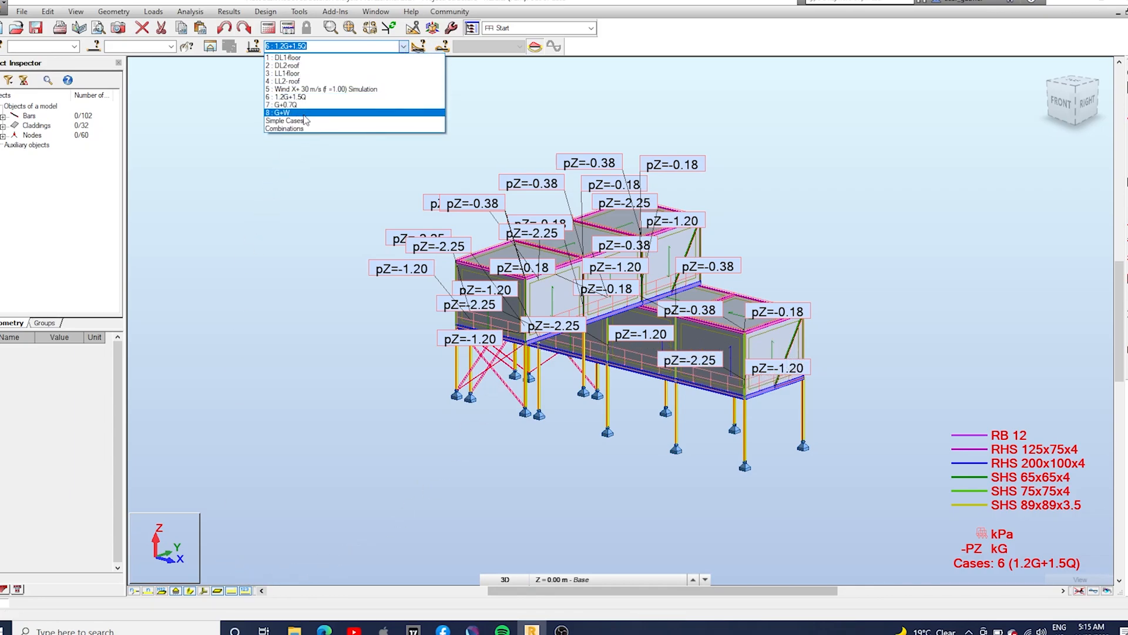
{"action": "left_click", "coordinate": [278, 105]}
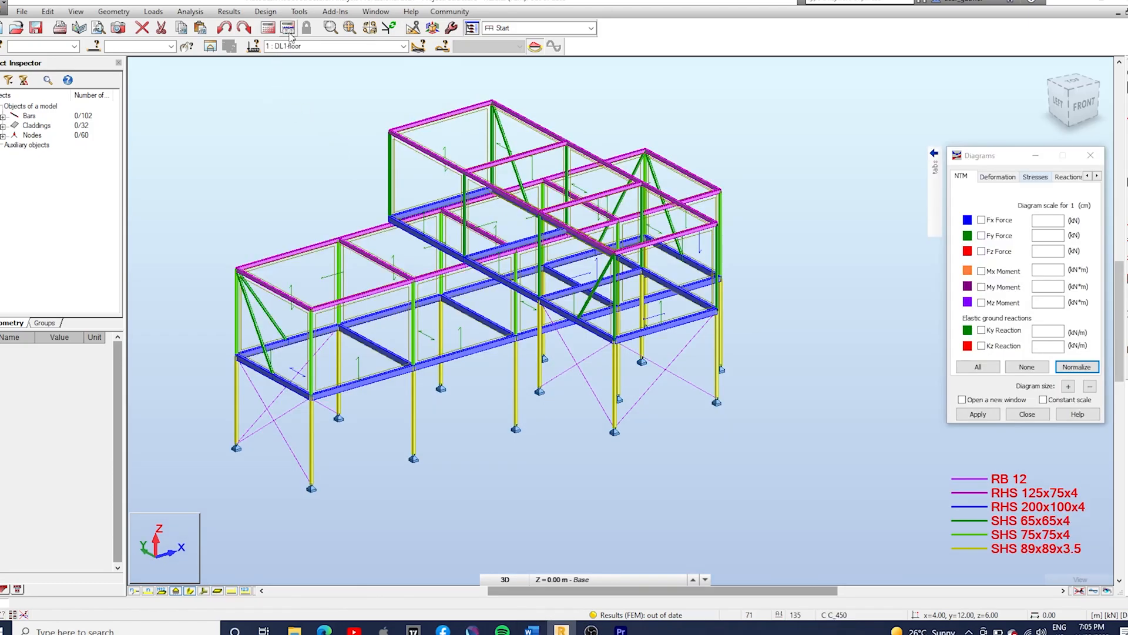
Step: Review the Structure Analysis page of Tools > Job Preferences and accept it
{"action": "left_click", "coordinate": [300, 10]}
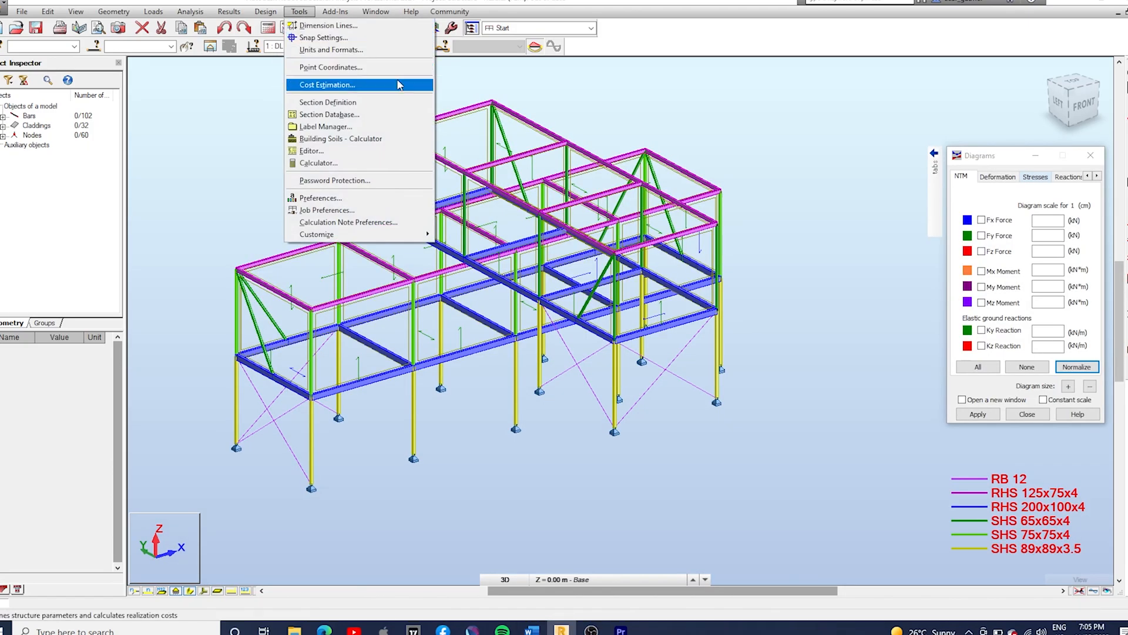
{"action": "left_click", "coordinate": [326, 209]}
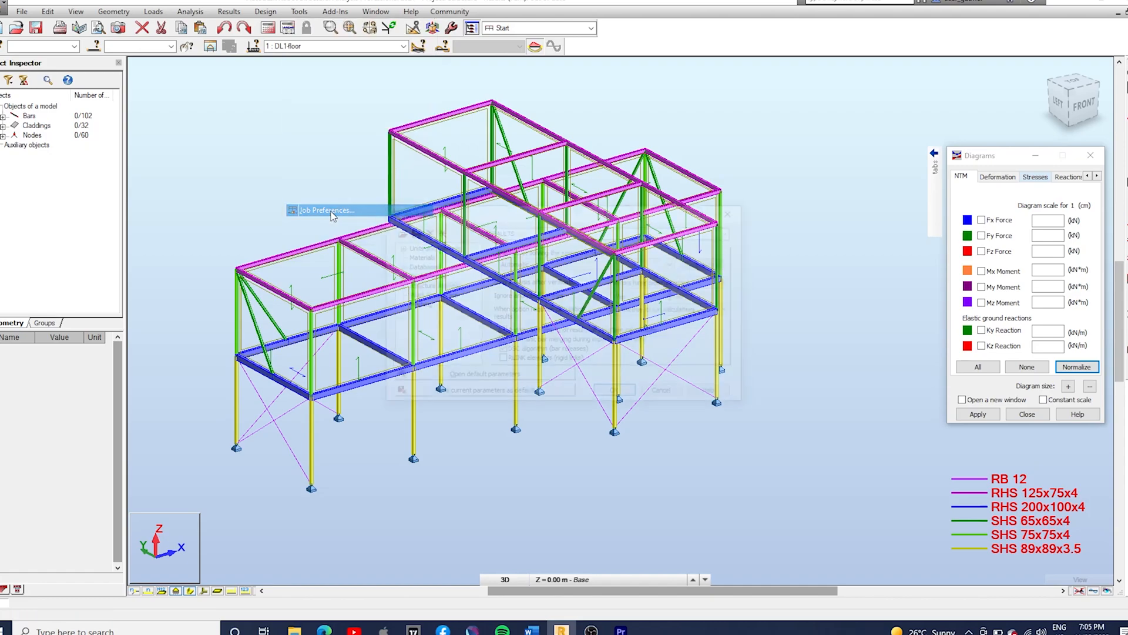
{"action": "left_click", "coordinate": [324, 210]}
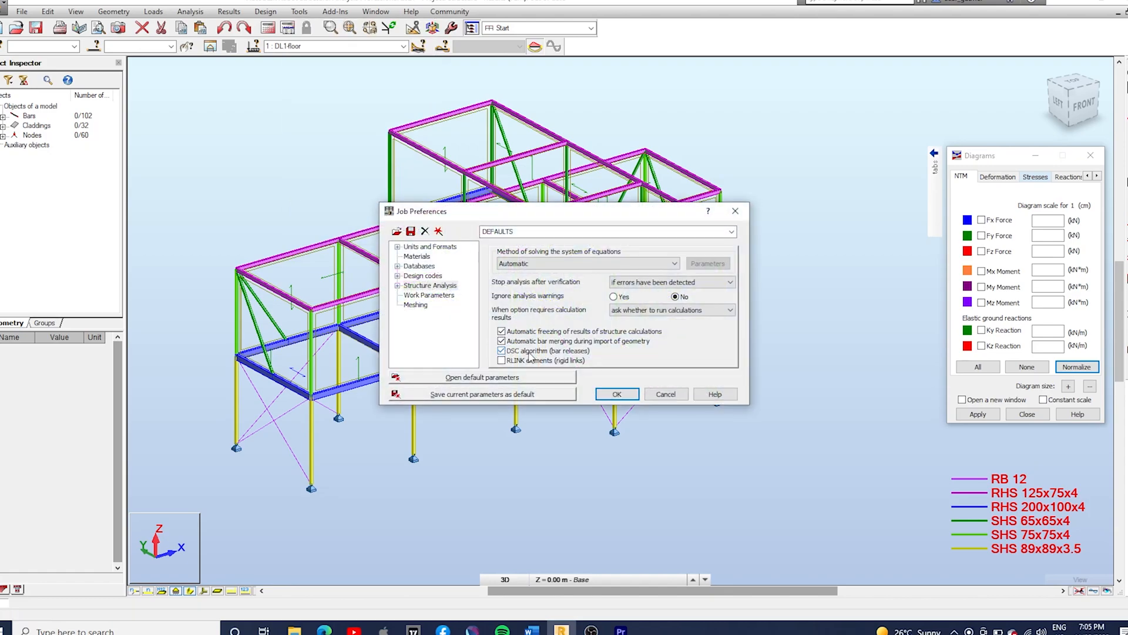
{"action": "left_click", "coordinate": [617, 394]}
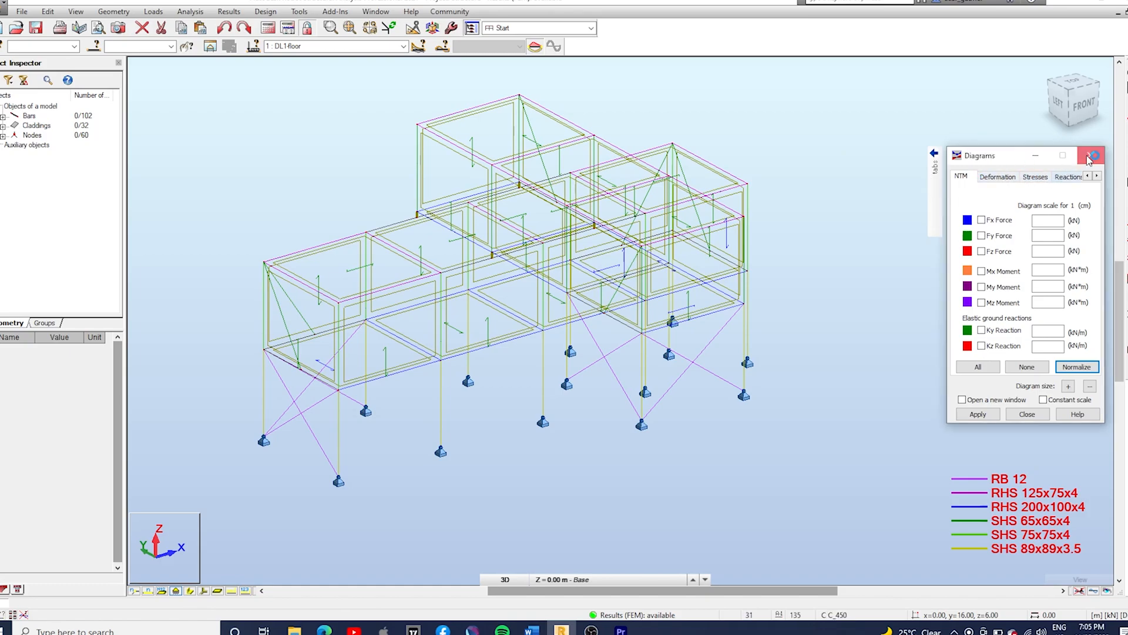
Step: Turn on the My bending moment diagram for DL1-floor and set all values labelled
{"action": "left_click", "coordinate": [1093, 155]}
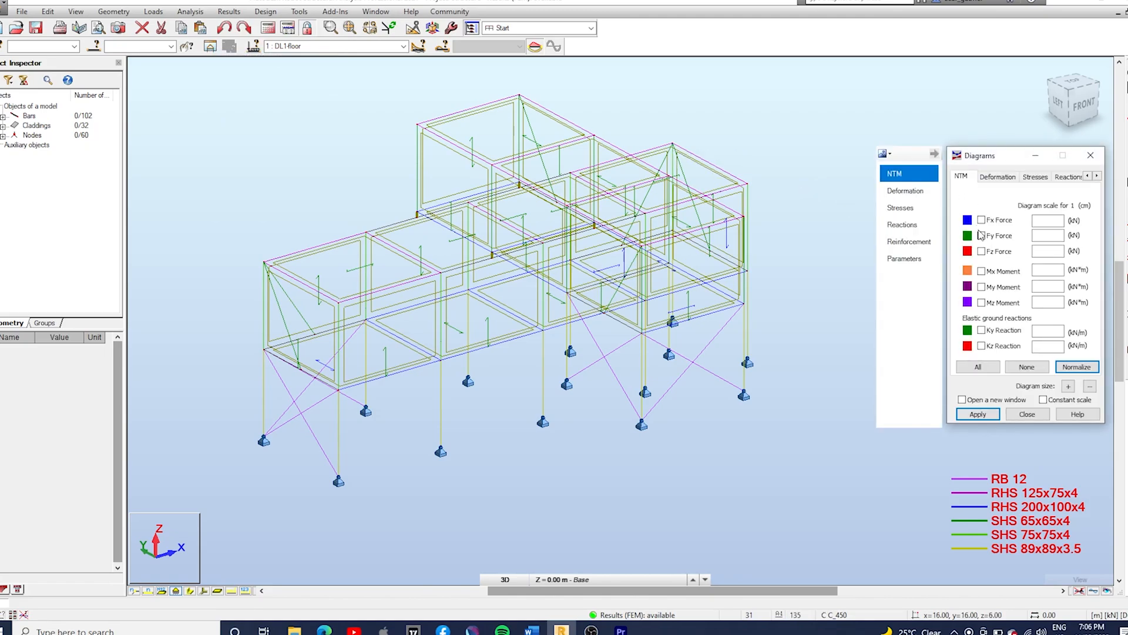
{"action": "left_click", "coordinate": [980, 286]}
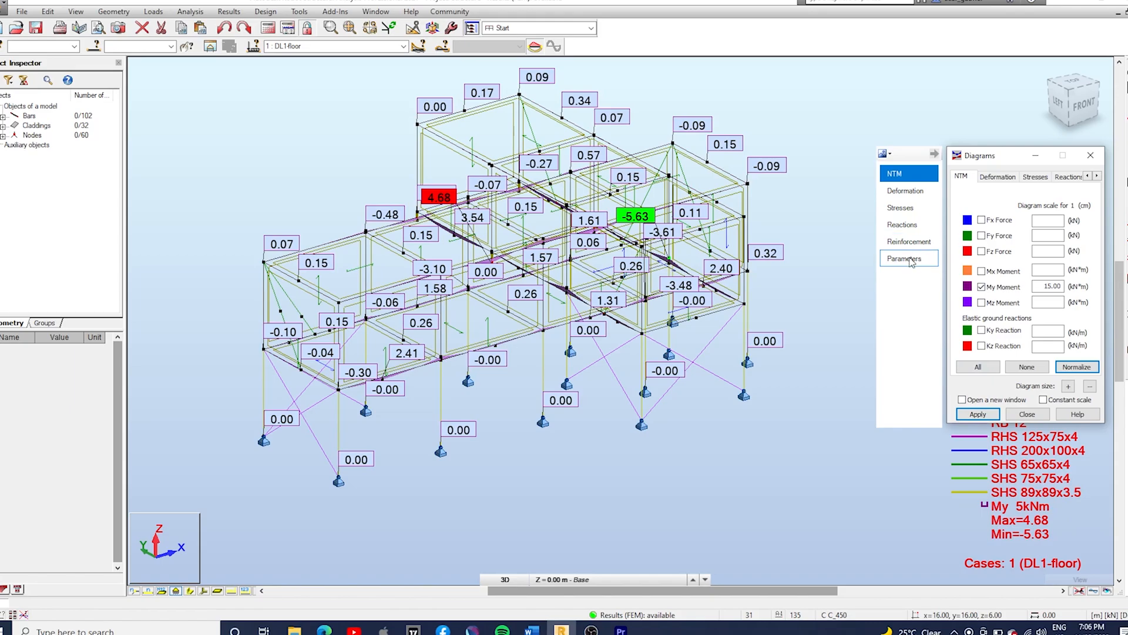
{"action": "left_click", "coordinate": [910, 258]}
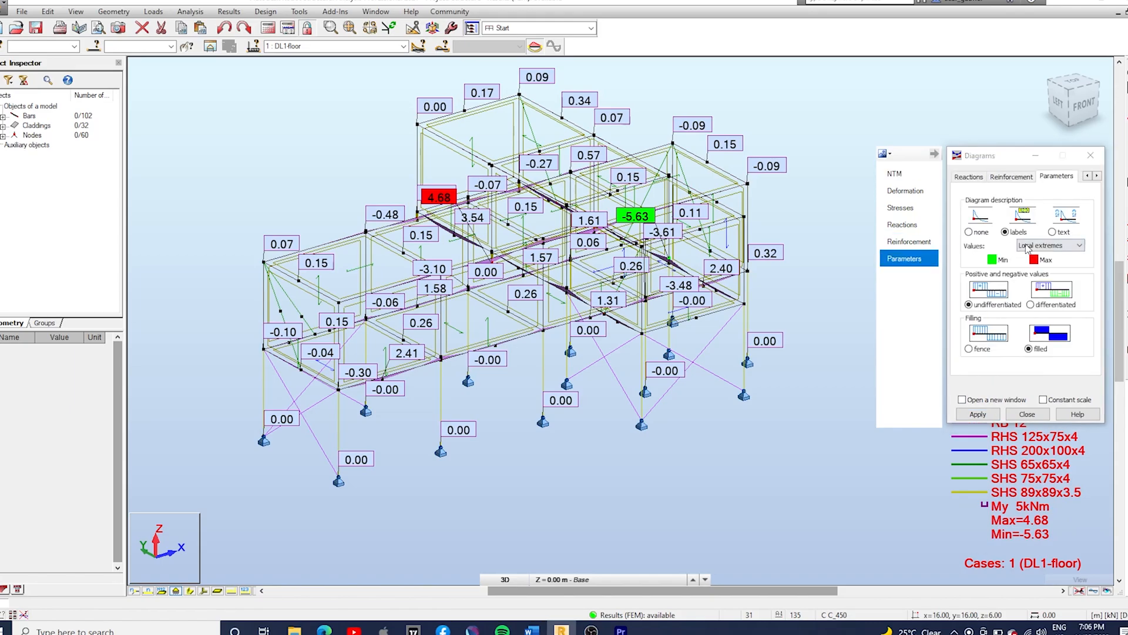
{"action": "mouse_move", "coordinate": [1057, 260]}
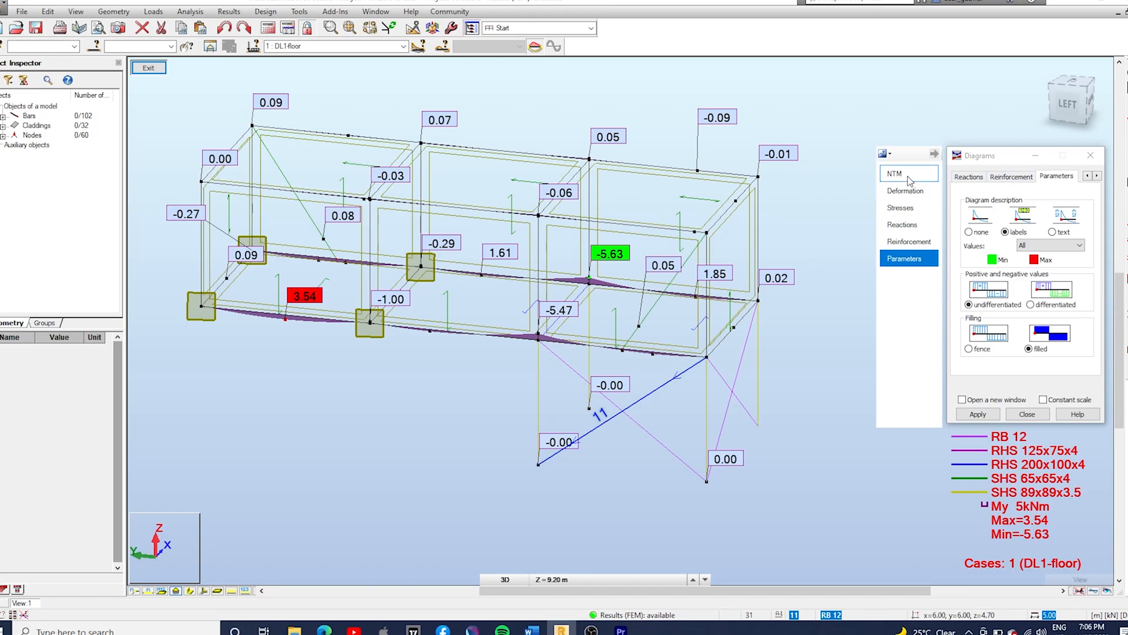
Step: Switch the My diagrams to combination 6: 1.2G+1.5Q (max 11.77, min −18.72)
{"action": "left_click", "coordinate": [908, 173]}
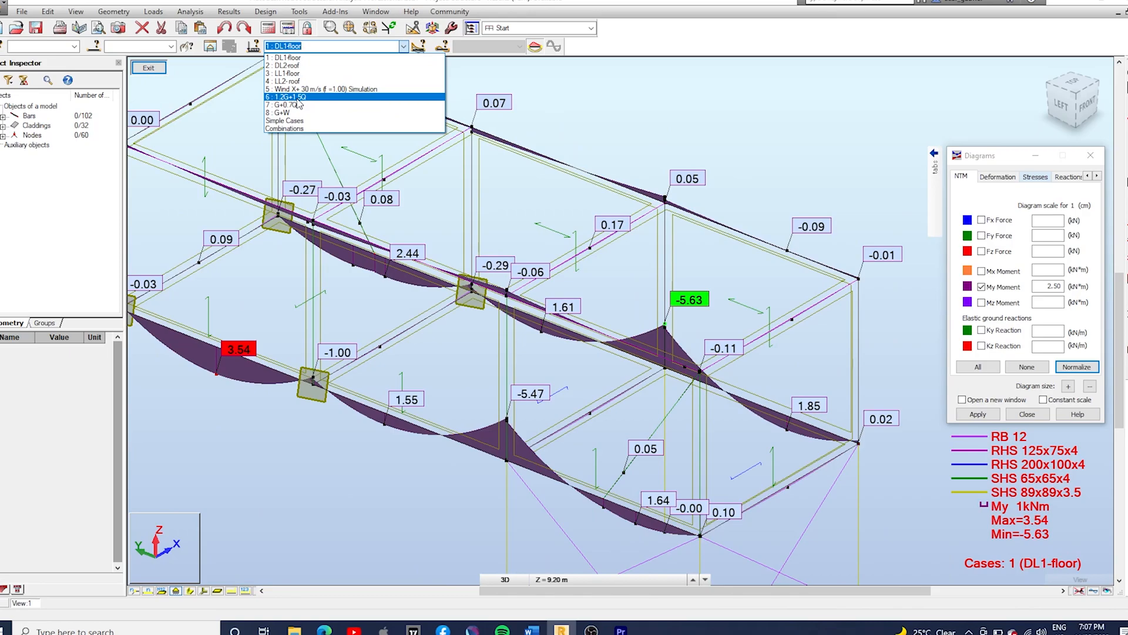
{"action": "left_click", "coordinate": [285, 97]}
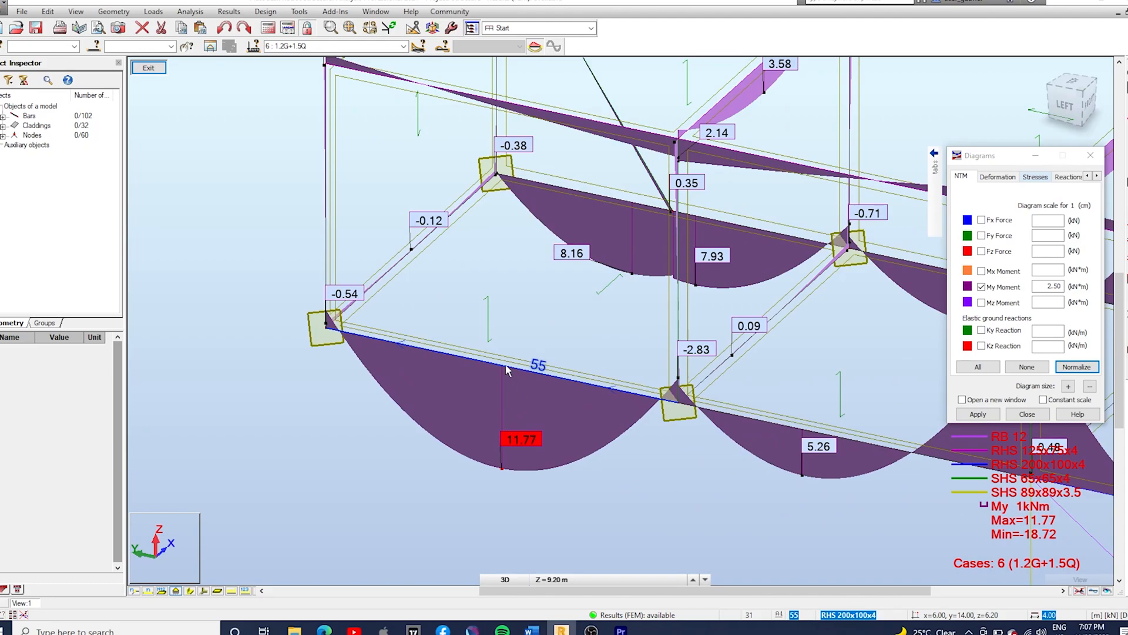
Step: Give bar 55 a Fixed-Pinned release, accept outdated results and recalculate the 1.2G+1.5Q My diagram
{"action": "left_click", "coordinate": [538, 363]}
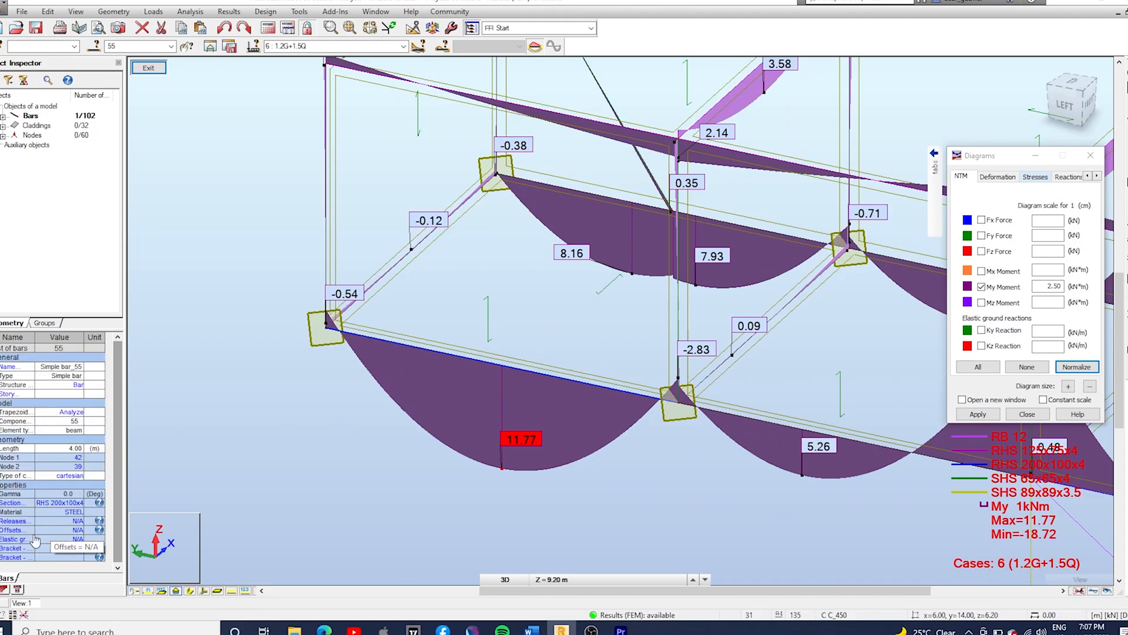
{"action": "left_click", "coordinate": [82, 521]}
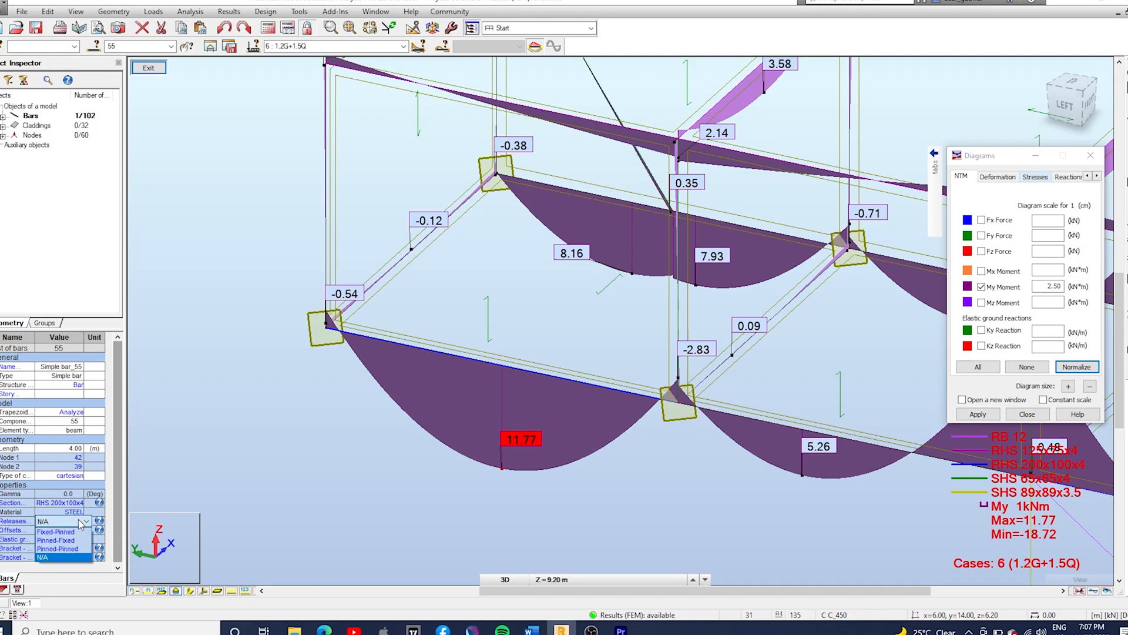
{"action": "left_click", "coordinate": [56, 531]}
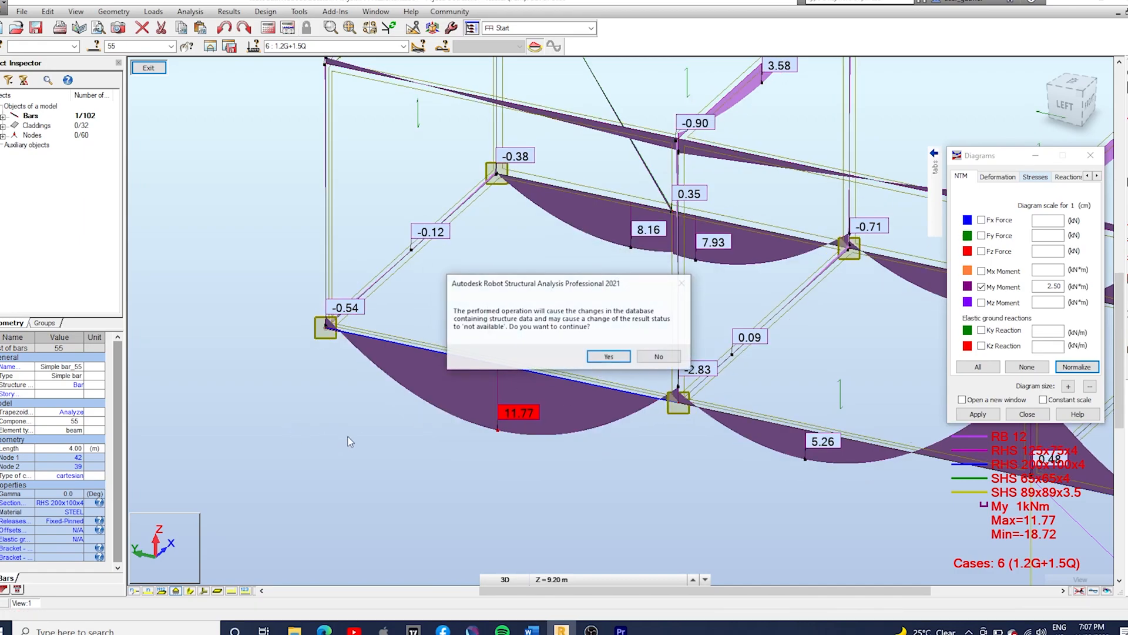
{"action": "left_click", "coordinate": [609, 356]}
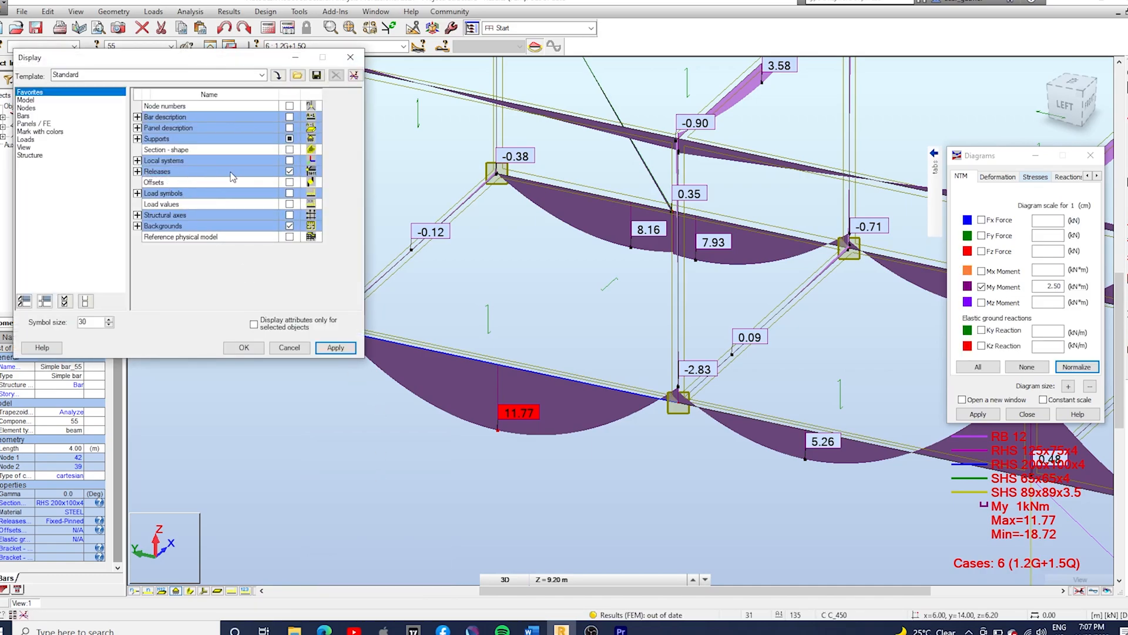
{"action": "left_click", "coordinate": [289, 172]}
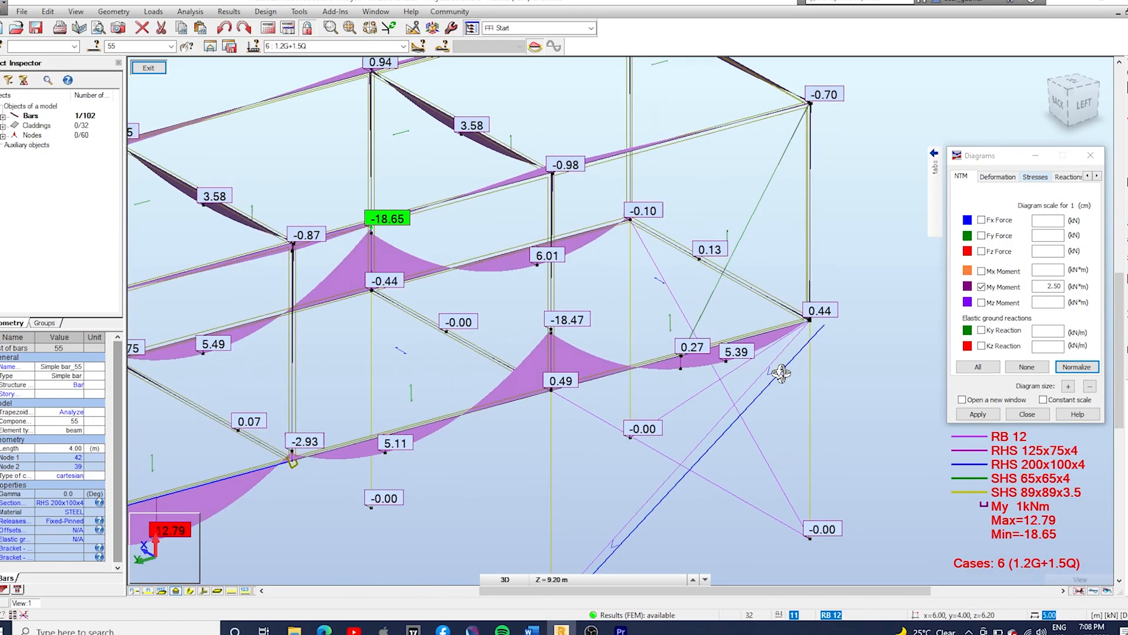
Step: Set bar 69's end releases to pinned and confirm the structure data change
{"action": "left_click_drag", "start_coordinate": [780, 370], "coordinate": [557, 241]}
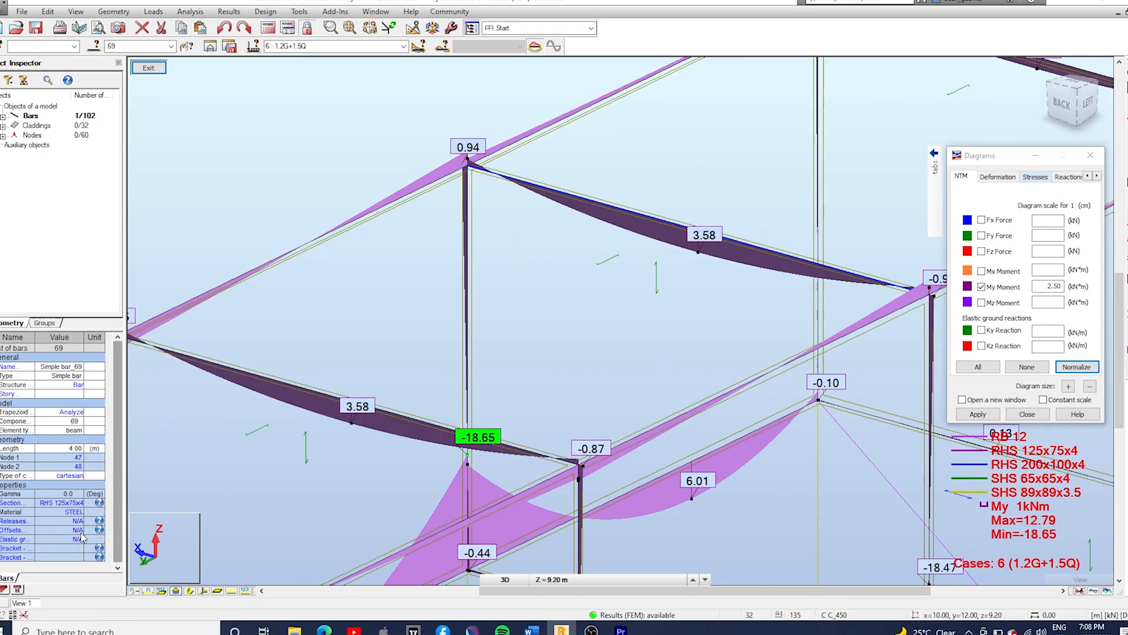
{"action": "left_click", "coordinate": [83, 520]}
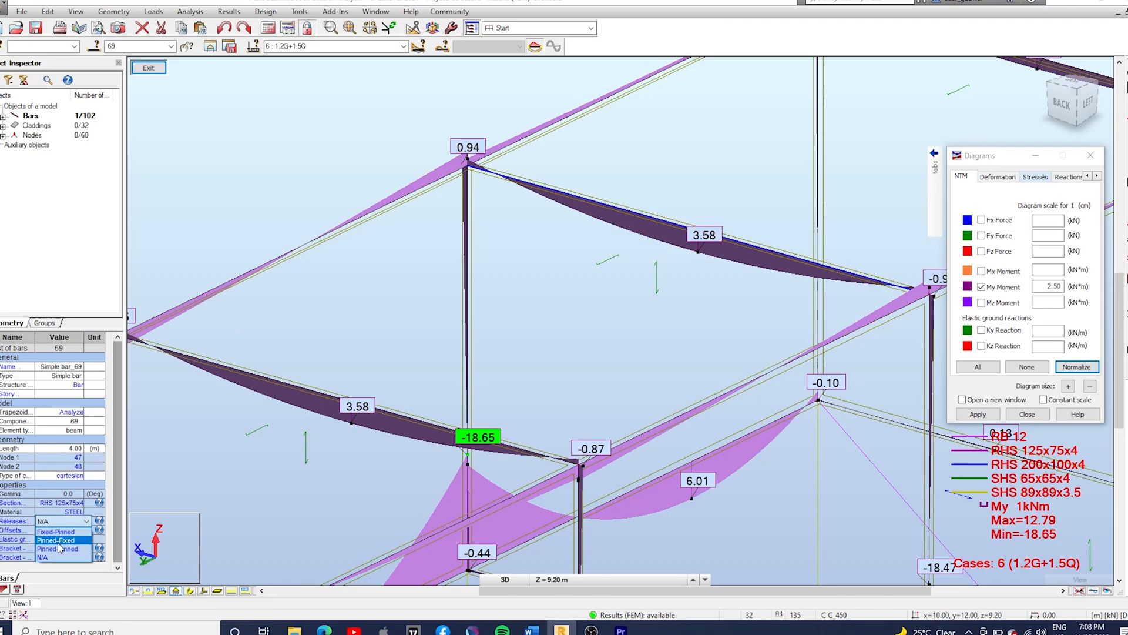
{"action": "left_click", "coordinate": [56, 540]}
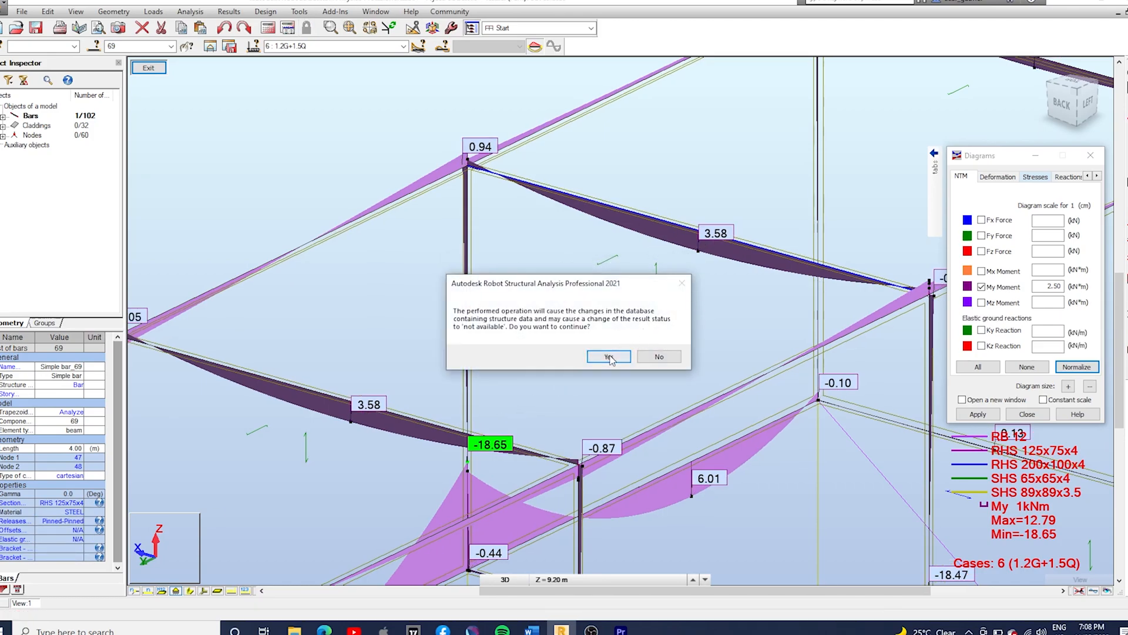
{"action": "left_click", "coordinate": [608, 356]}
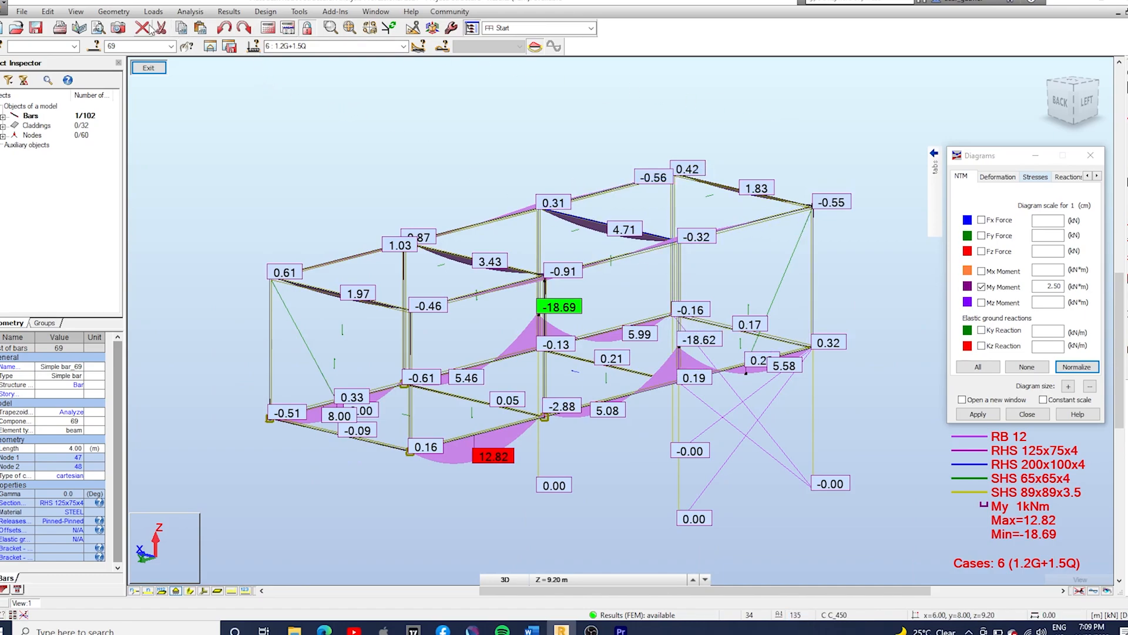
Step: Bring up the bar end Releases settings from the Geometry menu
{"action": "left_click", "coordinate": [113, 10]}
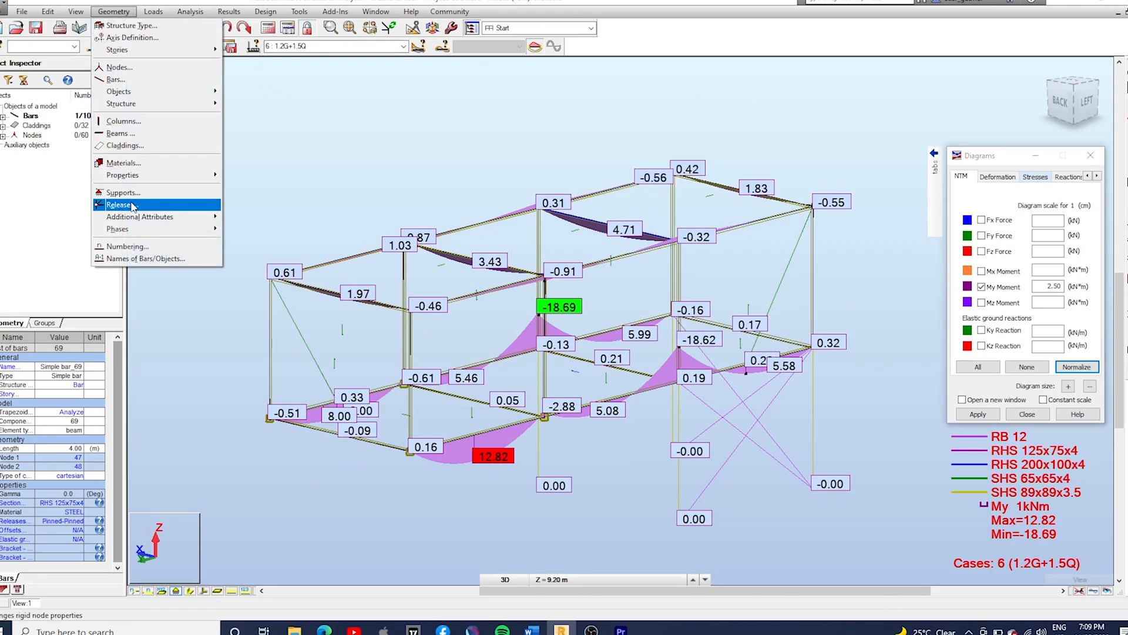
{"action": "left_click", "coordinate": [120, 205]}
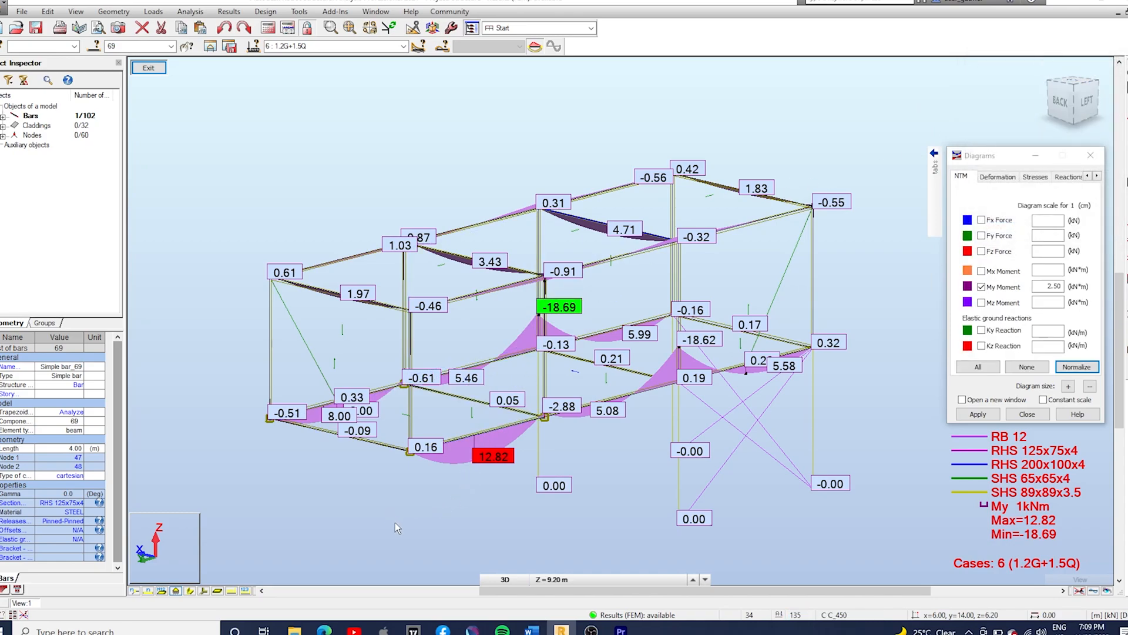
{"action": "mouse_move", "coordinate": [525, 606]}
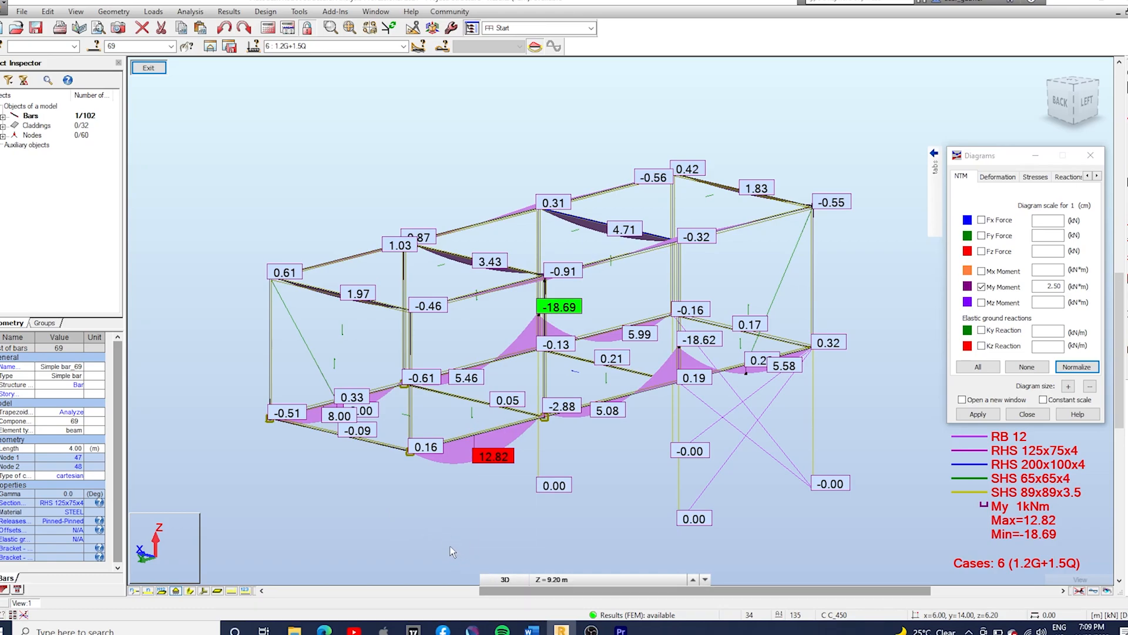
{"action": "mouse_move", "coordinate": [451, 551]}
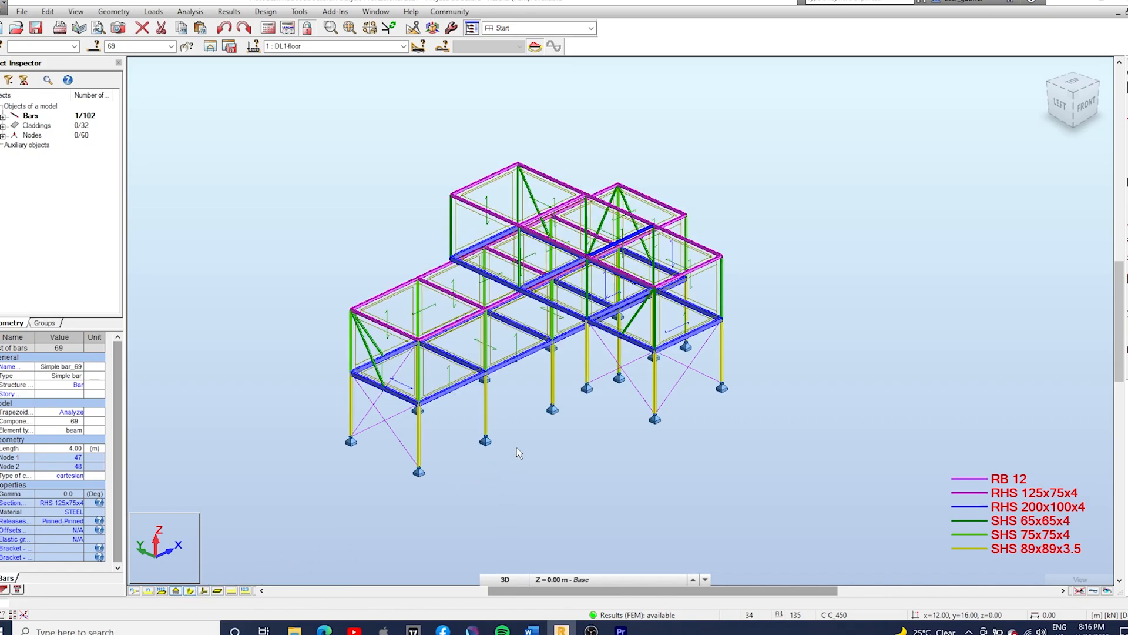
Step: Display the Stresses results table and its global extremes (366.50 / −363.82 MPa on bar 89)
{"action": "right_click", "coordinate": [518, 454]}
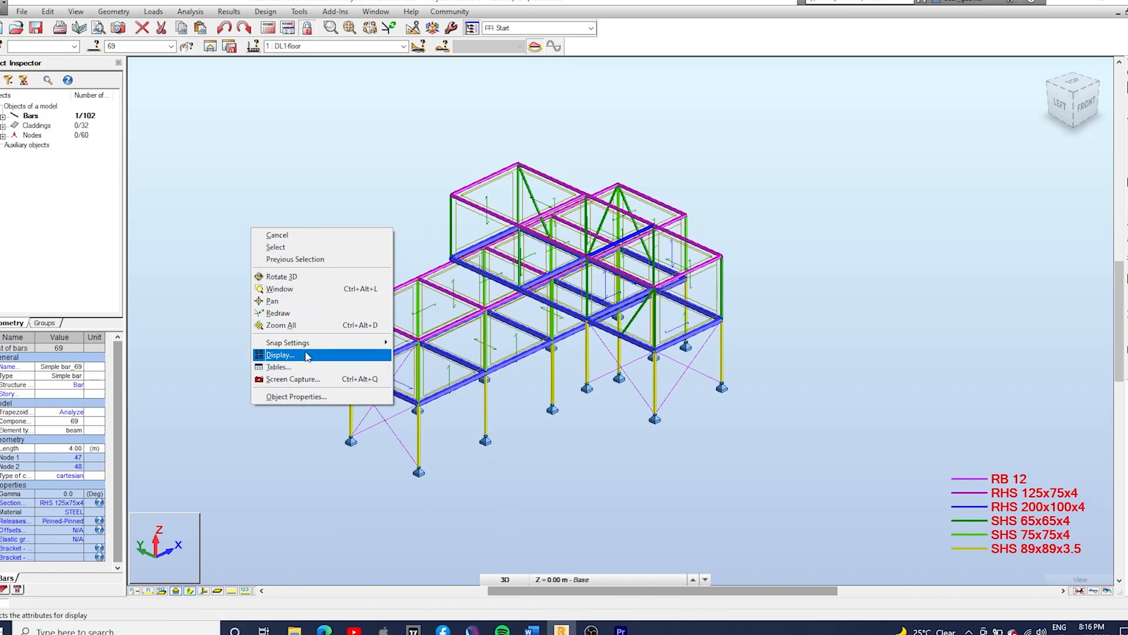
{"action": "left_click", "coordinate": [285, 366]}
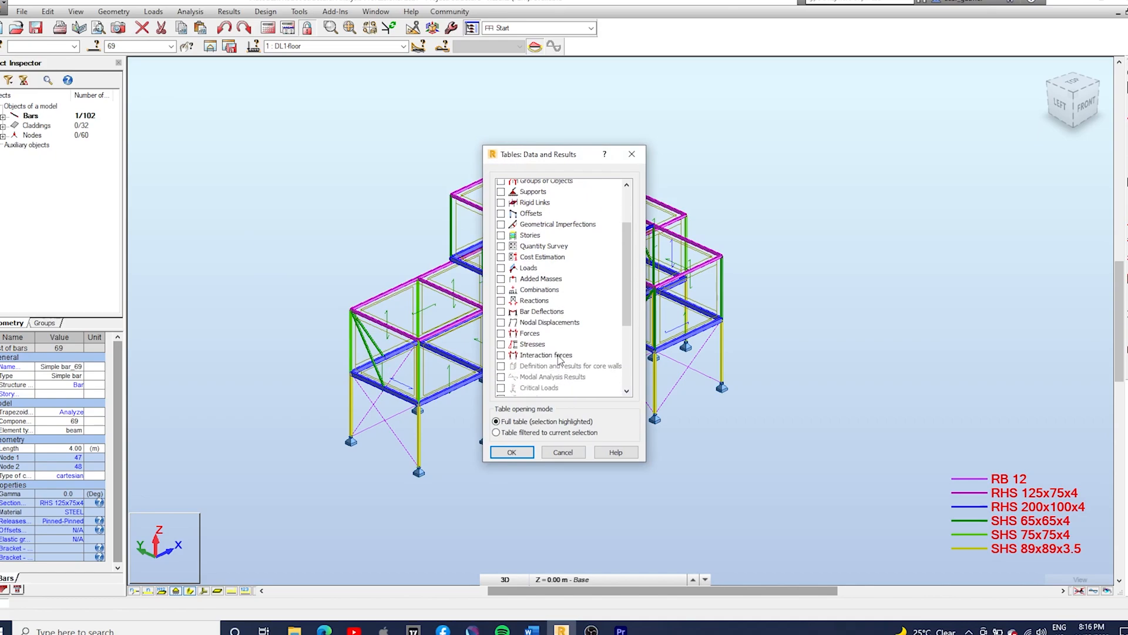
{"action": "left_click", "coordinate": [501, 343]}
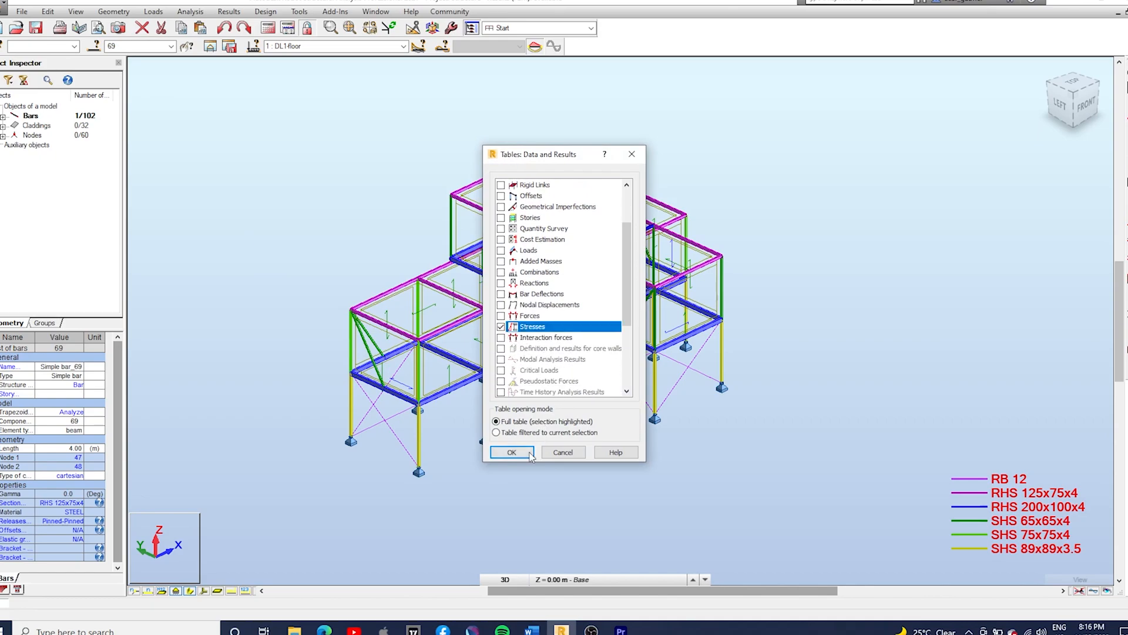
{"action": "left_click", "coordinate": [511, 451]}
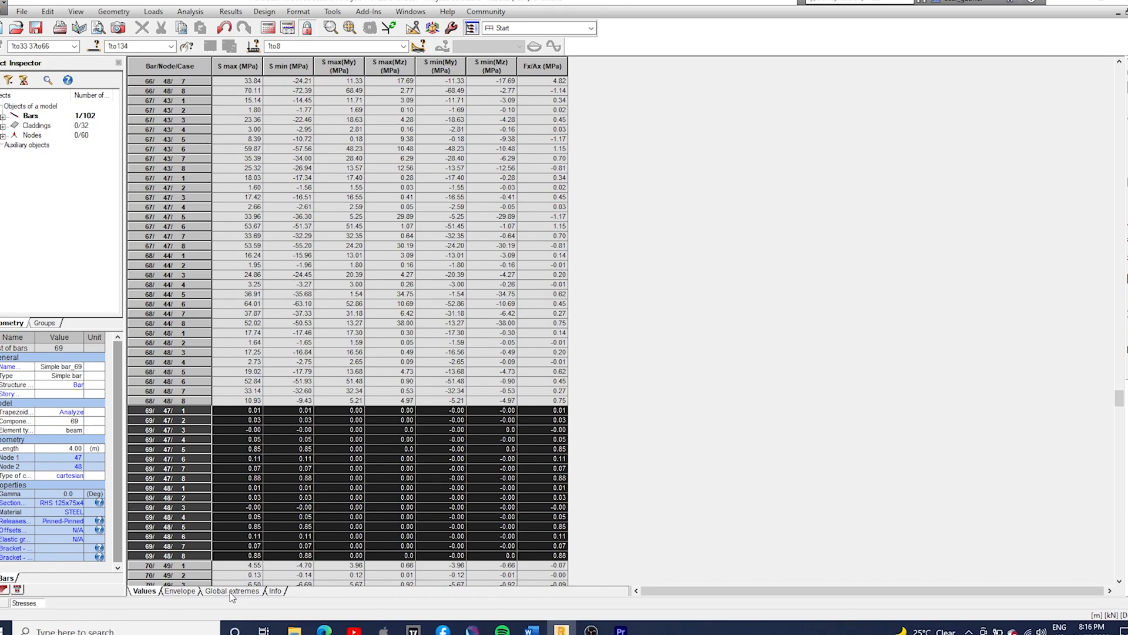
{"action": "left_click", "coordinate": [230, 590]}
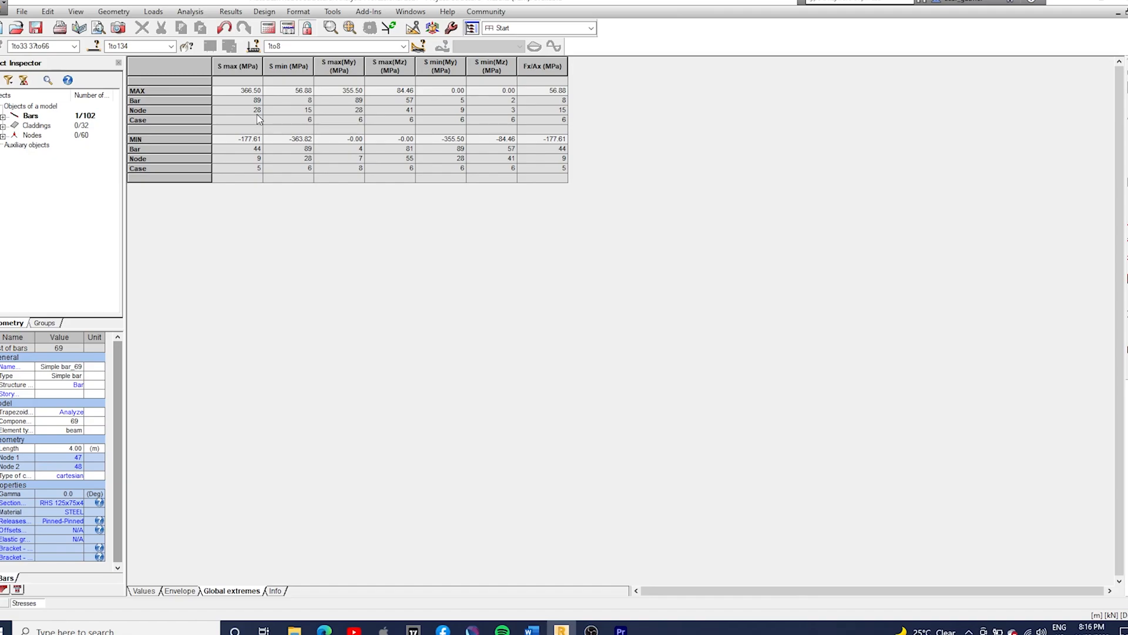
{"action": "mouse_move", "coordinate": [244, 108]}
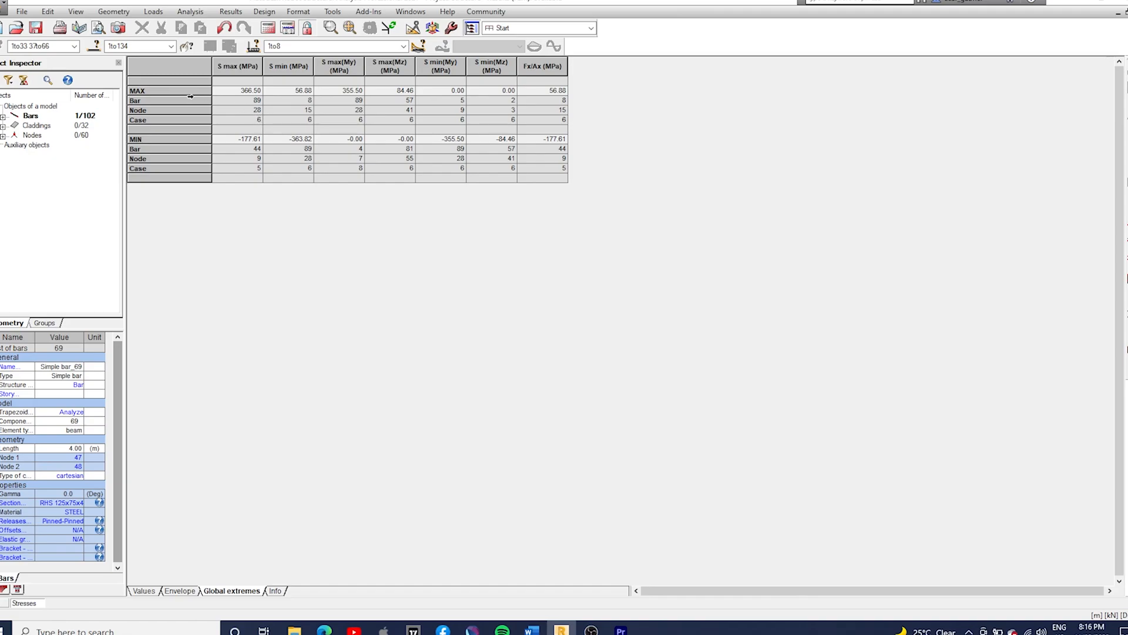
{"action": "mouse_move", "coordinate": [353, 113]}
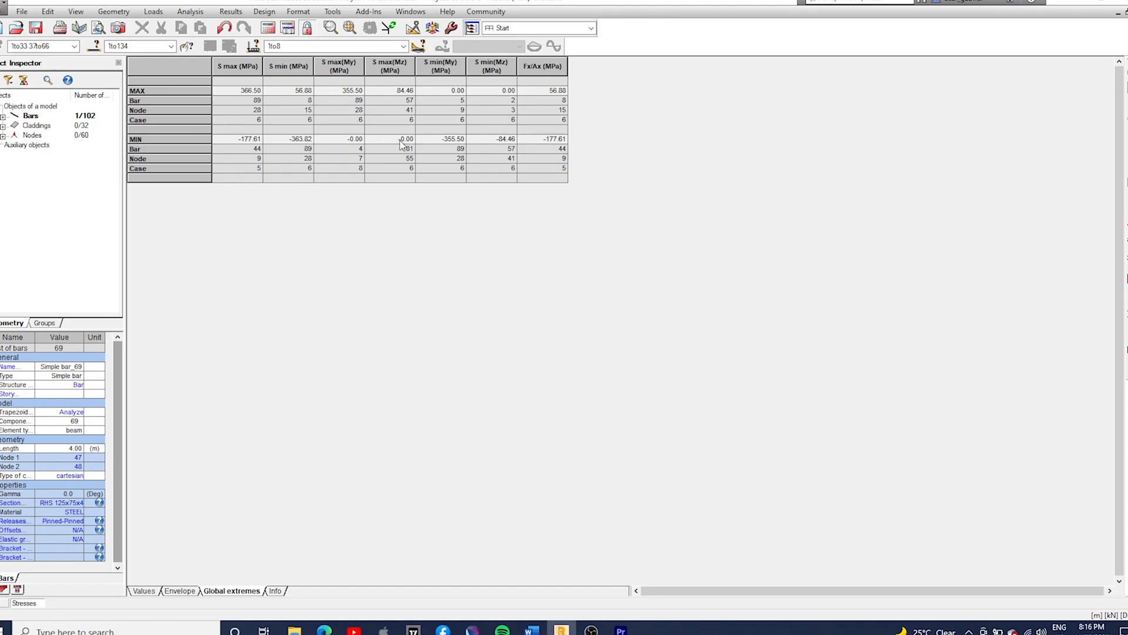
{"action": "mouse_move", "coordinate": [319, 156]}
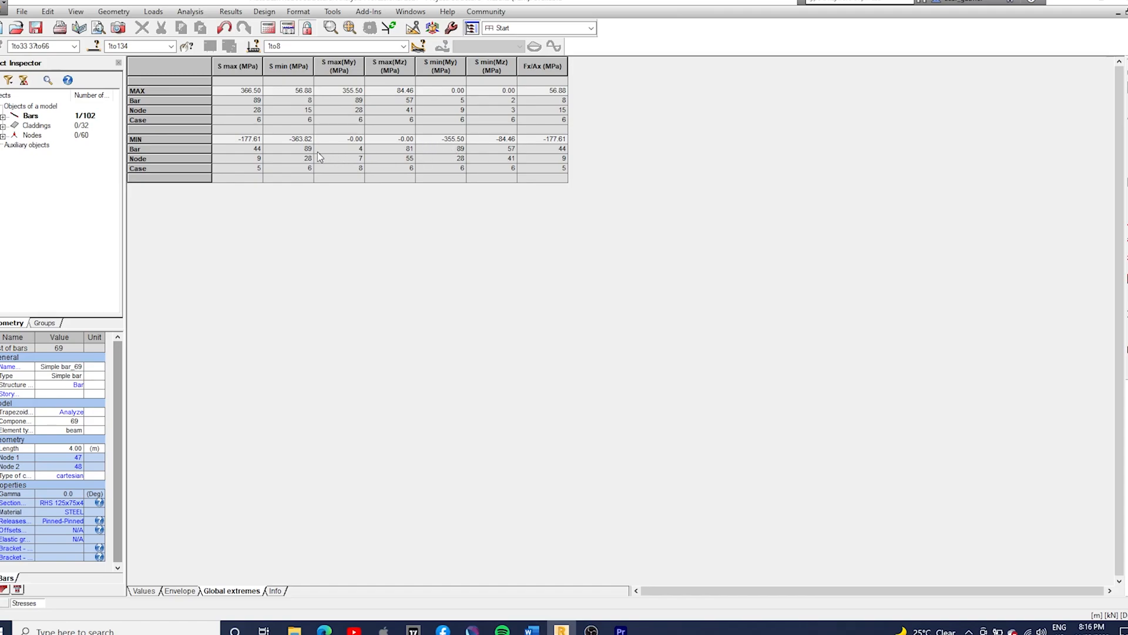
{"action": "mouse_move", "coordinate": [311, 127]}
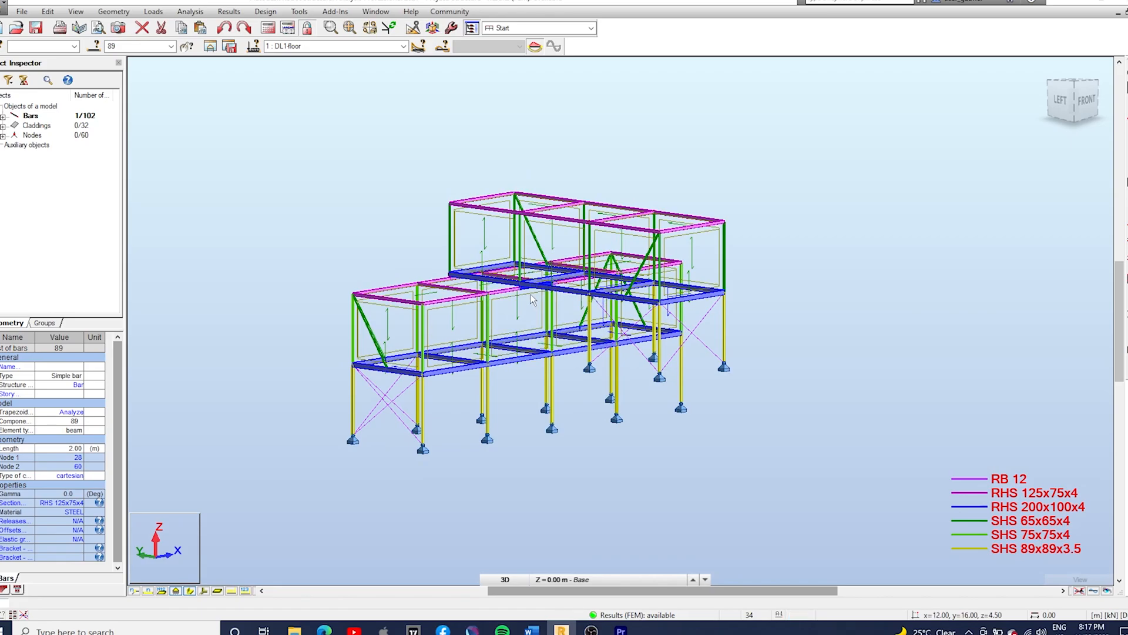
Step: Turn on the My moment diagram for the isolated portal frame under case 6: 1.2G+1.5Q
{"action": "scroll", "scroll_direction": "down", "scroll_amount": 3}
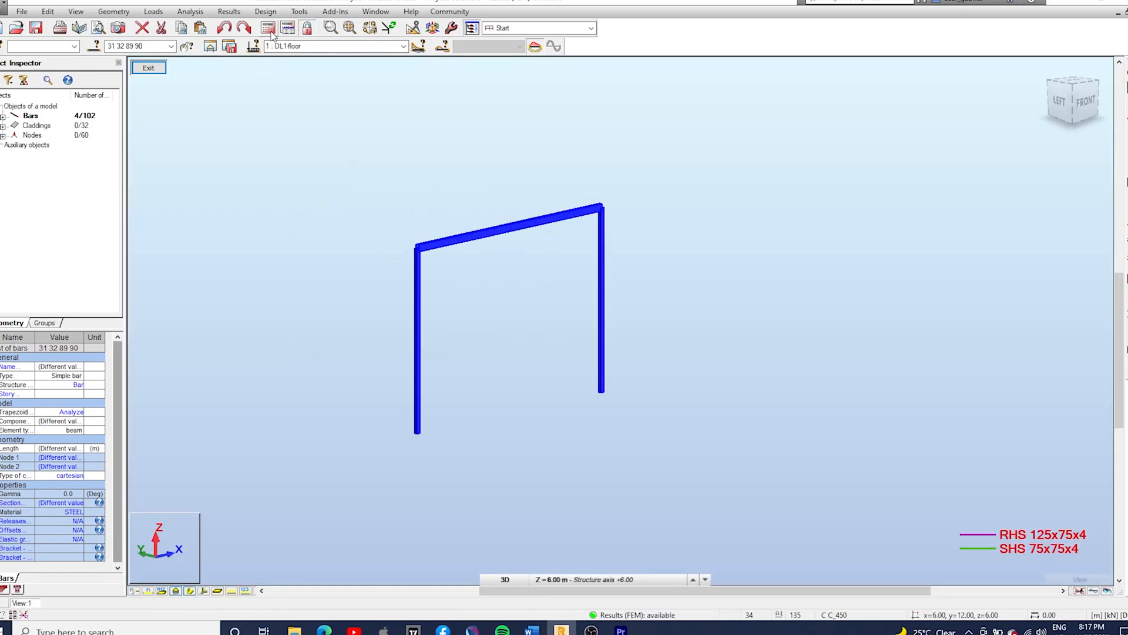
{"action": "left_click", "coordinate": [275, 10]}
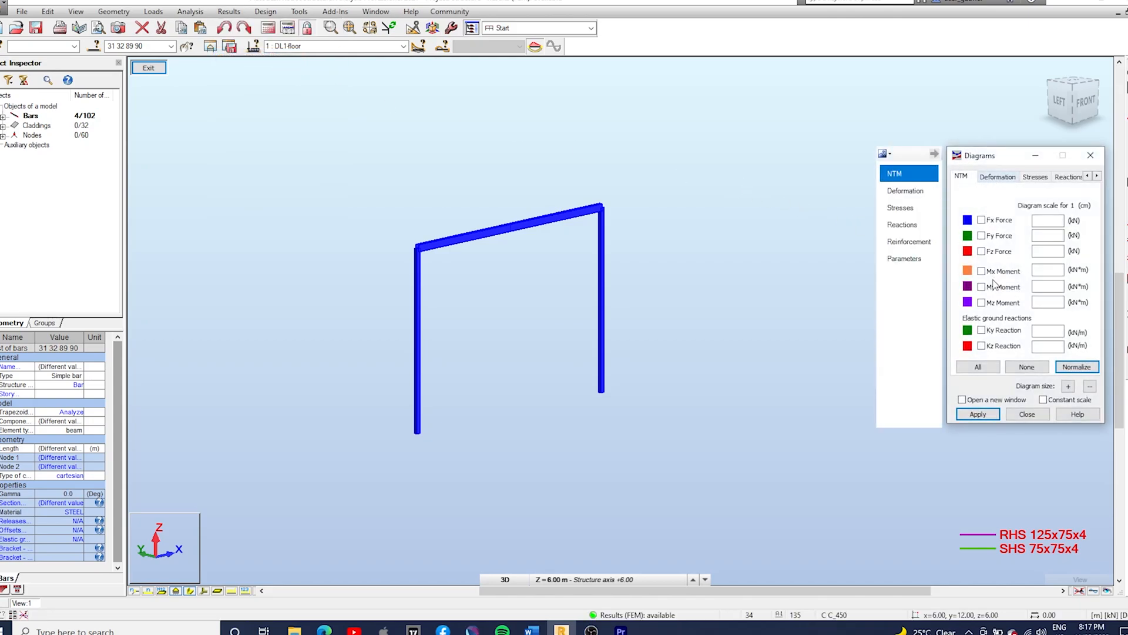
{"action": "left_click", "coordinate": [981, 286]}
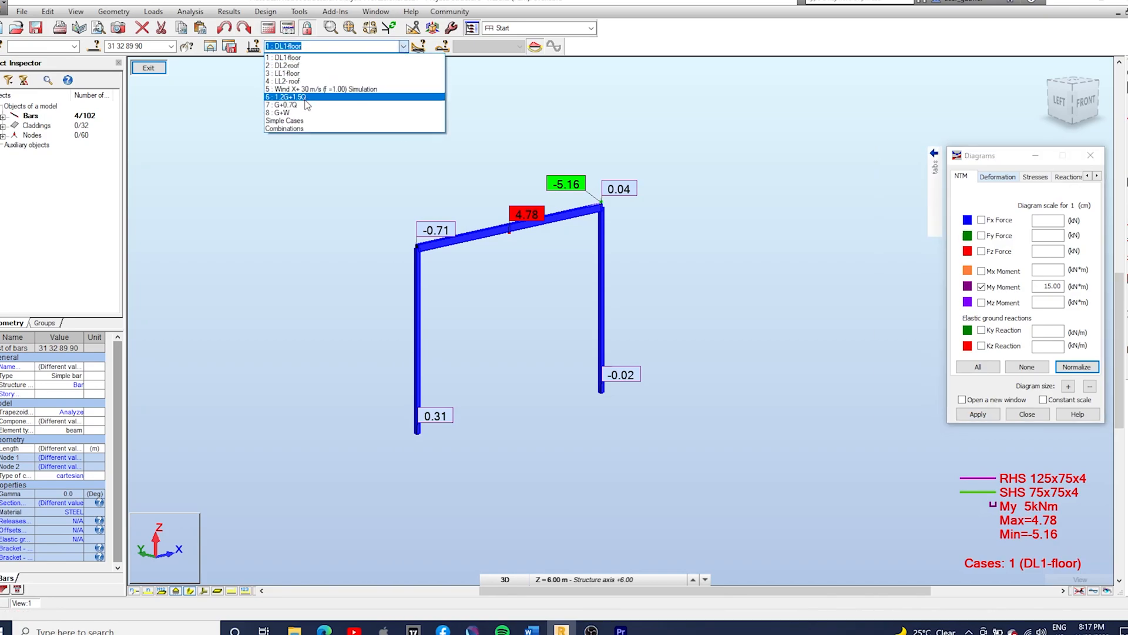
{"action": "left_click", "coordinate": [299, 96]}
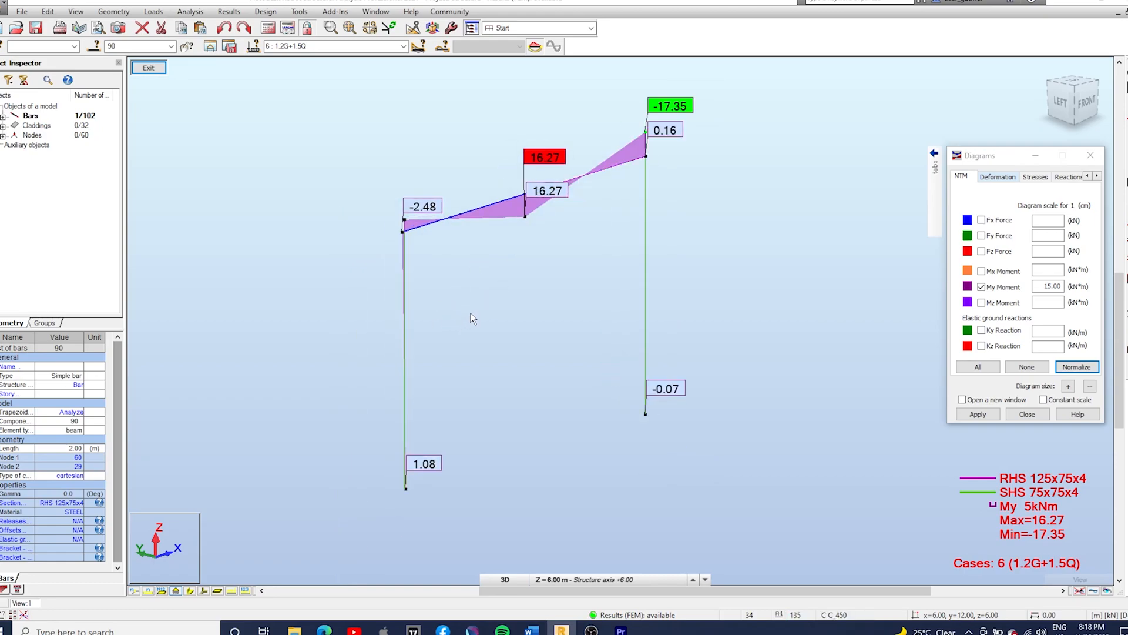
{"action": "mouse_move", "coordinate": [59, 517]}
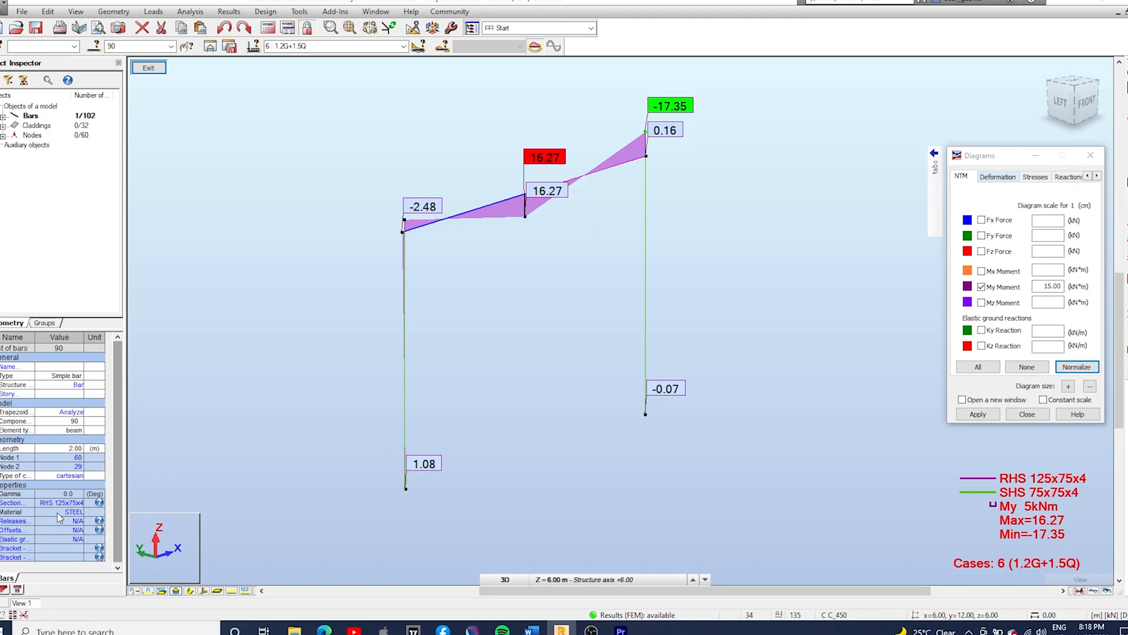
{"action": "mouse_move", "coordinate": [71, 513]}
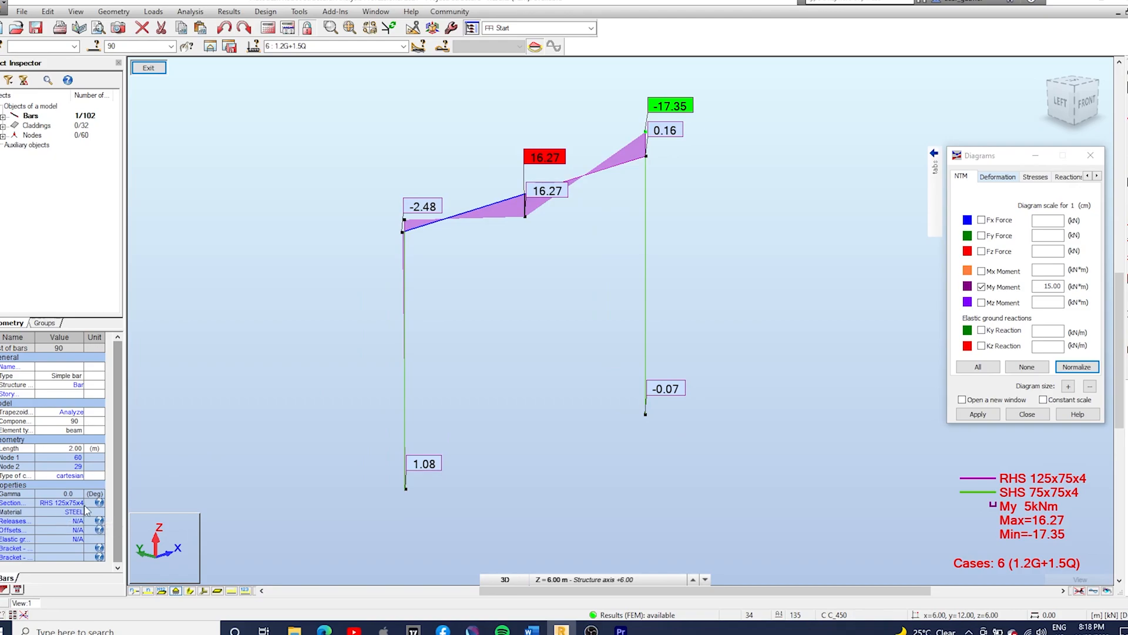
{"action": "left_click", "coordinate": [484, 221]}
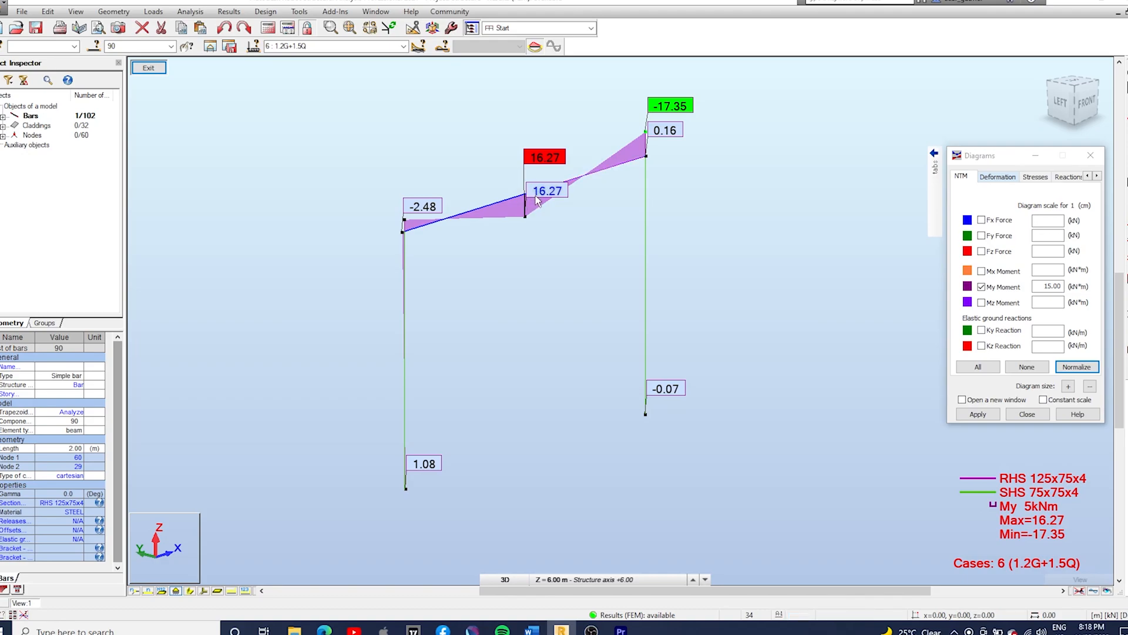
{"action": "mouse_move", "coordinate": [538, 225]}
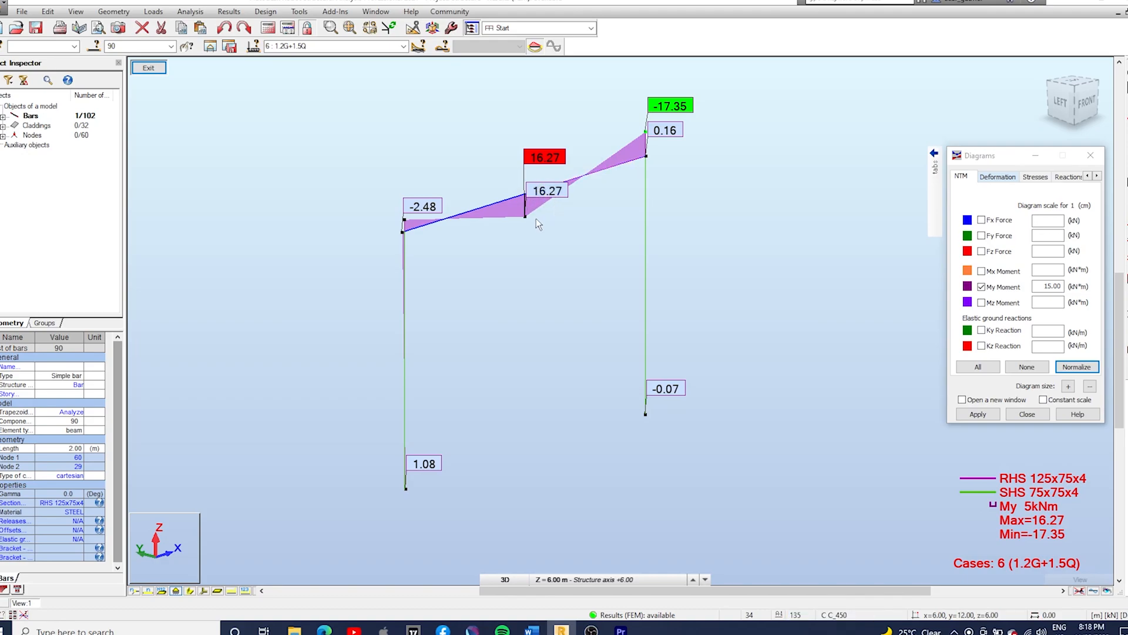
{"action": "mouse_move", "coordinate": [531, 240]}
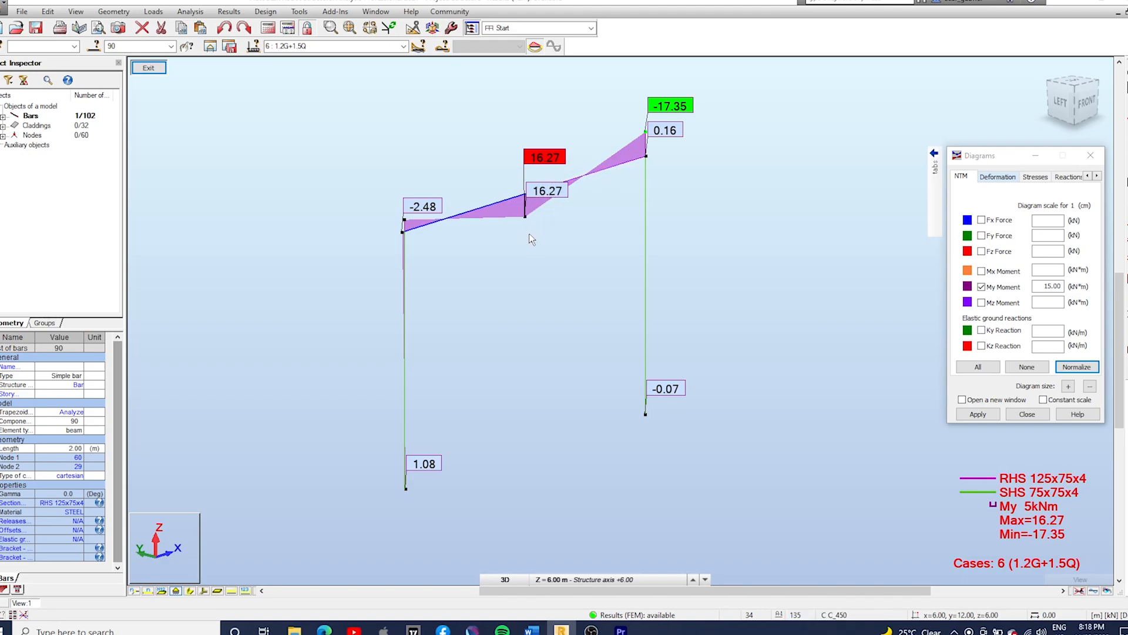
{"action": "mouse_move", "coordinate": [540, 254]}
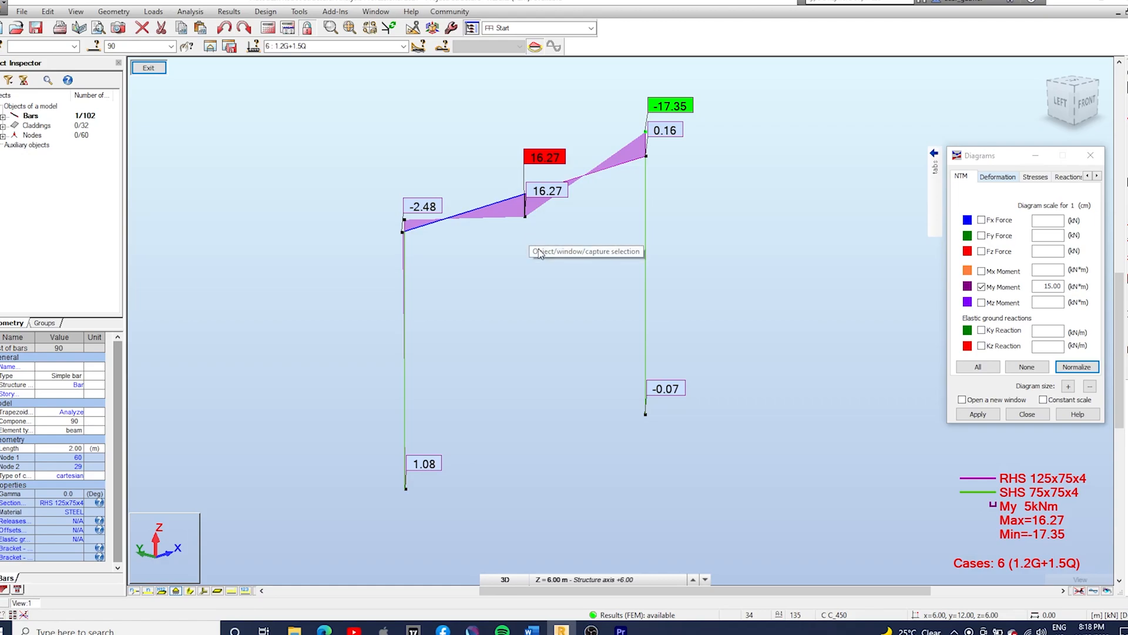
{"action": "mouse_move", "coordinate": [682, 440]}
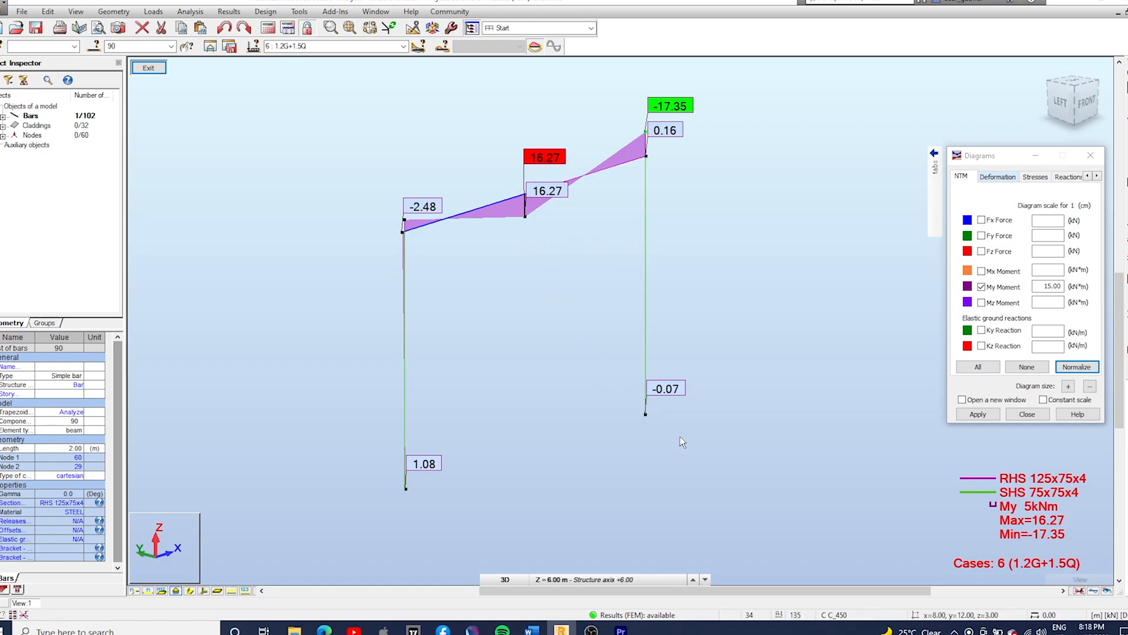
{"action": "mouse_move", "coordinate": [681, 440]}
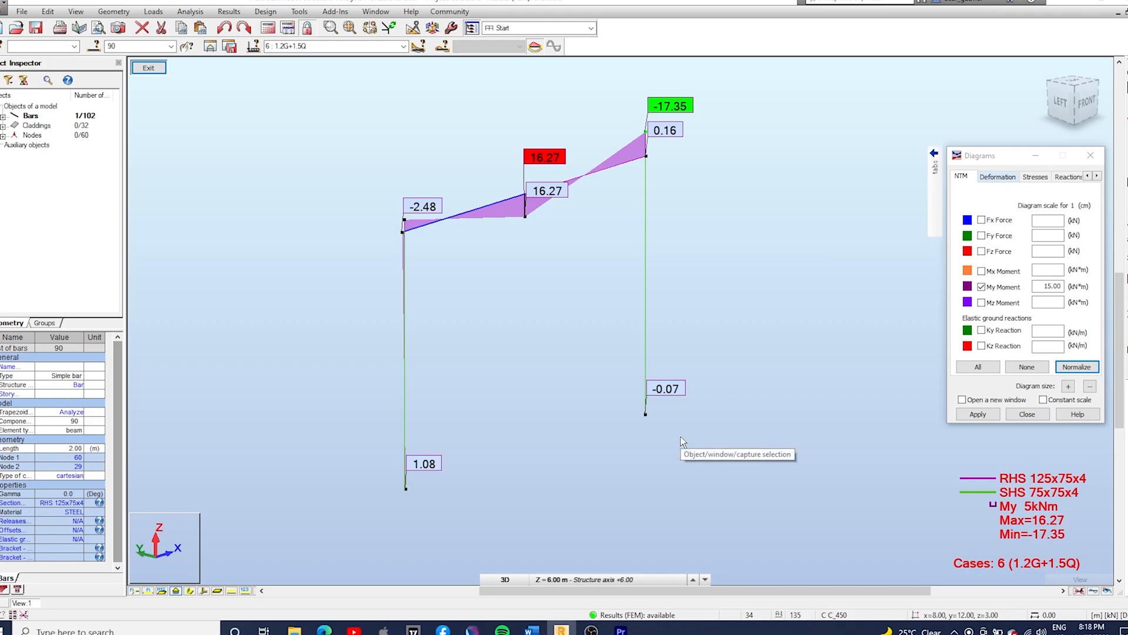
{"action": "mouse_move", "coordinate": [690, 436]}
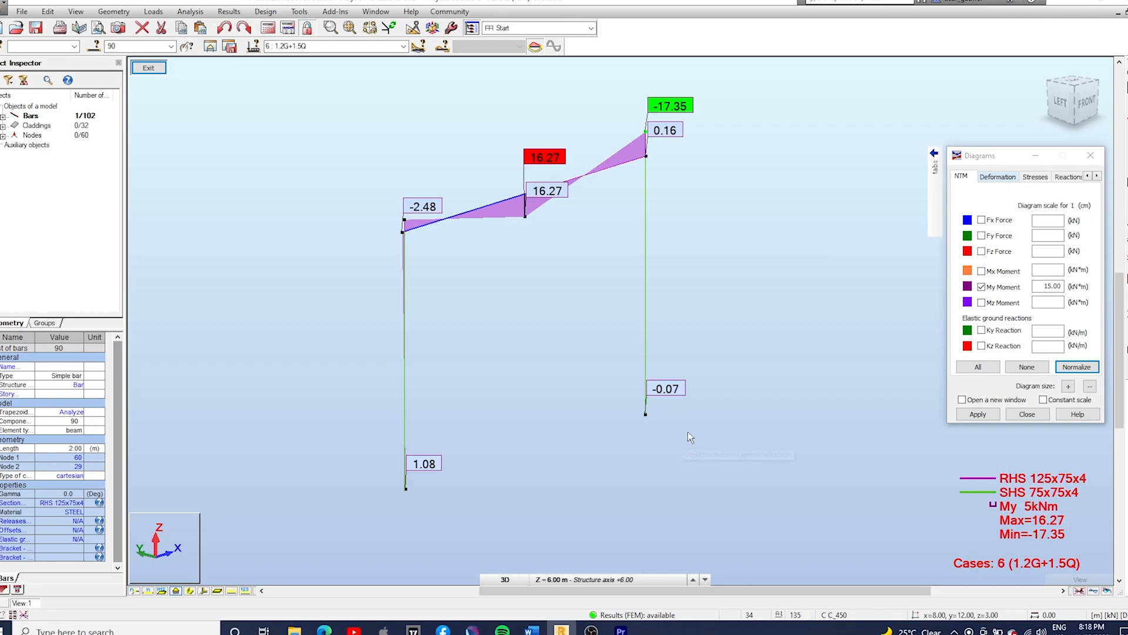
{"action": "mouse_move", "coordinate": [585, 354]}
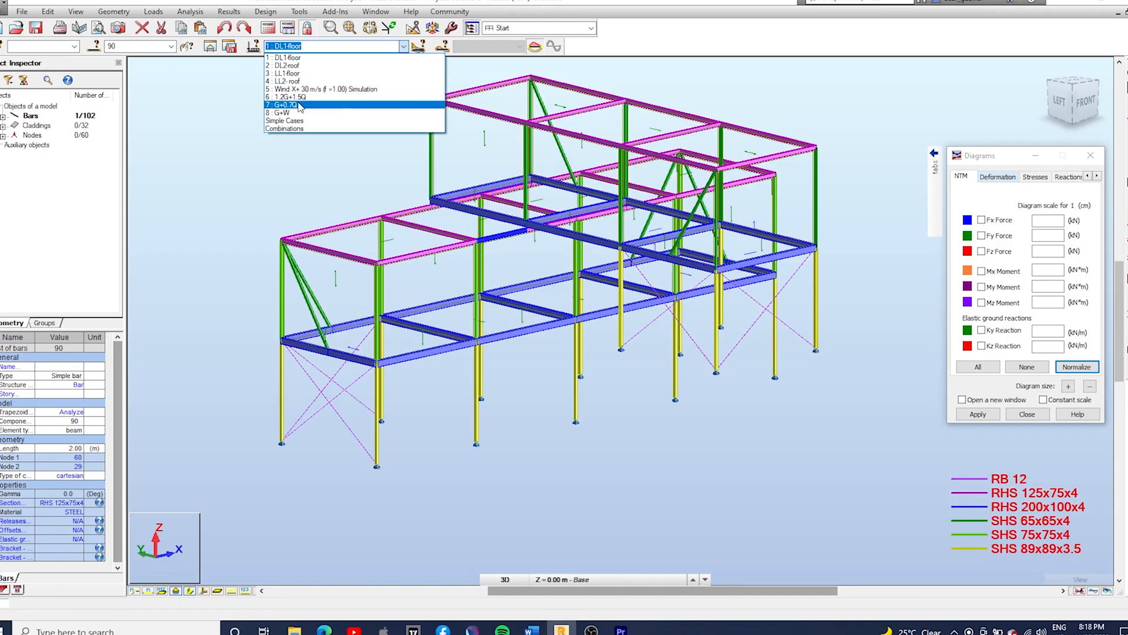
Step: Display labelled FX, FY and FZ support reactions for combination 7: G+0.7Q
{"action": "left_click", "coordinate": [279, 103]}
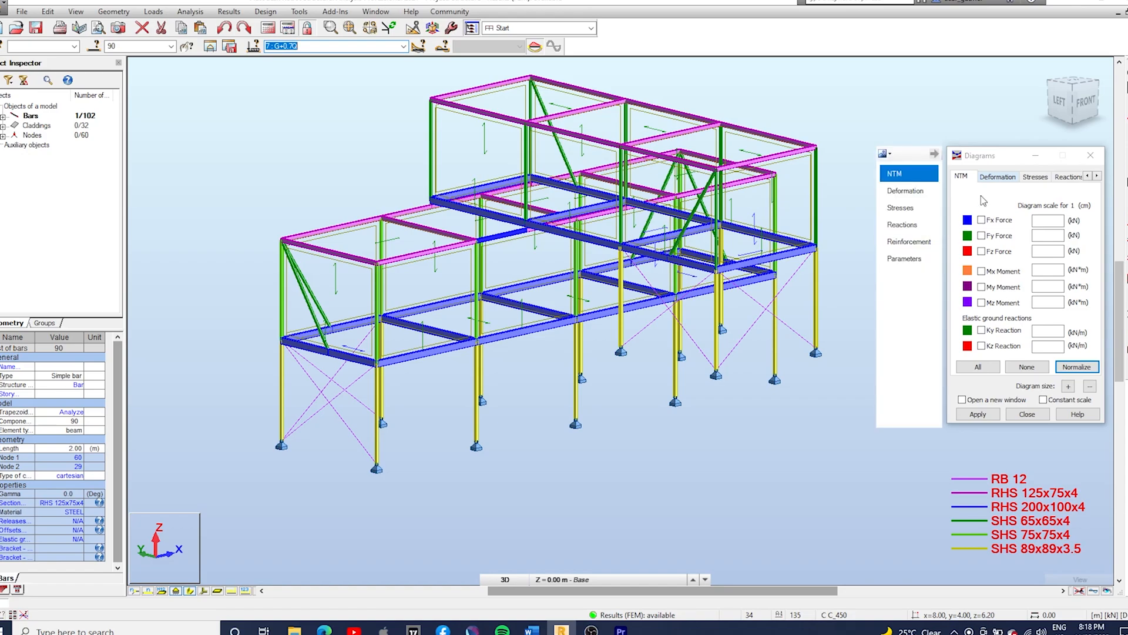
{"action": "left_click", "coordinate": [1069, 176]}
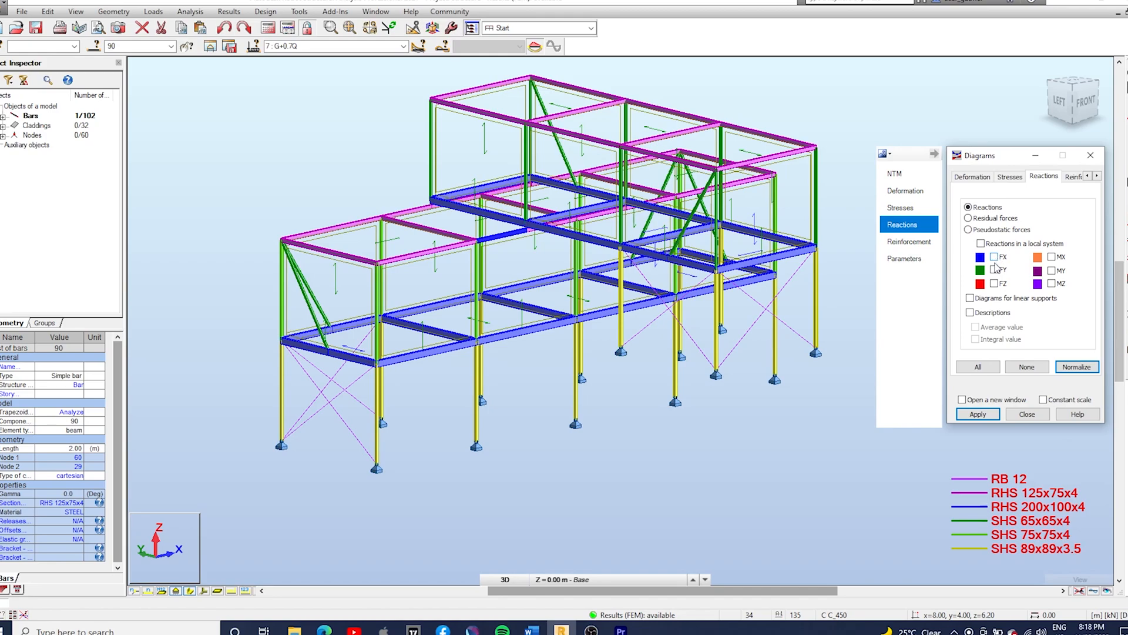
{"action": "left_click", "coordinate": [971, 313]}
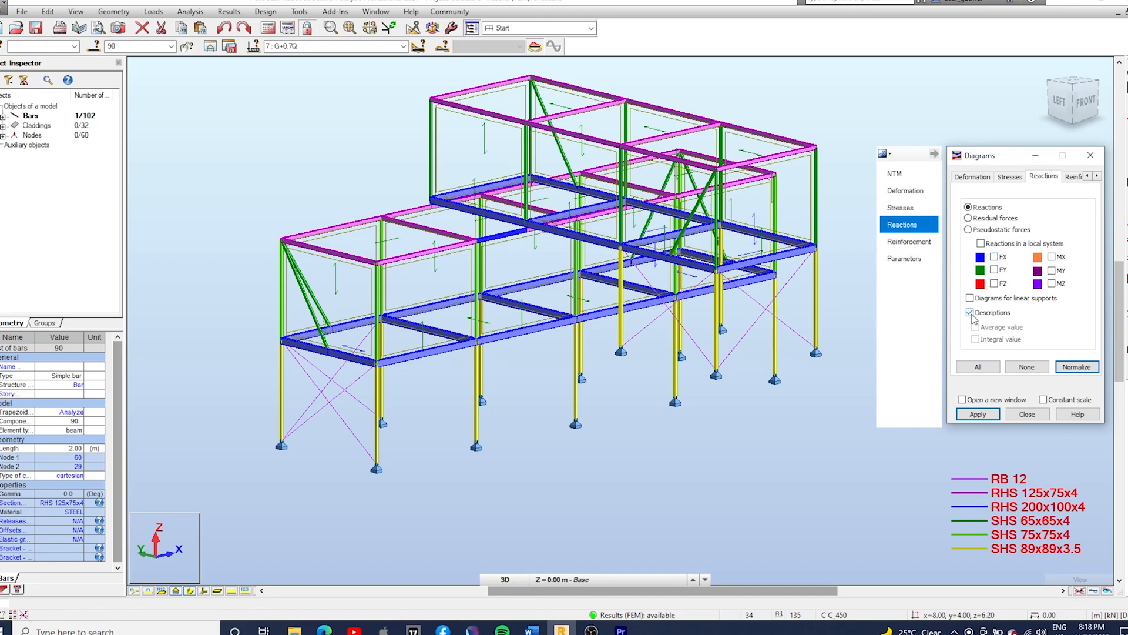
{"action": "left_click", "coordinate": [968, 243]}
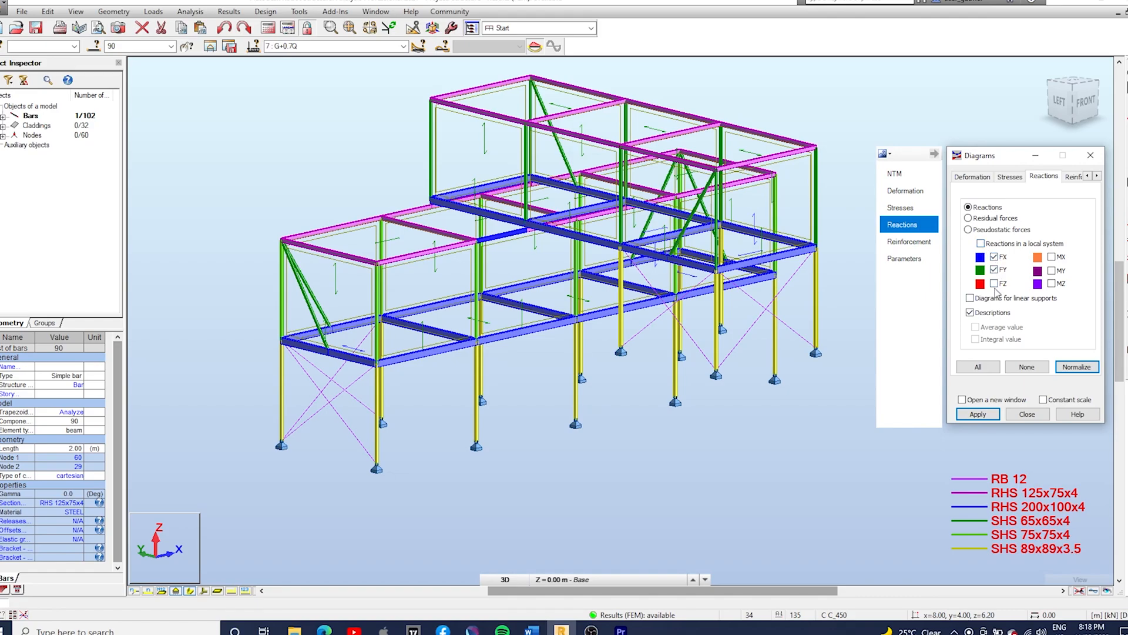
{"action": "left_click", "coordinate": [994, 284]}
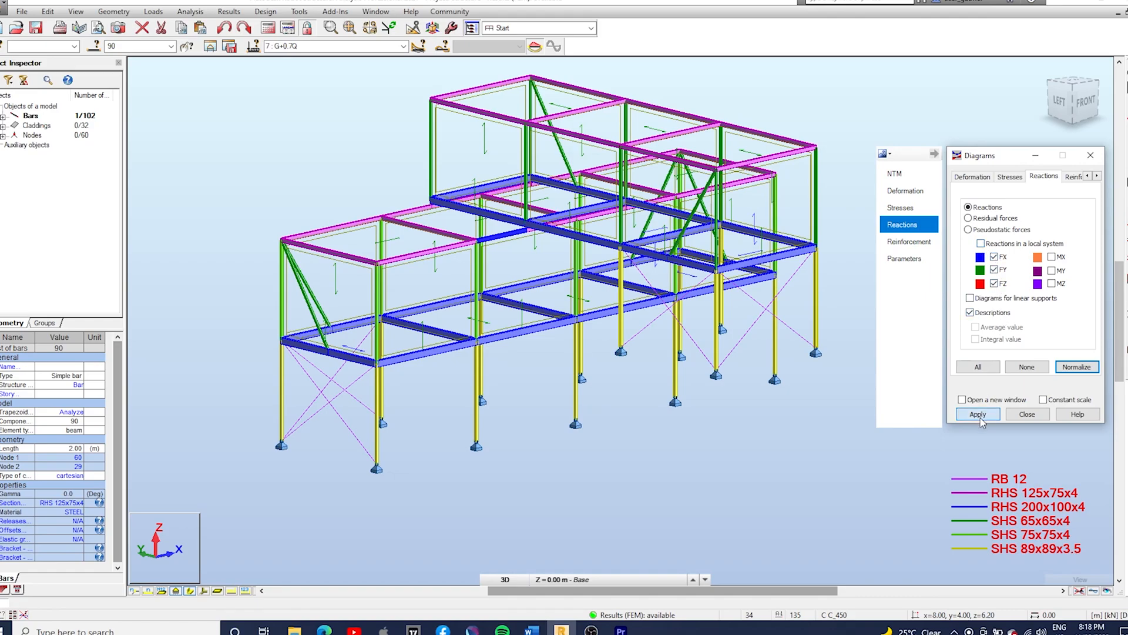
{"action": "left_click", "coordinate": [978, 413]}
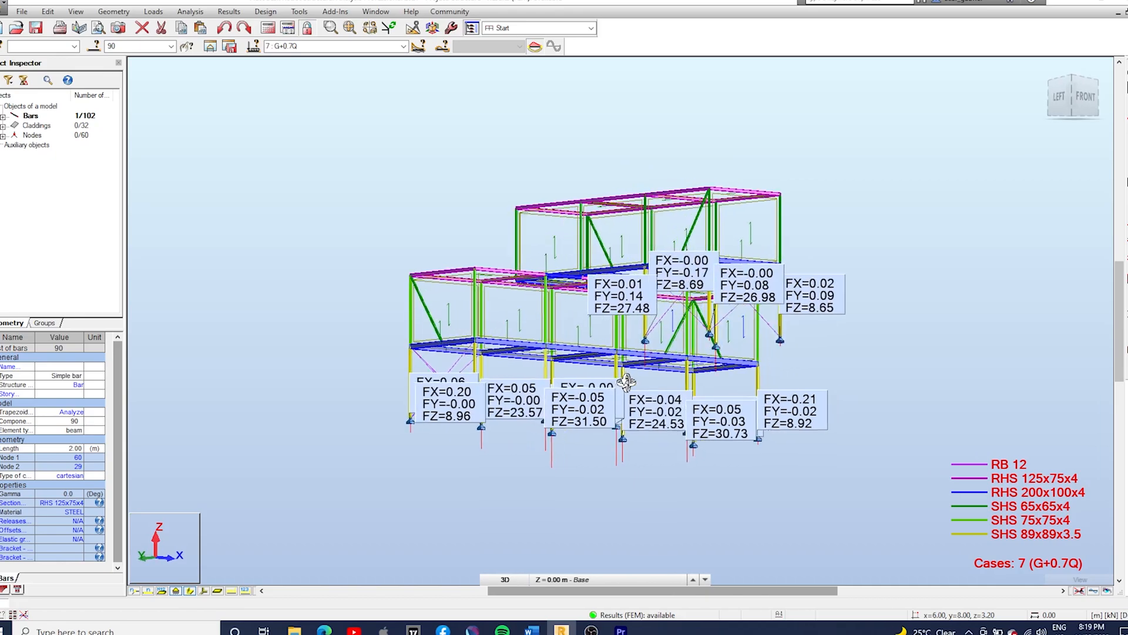
{"action": "left_click_drag", "start_coordinate": [627, 380], "coordinate": [695, 405]}
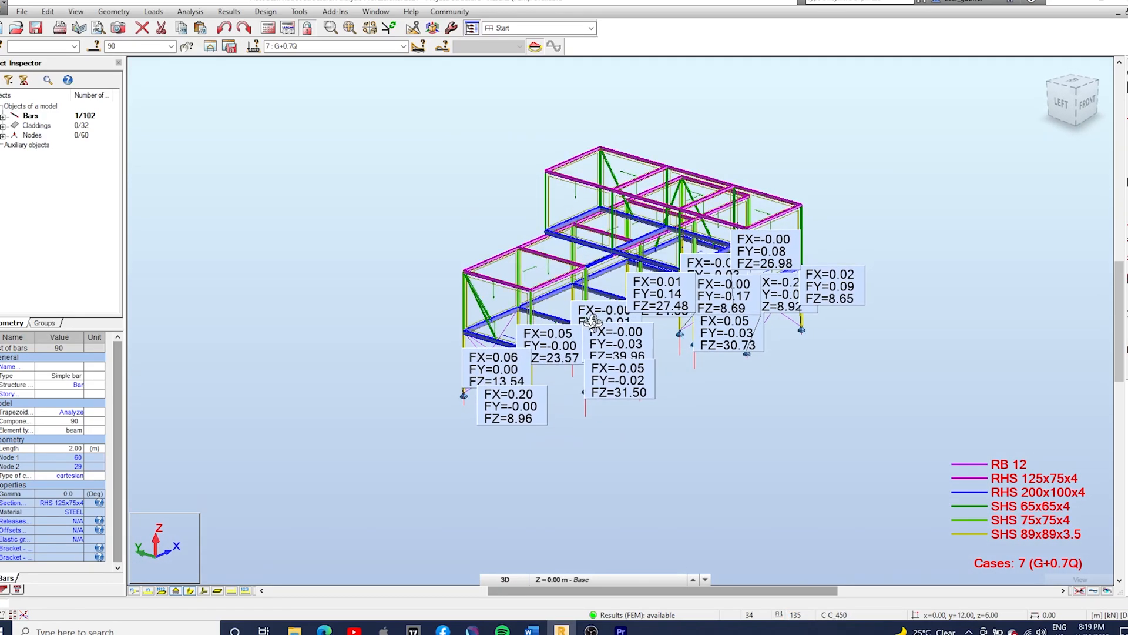
Step: Display the Reactions results table and its global extremes (FZ max 65.41 kN at node 15)
{"action": "right_click", "coordinate": [596, 324]}
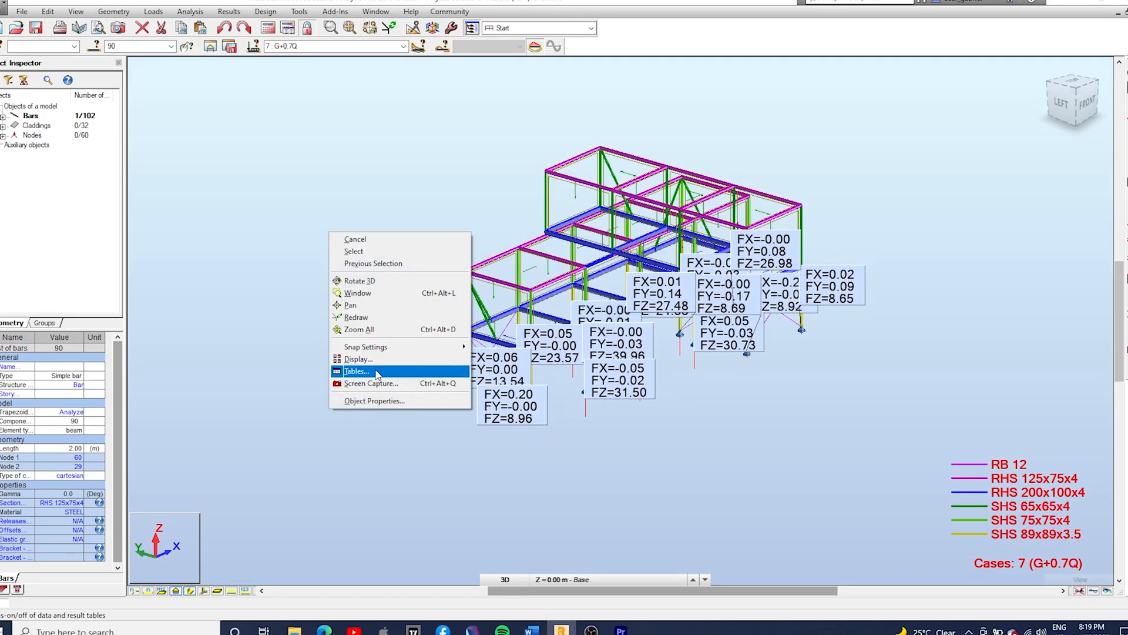
{"action": "left_click", "coordinate": [356, 370]}
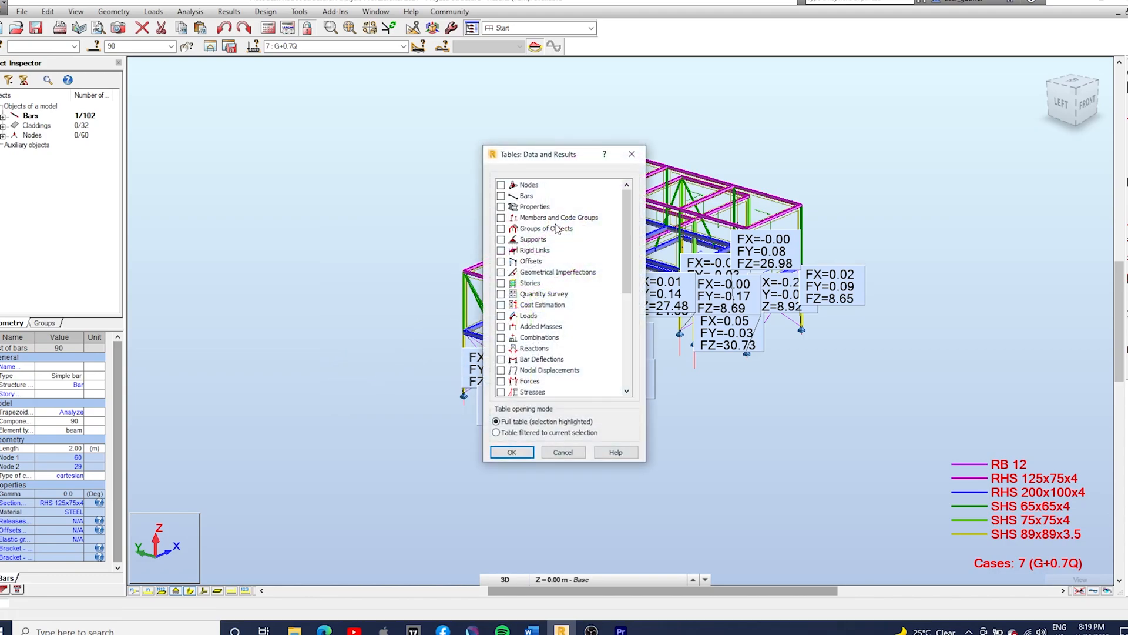
{"action": "scroll", "scroll_direction": "down", "scroll_amount": 3}
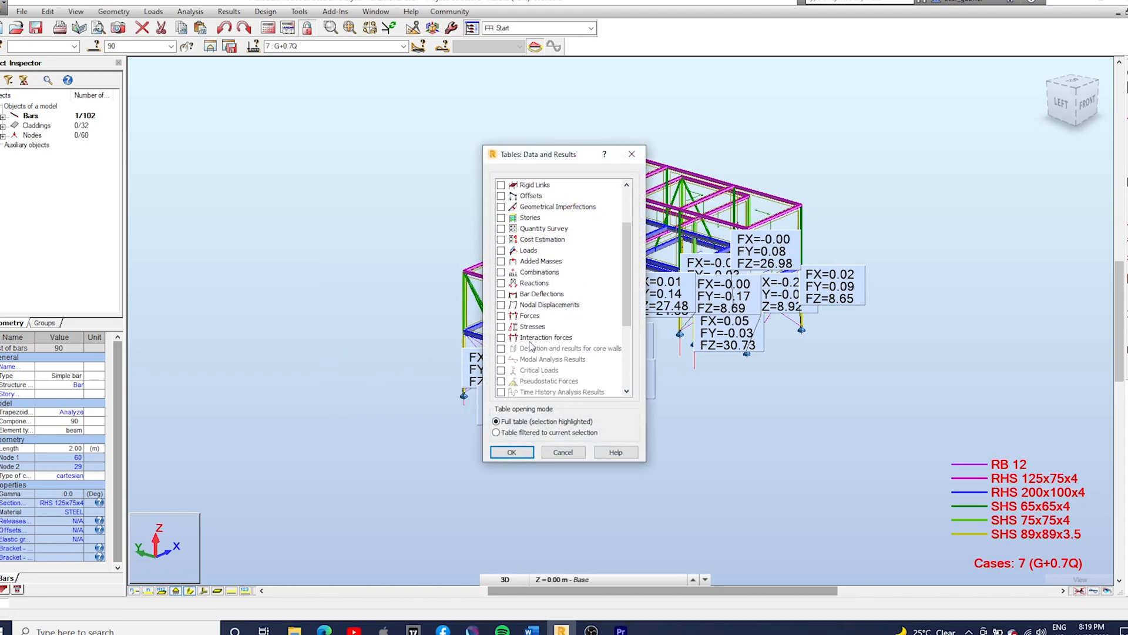
{"action": "left_click", "coordinate": [501, 282]}
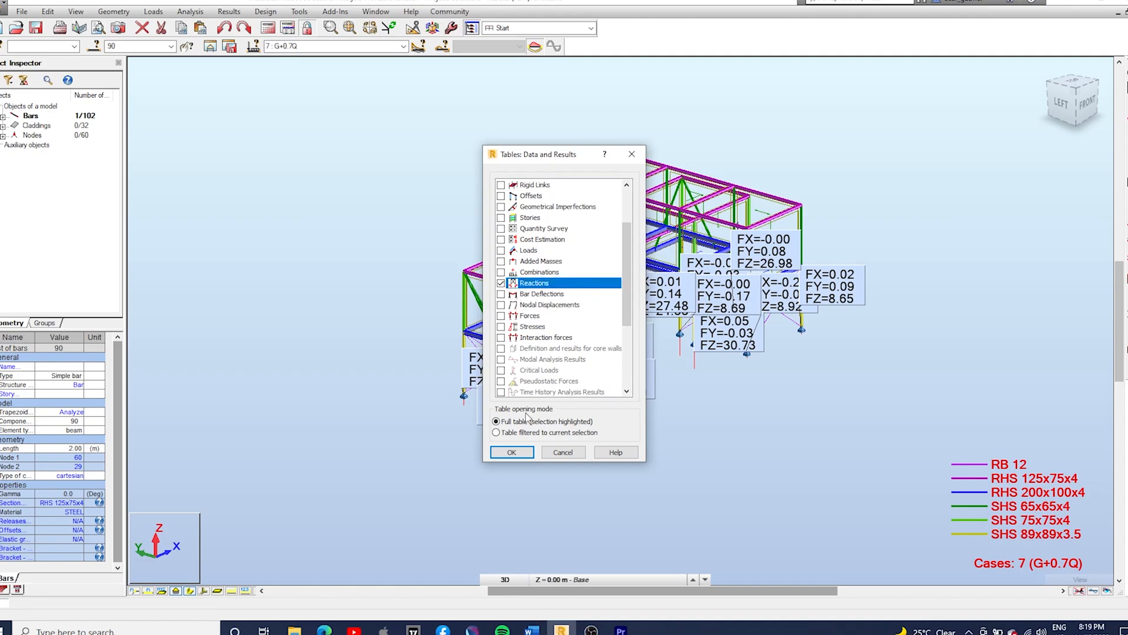
{"action": "left_click", "coordinate": [512, 451]}
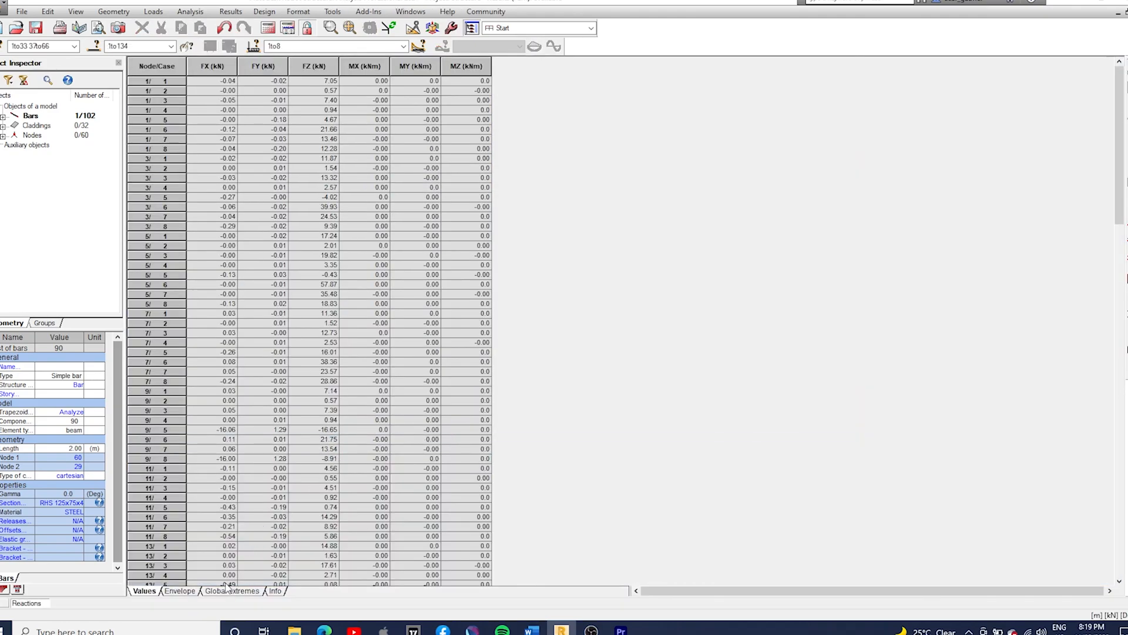
{"action": "left_click", "coordinate": [231, 590]}
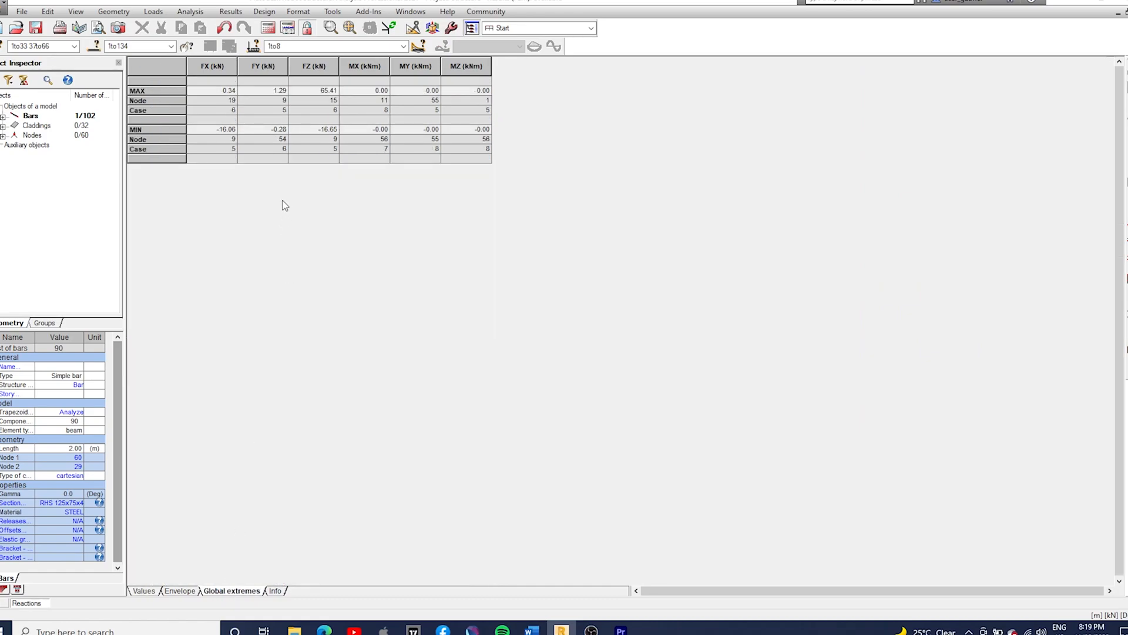
{"action": "mouse_move", "coordinate": [277, 179]}
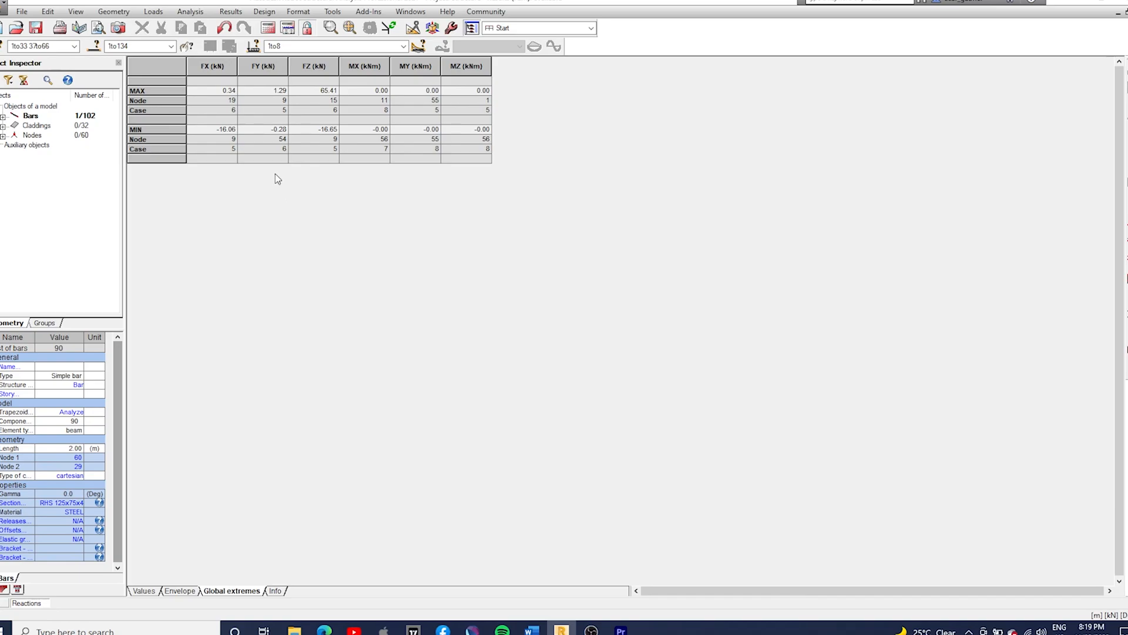
{"action": "mouse_move", "coordinate": [263, 158]}
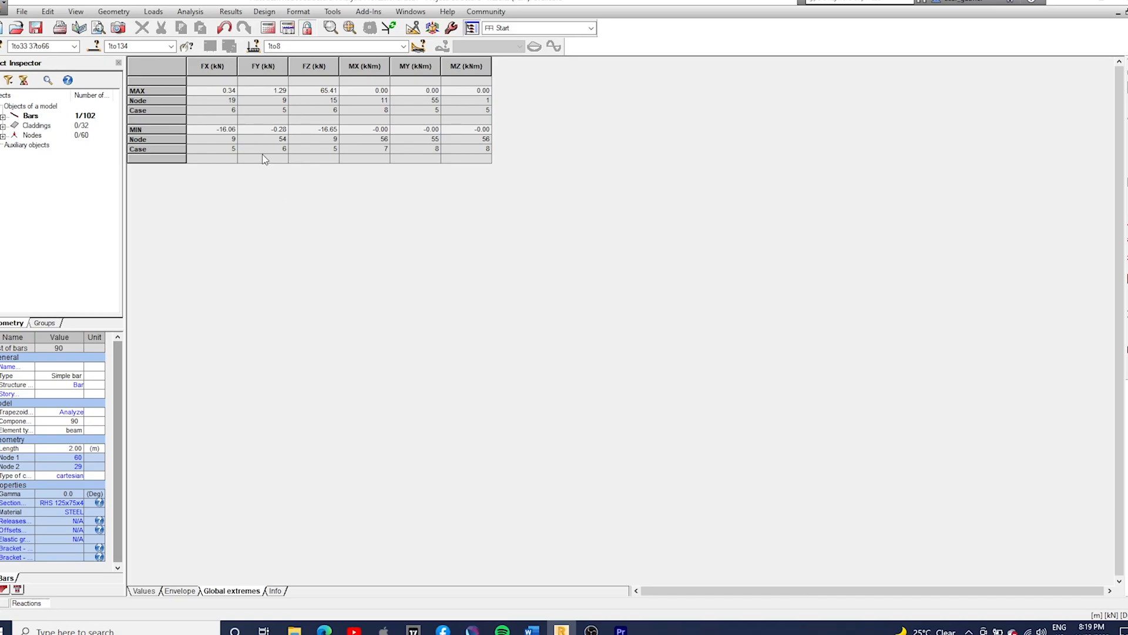
{"action": "mouse_move", "coordinate": [301, 132]}
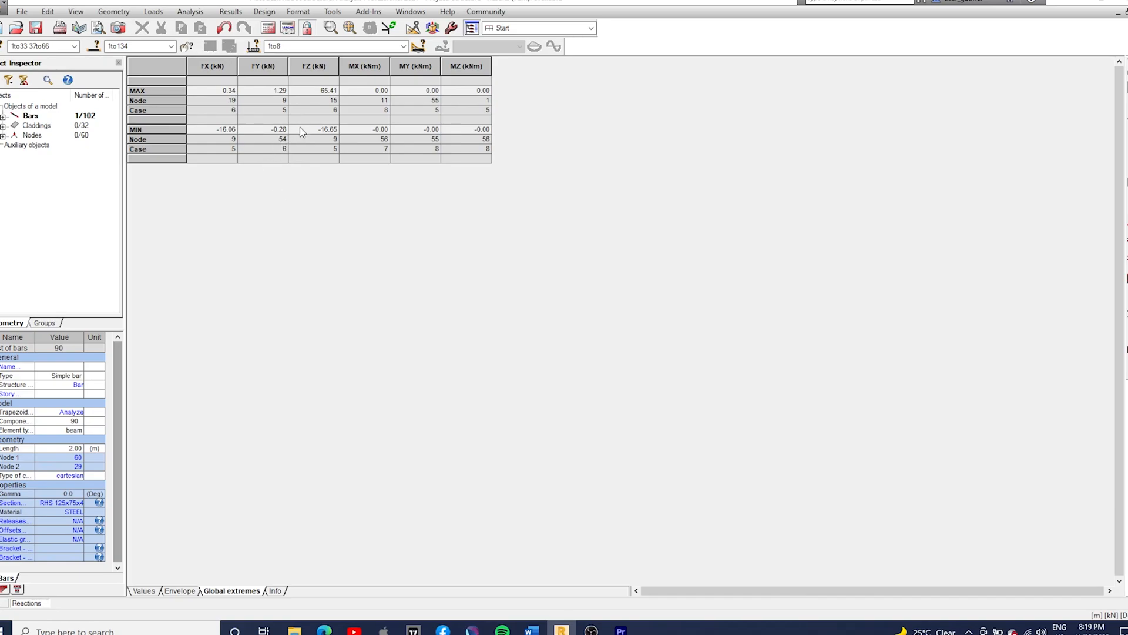
{"action": "mouse_move", "coordinate": [328, 101]}
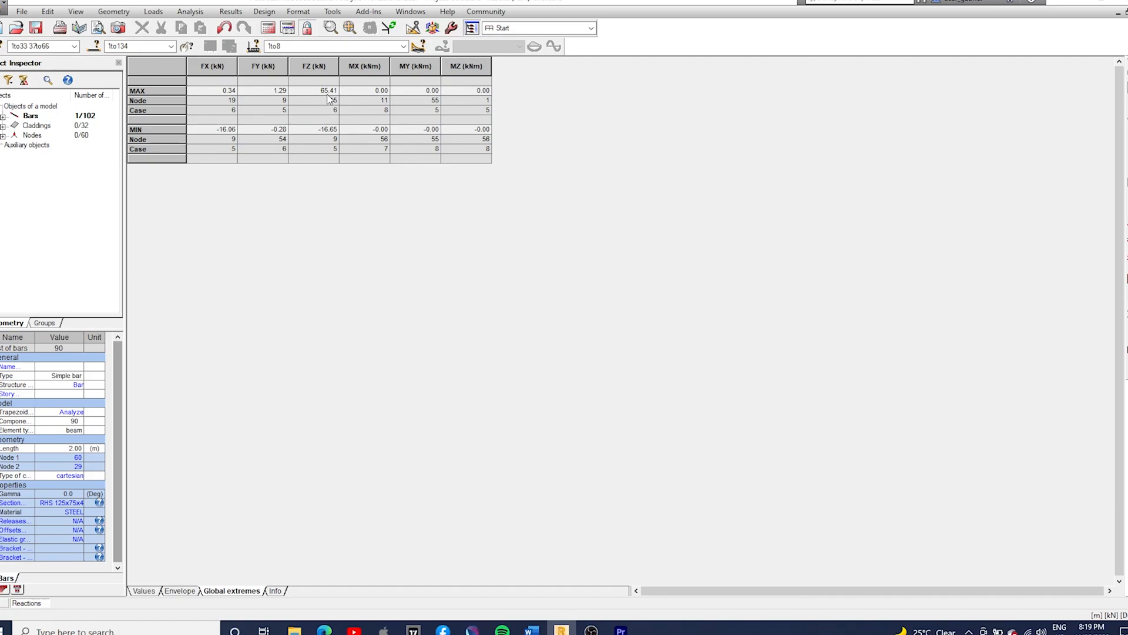
{"action": "mouse_move", "coordinate": [334, 101]}
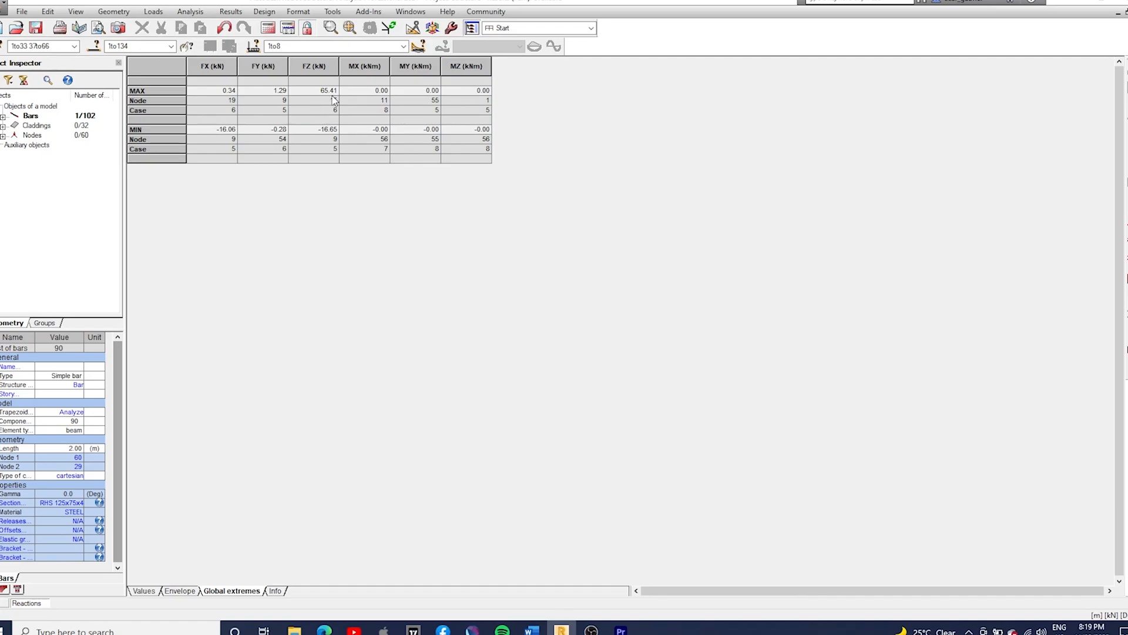
Step: Filter the reactions table by case to combination 7: G+0.7Q only
{"action": "right_click", "coordinate": [318, 101]}
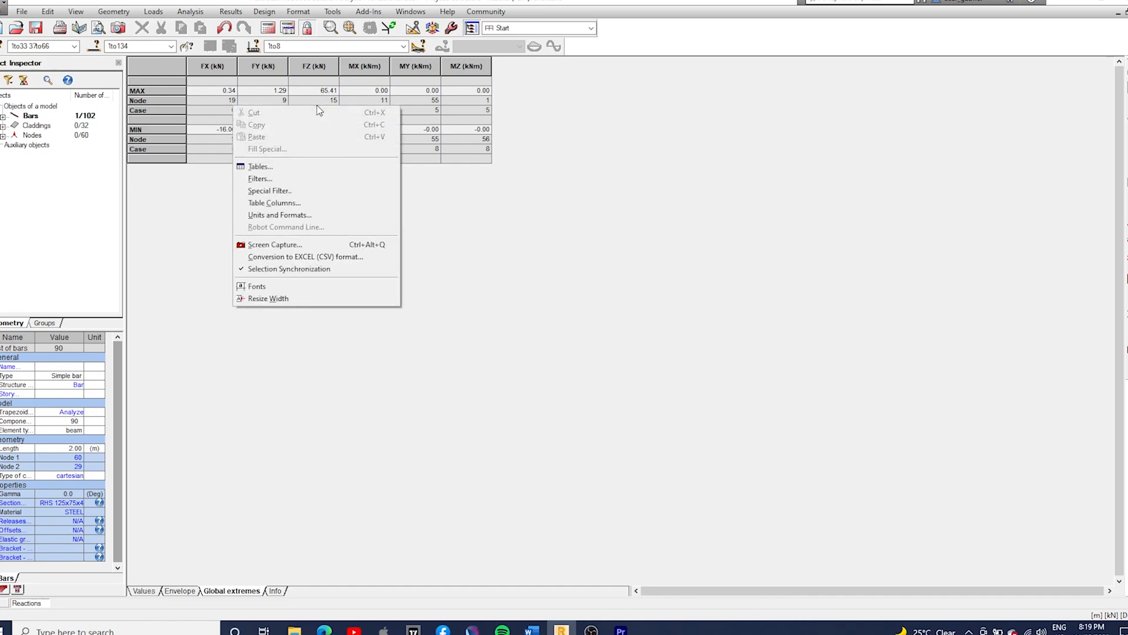
{"action": "mouse_move", "coordinate": [299, 182]}
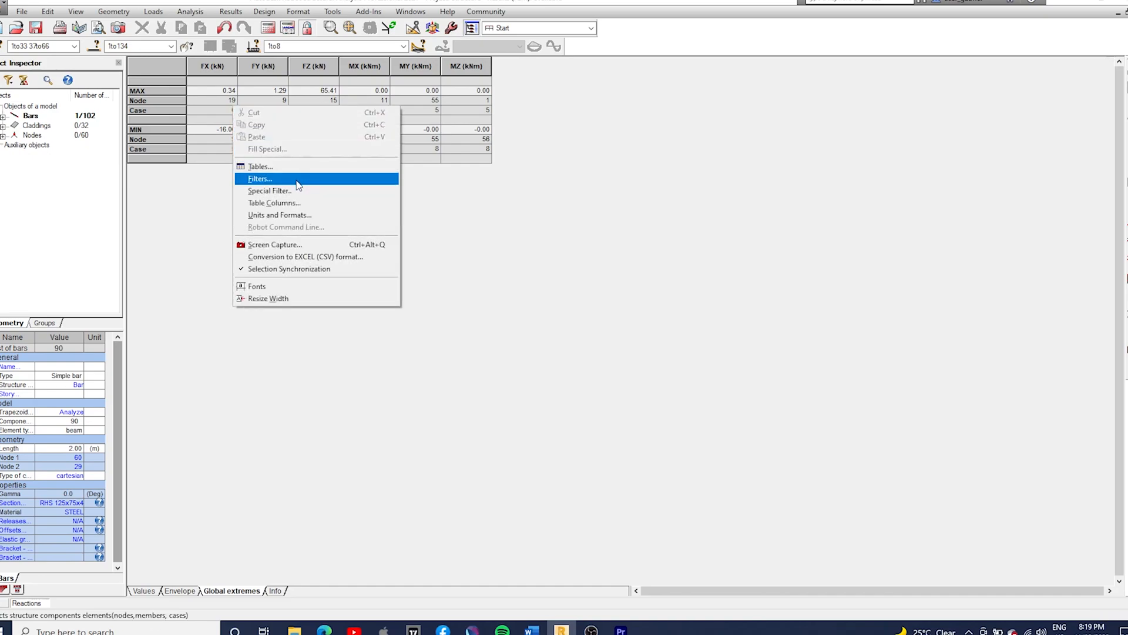
{"action": "left_click", "coordinate": [260, 178]}
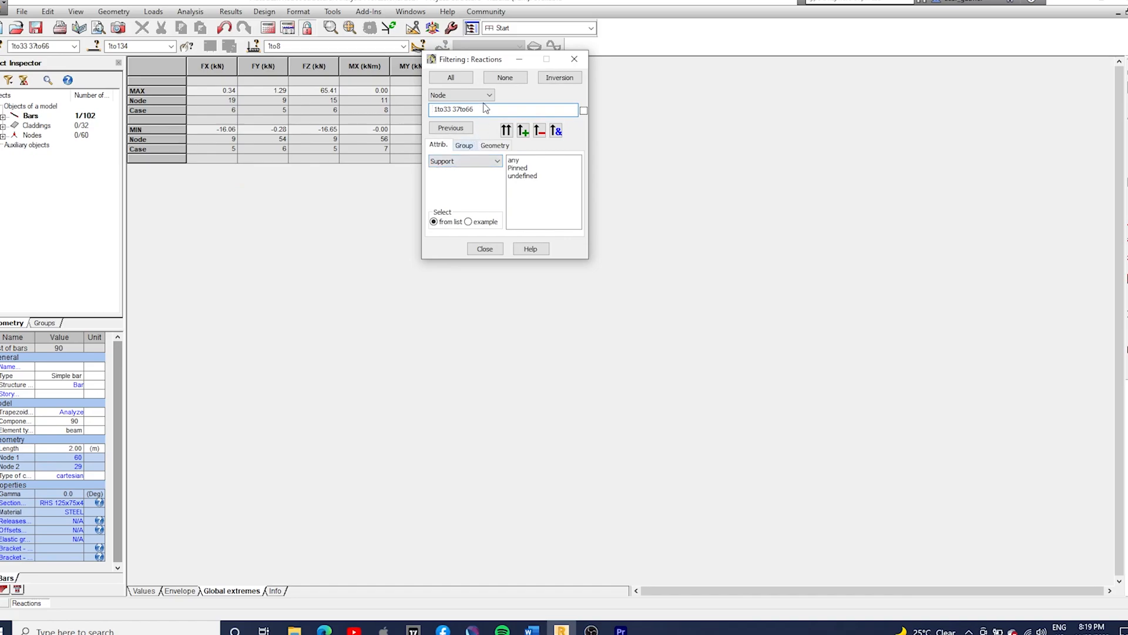
{"action": "left_click", "coordinate": [459, 94]}
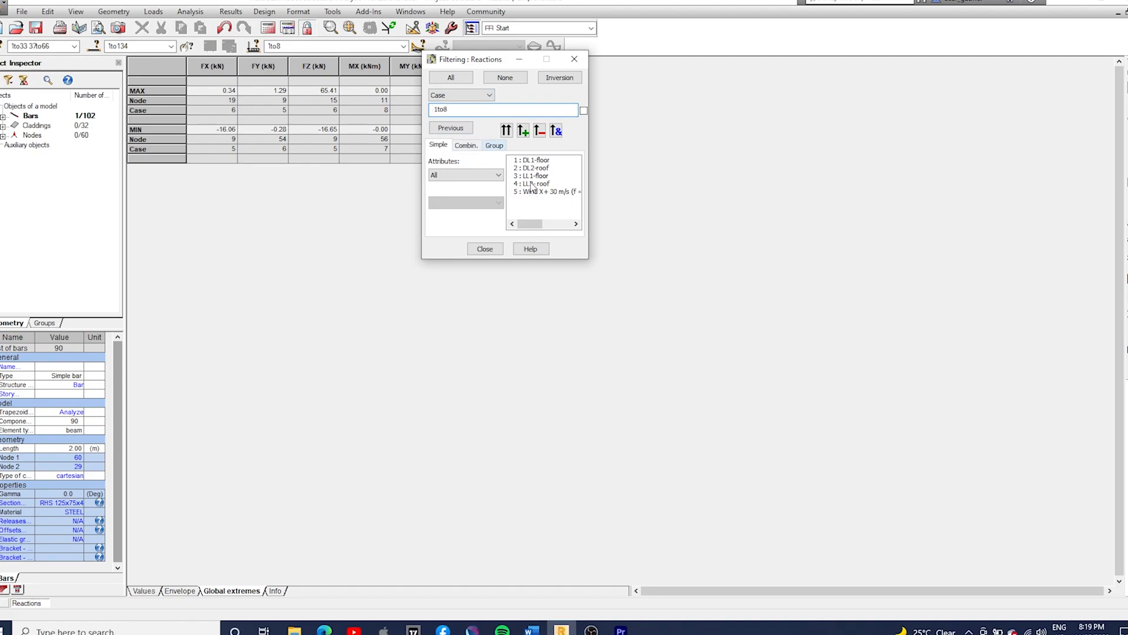
{"action": "left_click", "coordinate": [465, 145]}
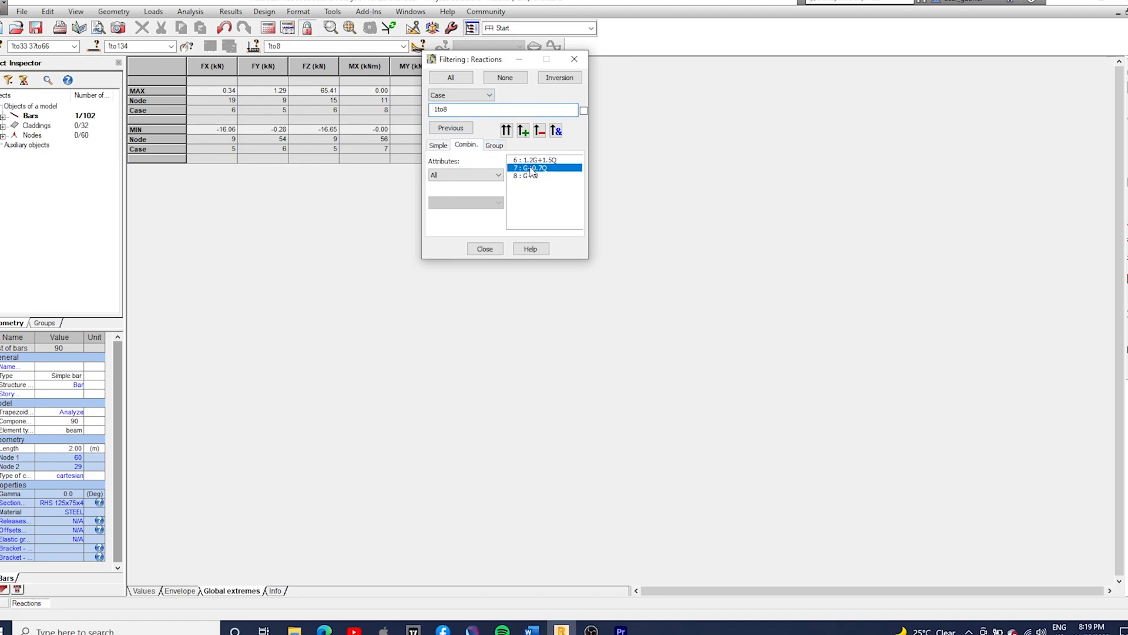
{"action": "left_click", "coordinate": [532, 167]}
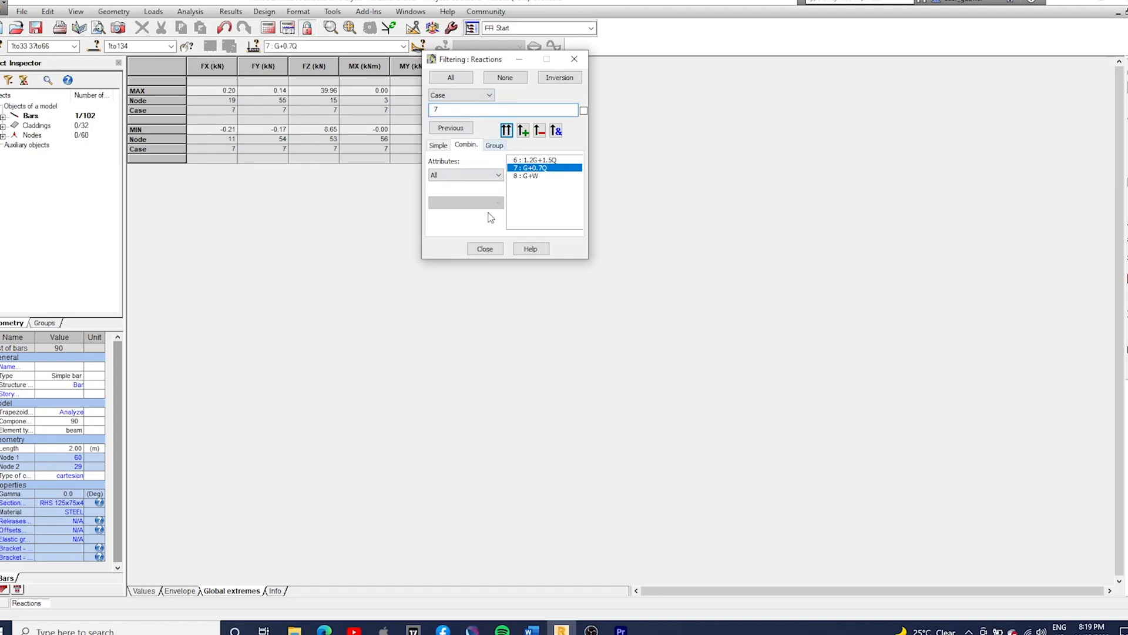
{"action": "left_click", "coordinate": [485, 249]}
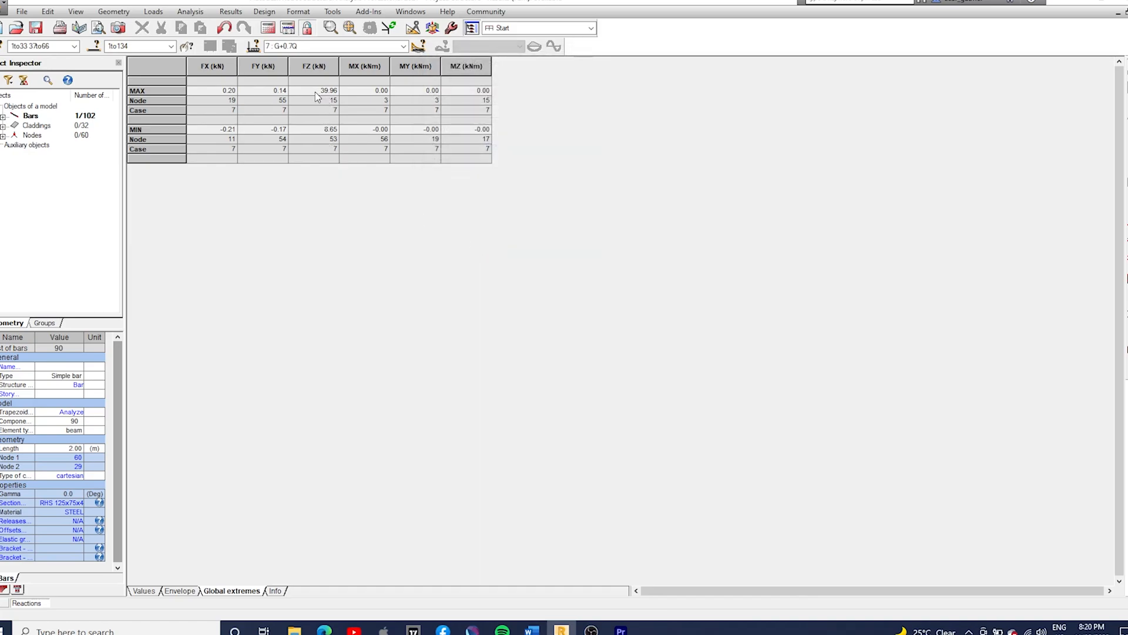
{"action": "mouse_move", "coordinate": [334, 107]}
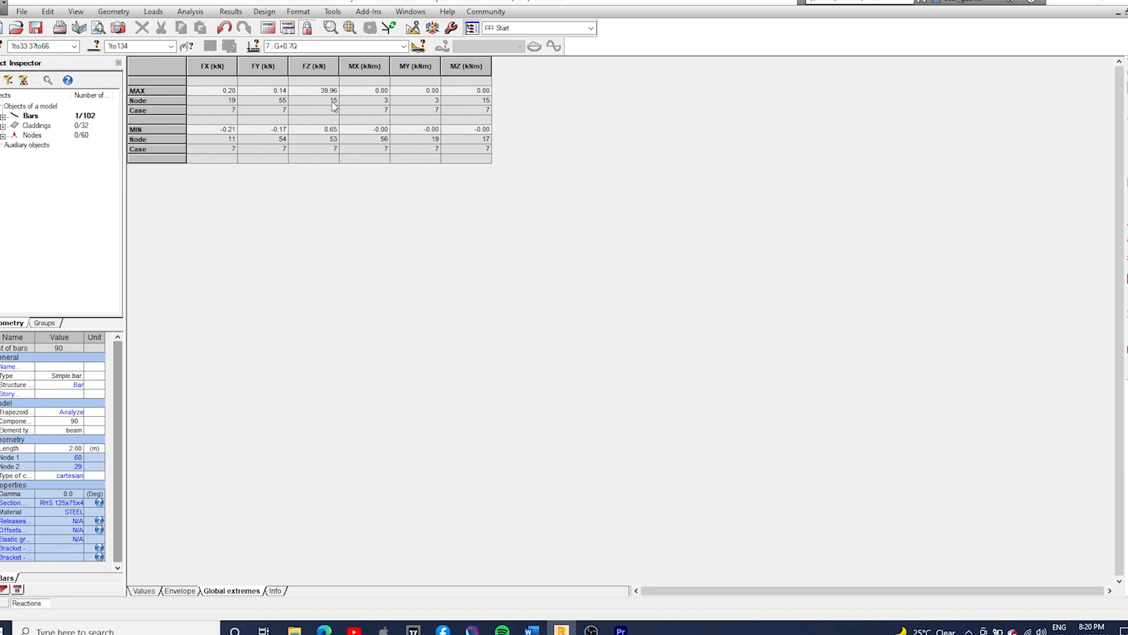
{"action": "mouse_move", "coordinate": [329, 99]}
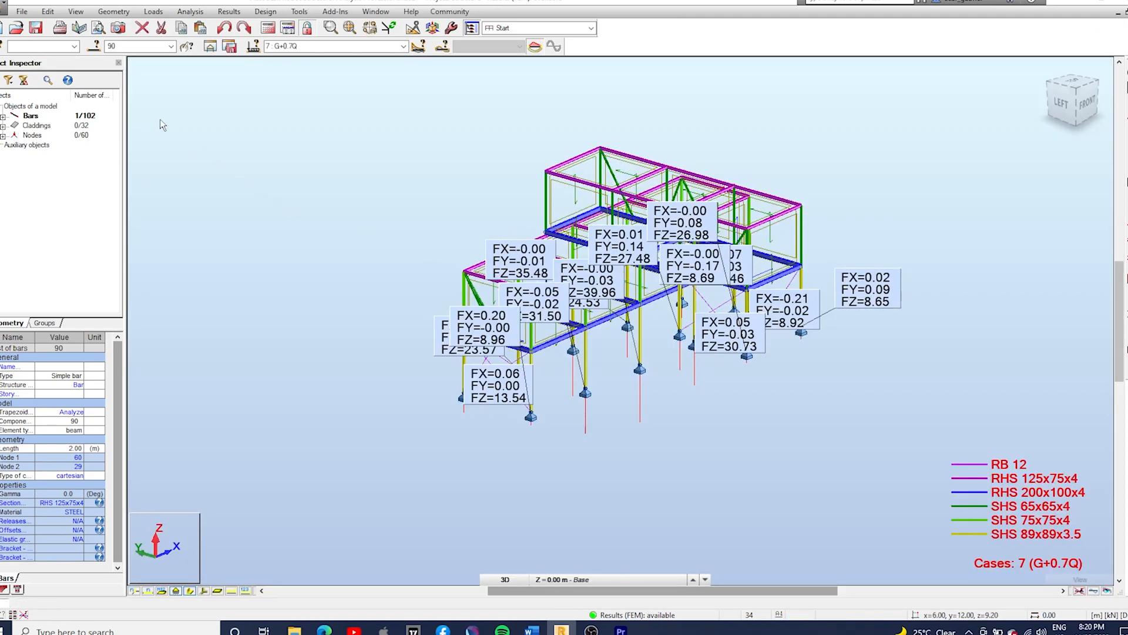
Step: Display the G+0.7Q deformation diagram and view the frame from the left side
{"action": "type", "text": "15"}
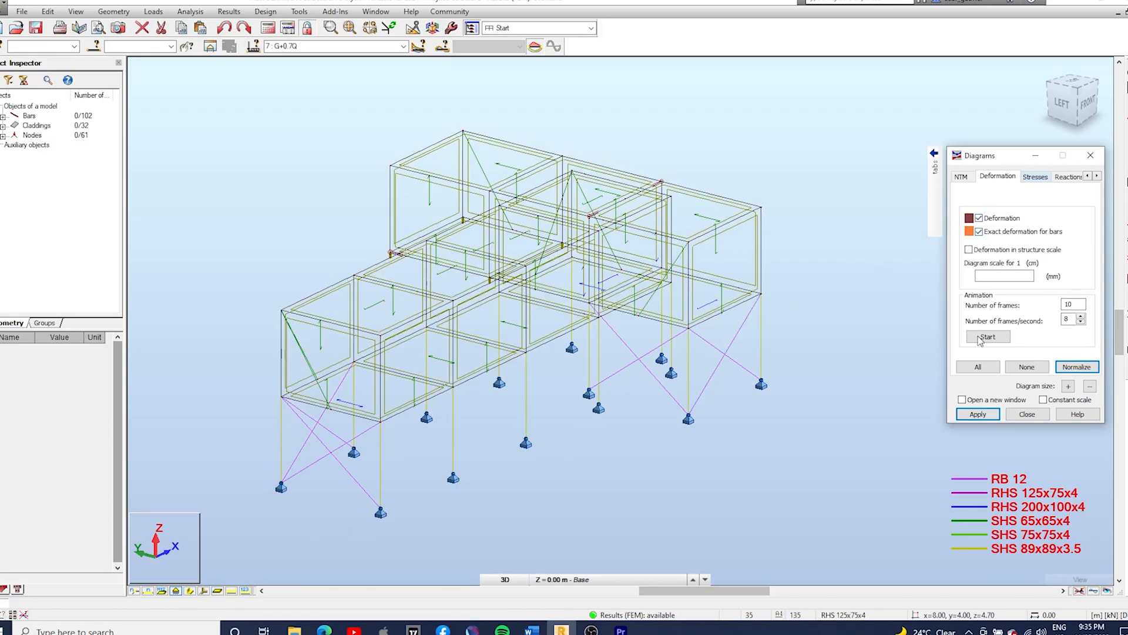
{"action": "left_click", "coordinate": [977, 414]}
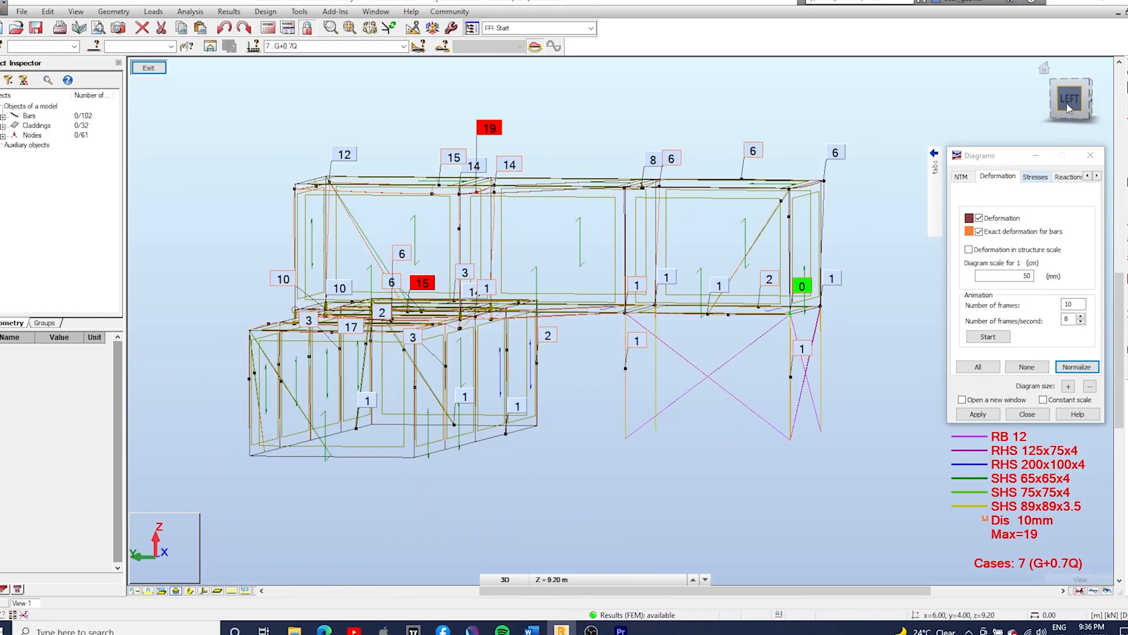
{"action": "left_click", "coordinate": [1069, 98]}
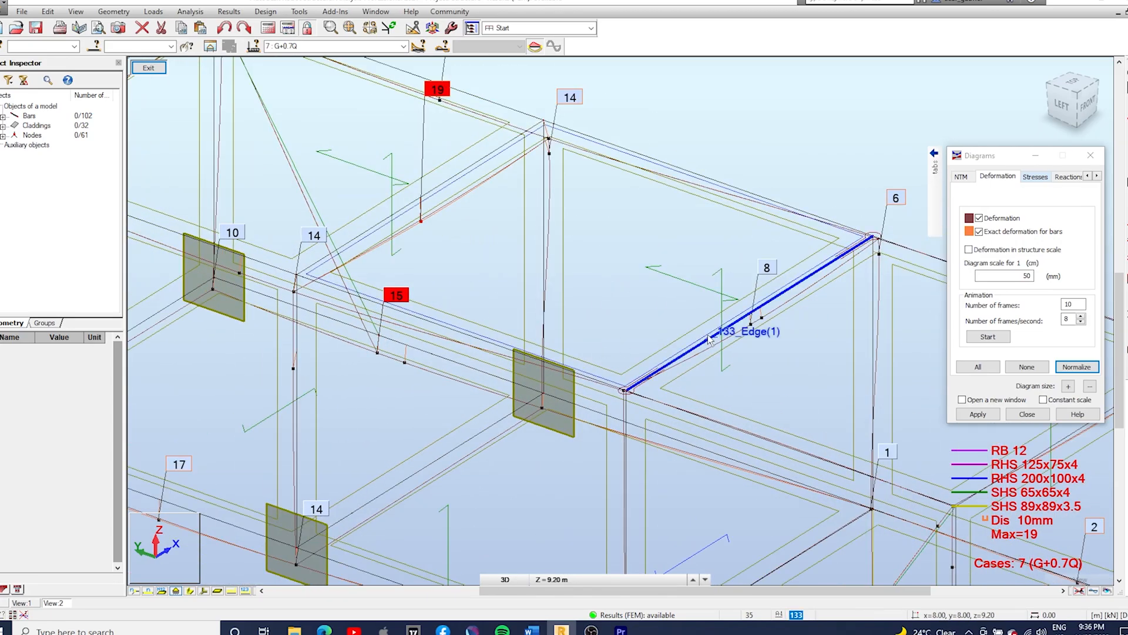
Step: Set top beam 62 to Pinned-Pinned releases and confirm the model data change
{"action": "left_click", "coordinate": [438, 184]}
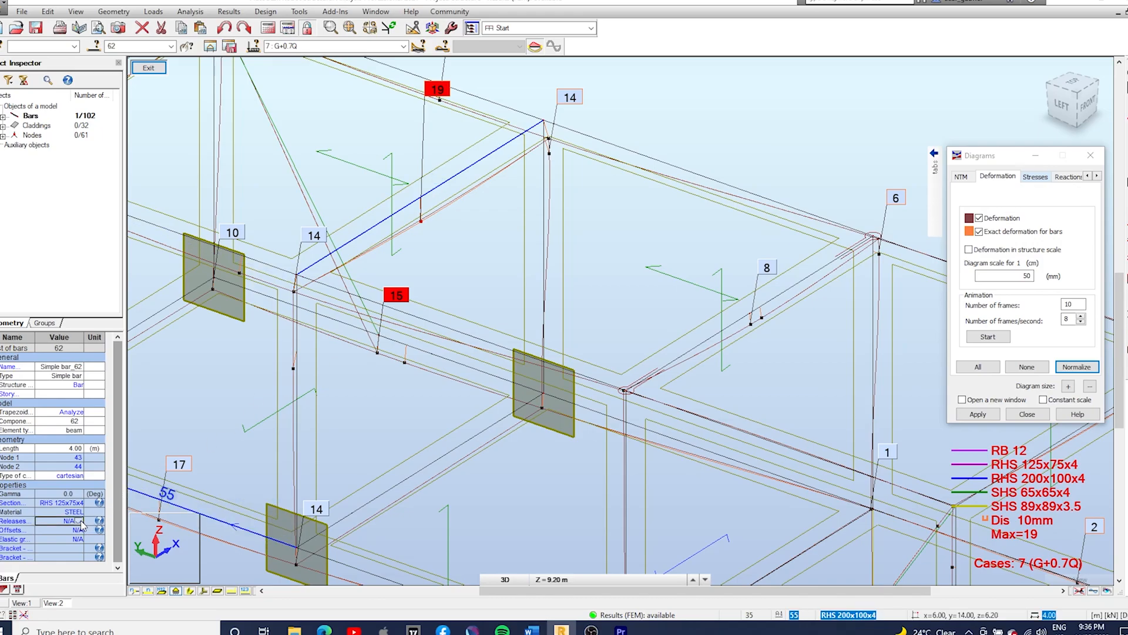
{"action": "left_click", "coordinate": [83, 521]}
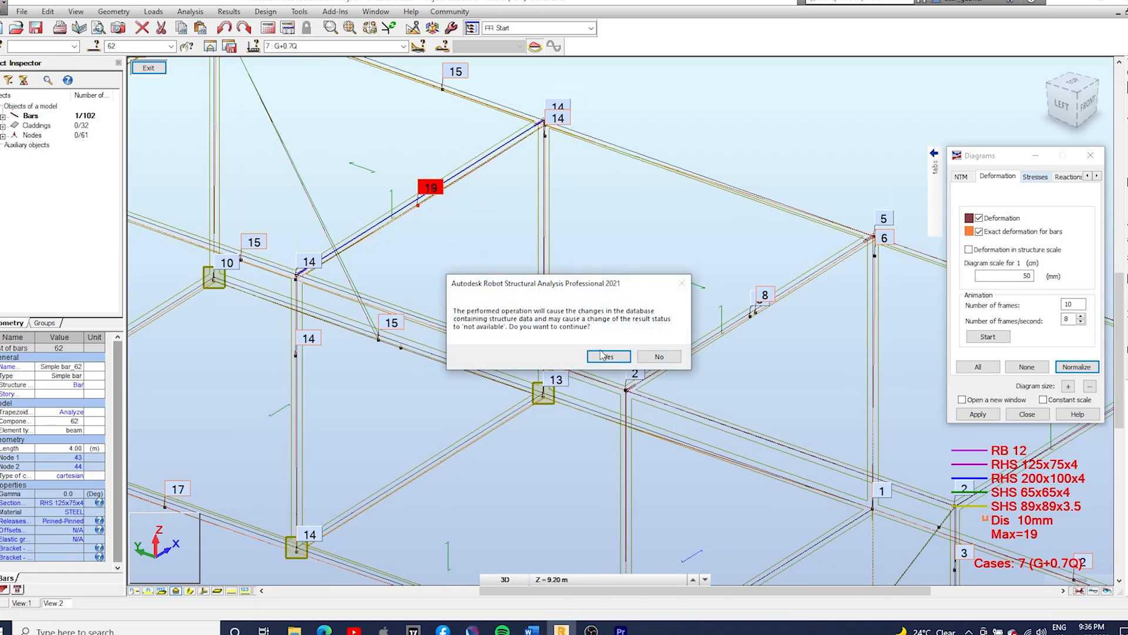
{"action": "left_click", "coordinate": [609, 356]}
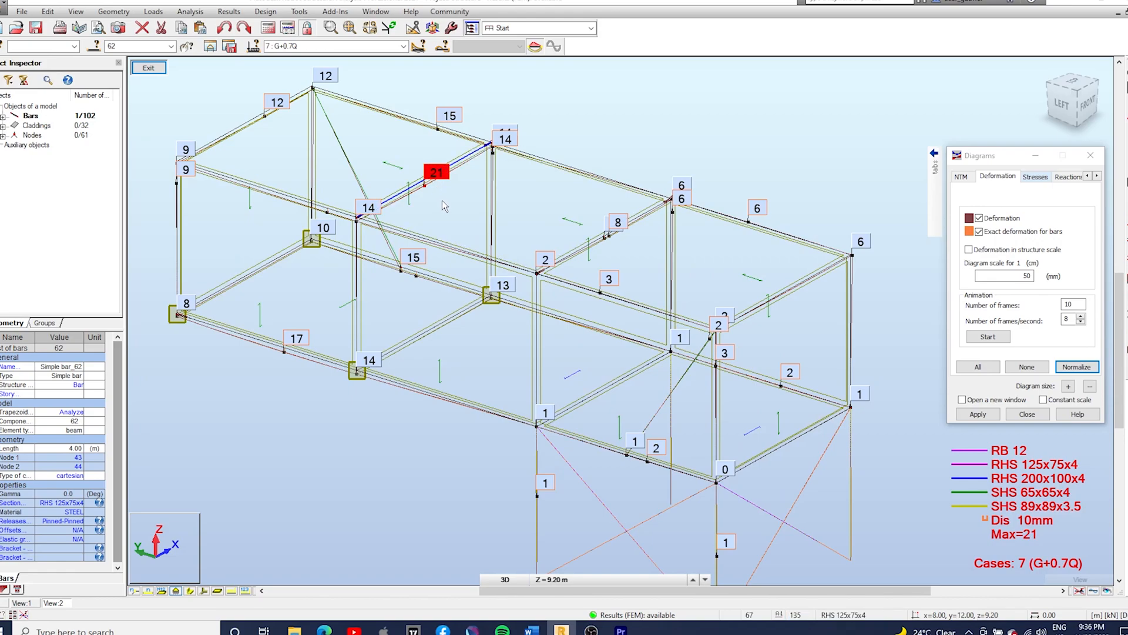
{"action": "mouse_move", "coordinate": [378, 354]}
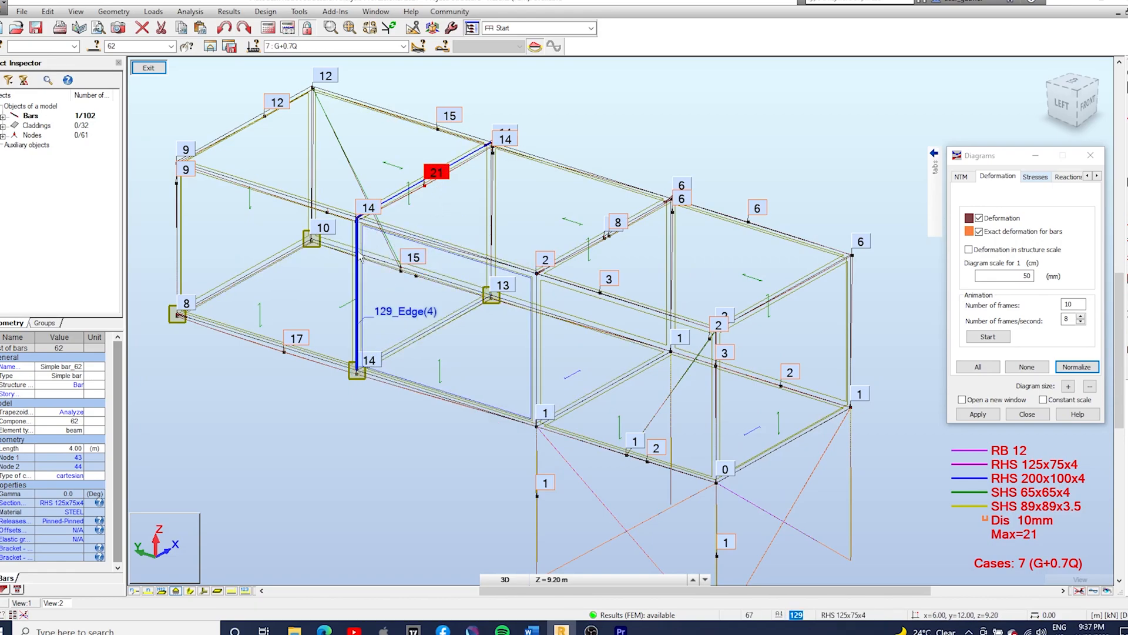
{"action": "left_click", "coordinate": [327, 399]}
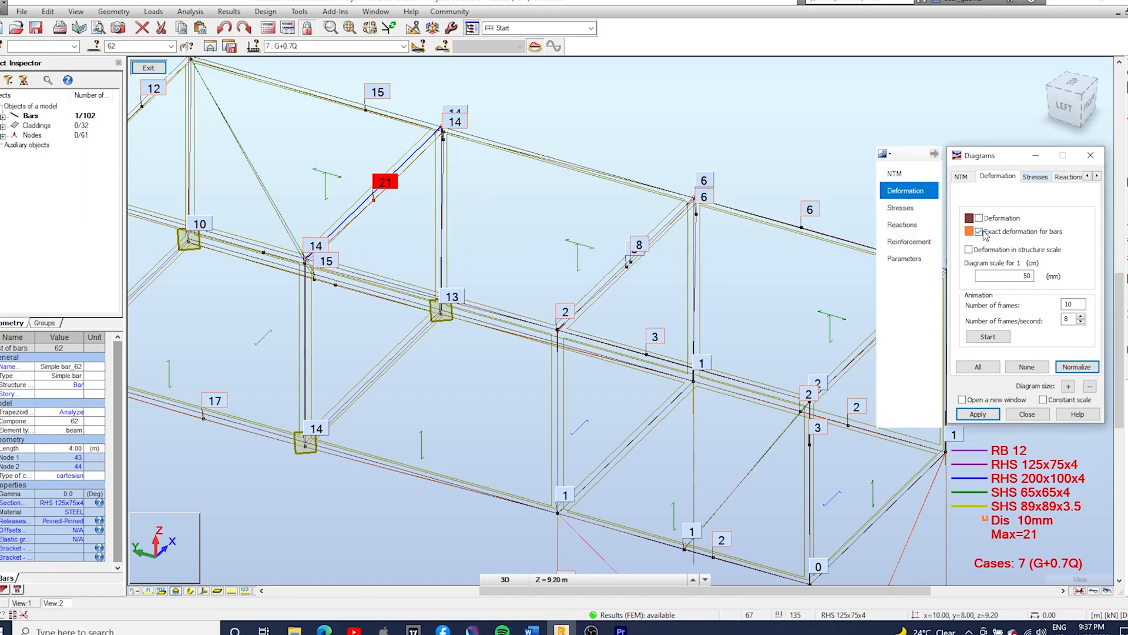
Step: Hide the deformation, select top nodes 43, 44, 47, 48 and assign new Support_1 to them
{"action": "left_click", "coordinate": [976, 232]}
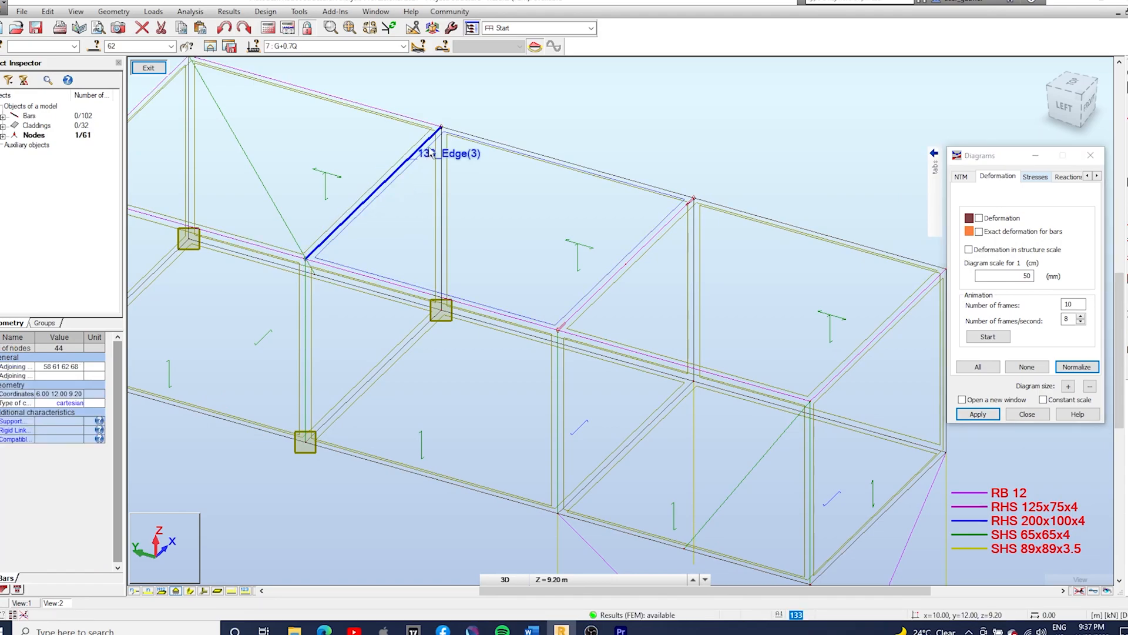
{"action": "left_click", "coordinate": [696, 209]}
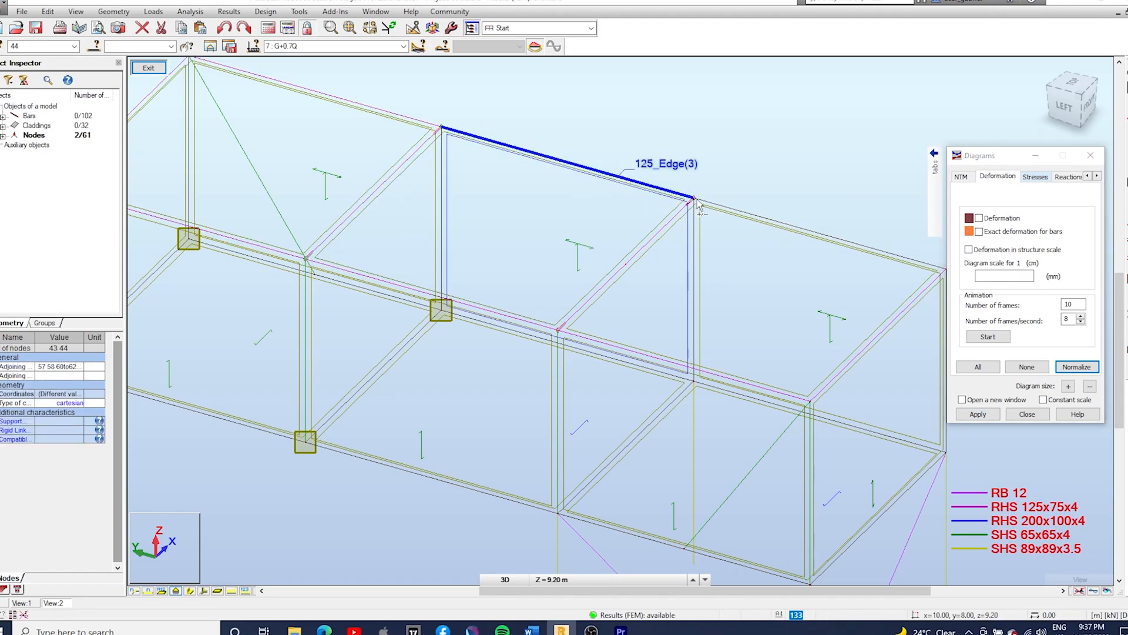
{"action": "left_click", "coordinate": [561, 339]}
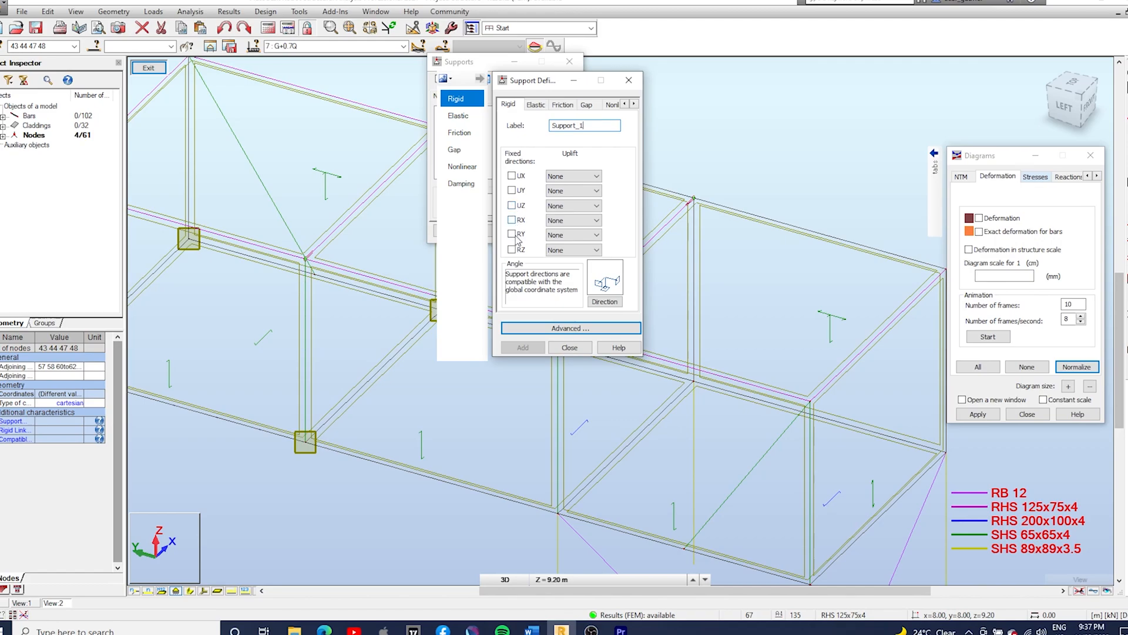
{"action": "left_click", "coordinate": [512, 204]}
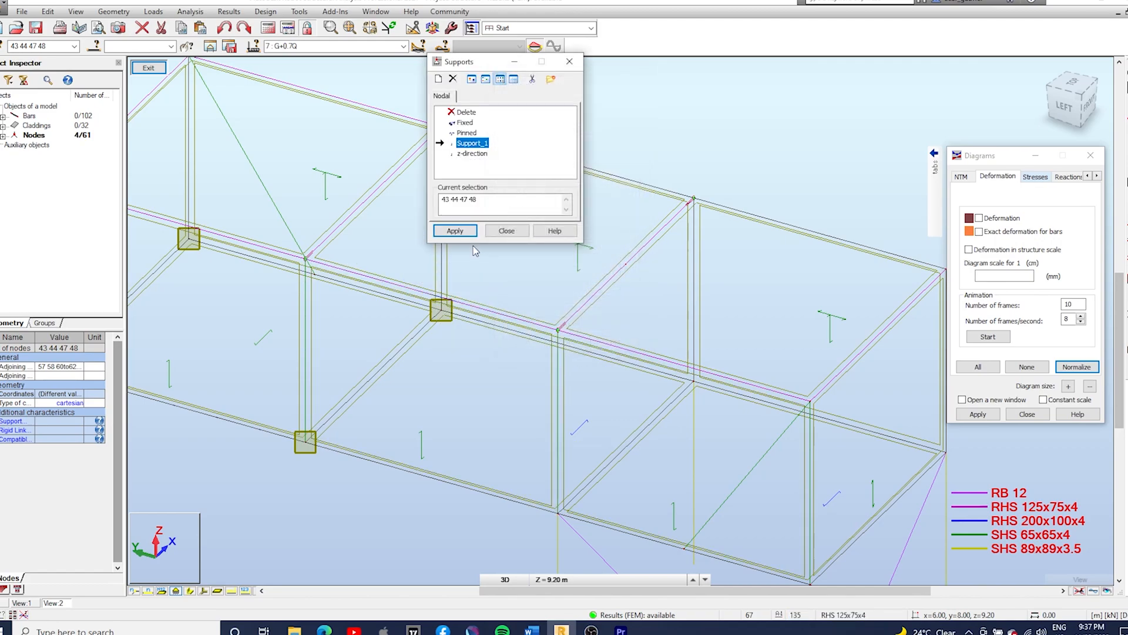
{"action": "left_click", "coordinate": [455, 230]}
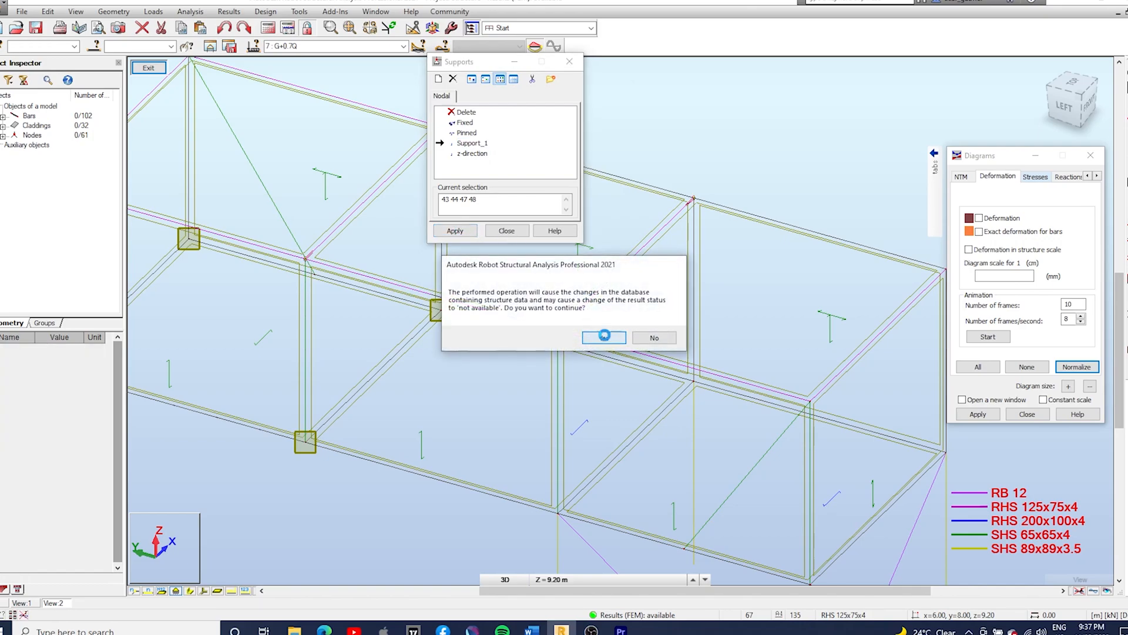
Step: Confirm the model change and redisplay the G+0.7Q deformation, now peaking at 10 mm
{"action": "left_click", "coordinate": [604, 337]}
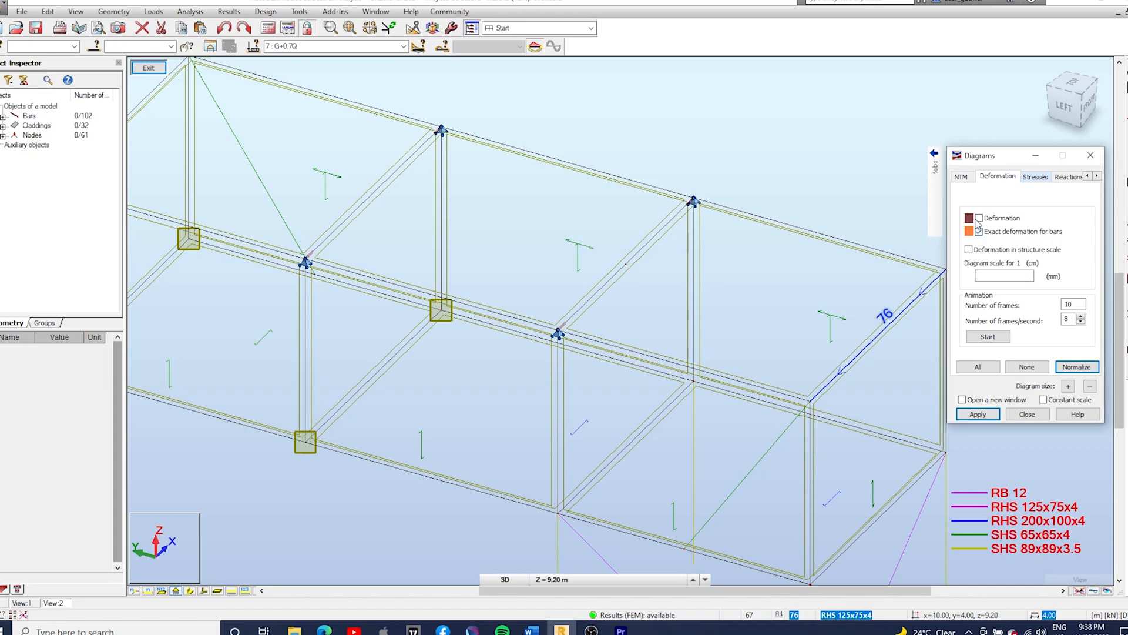
{"action": "left_click", "coordinate": [978, 219]}
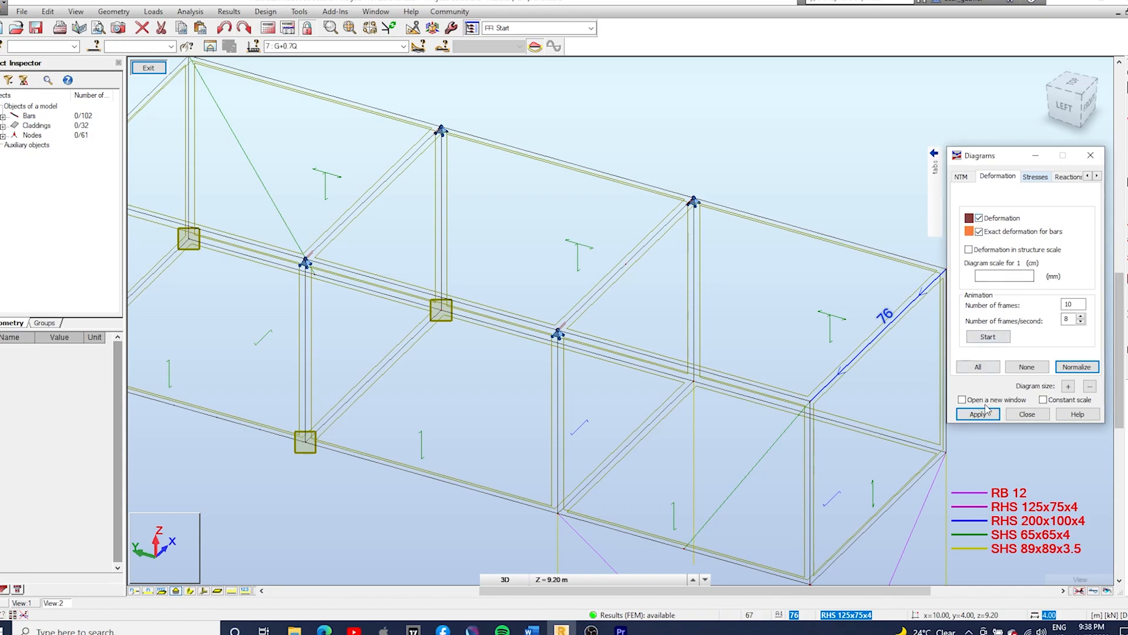
{"action": "left_click", "coordinate": [977, 413]}
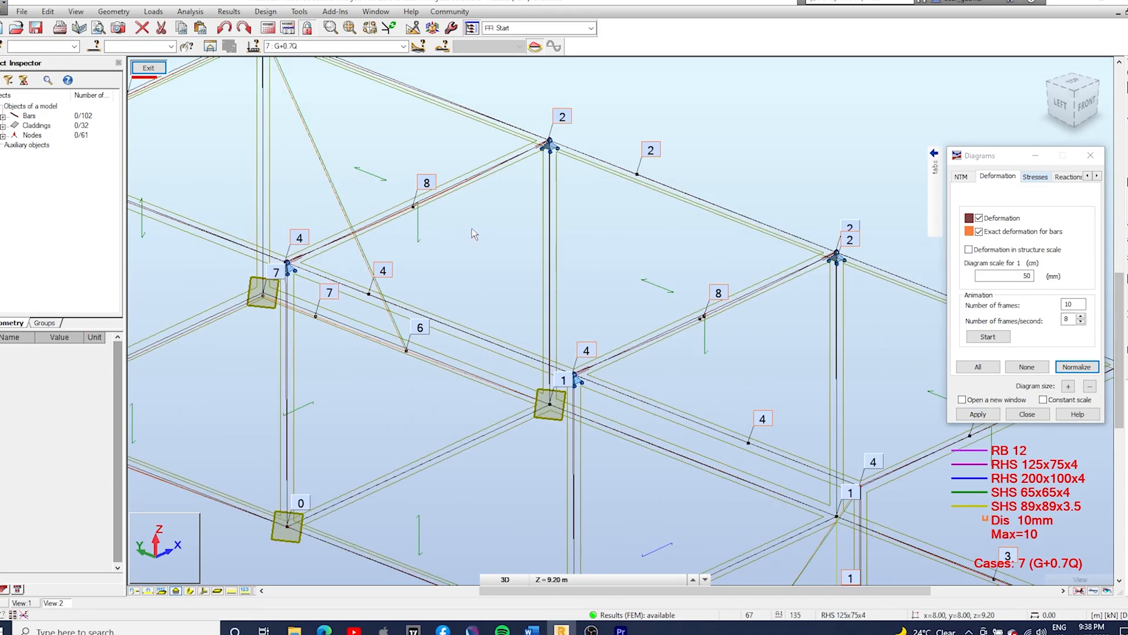
{"action": "mouse_move", "coordinate": [472, 231]}
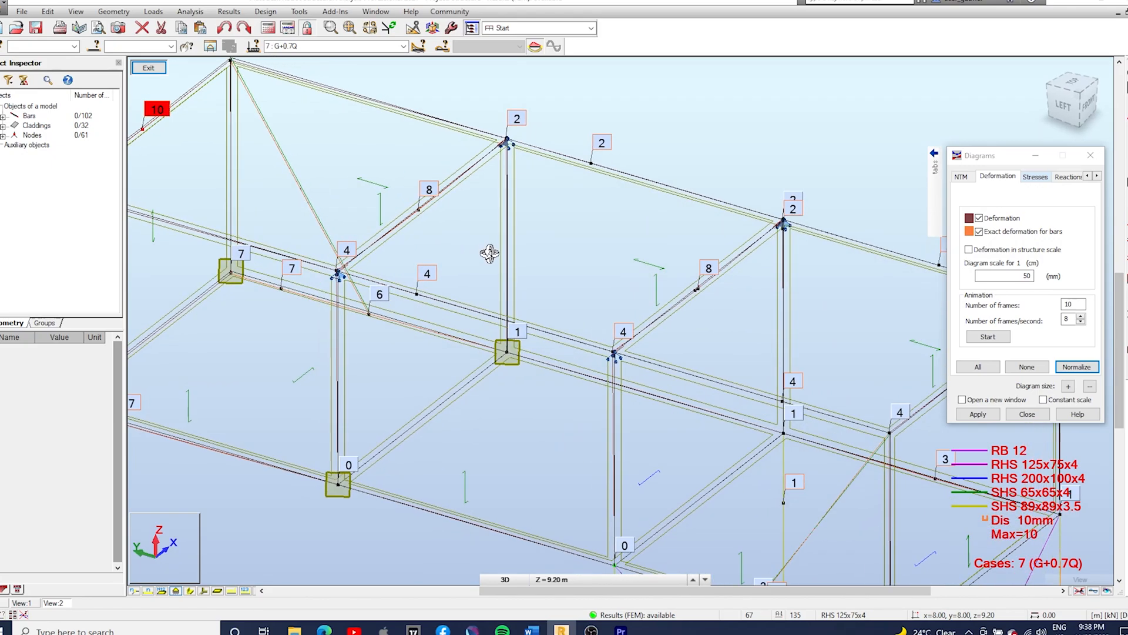
Step: Select top nodes 44 and 43 to inspect their supports
{"action": "left_click", "coordinate": [339, 275]}
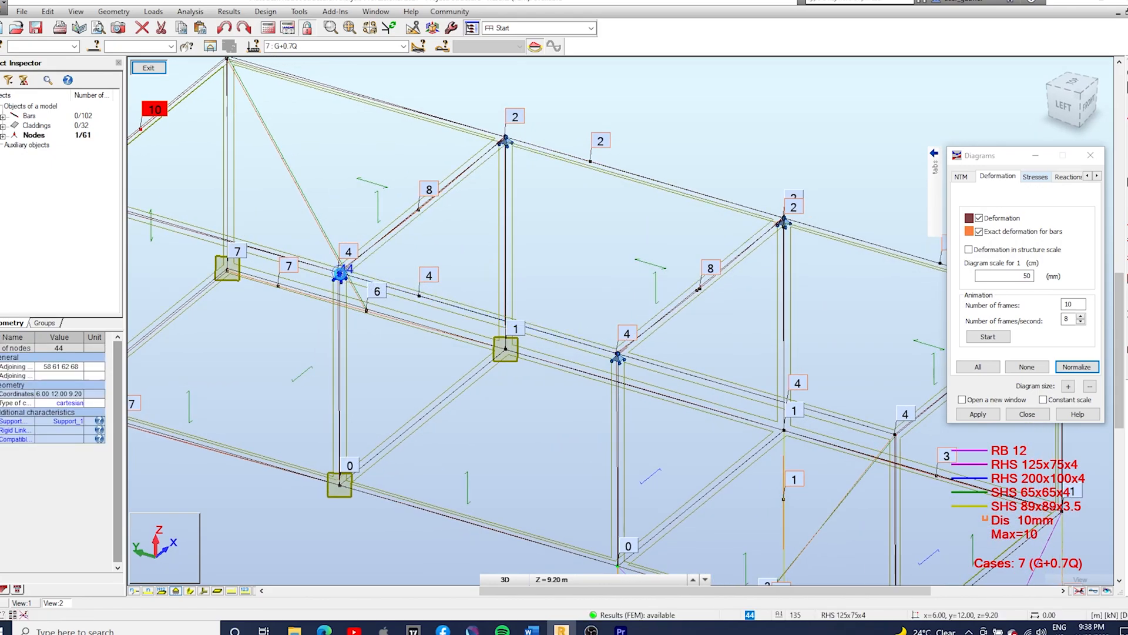
{"action": "left_click", "coordinate": [505, 141]}
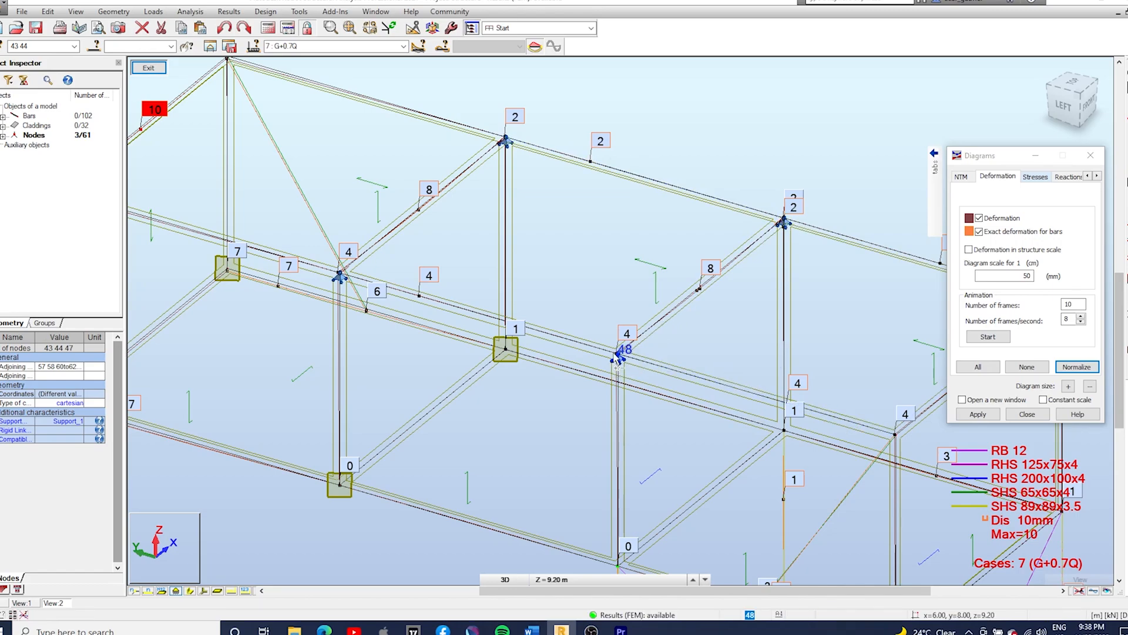
Step: Delete the supports from the four top nodes and re-analyse, restoring the 21 mm maximum
{"action": "left_click", "coordinate": [620, 356]}
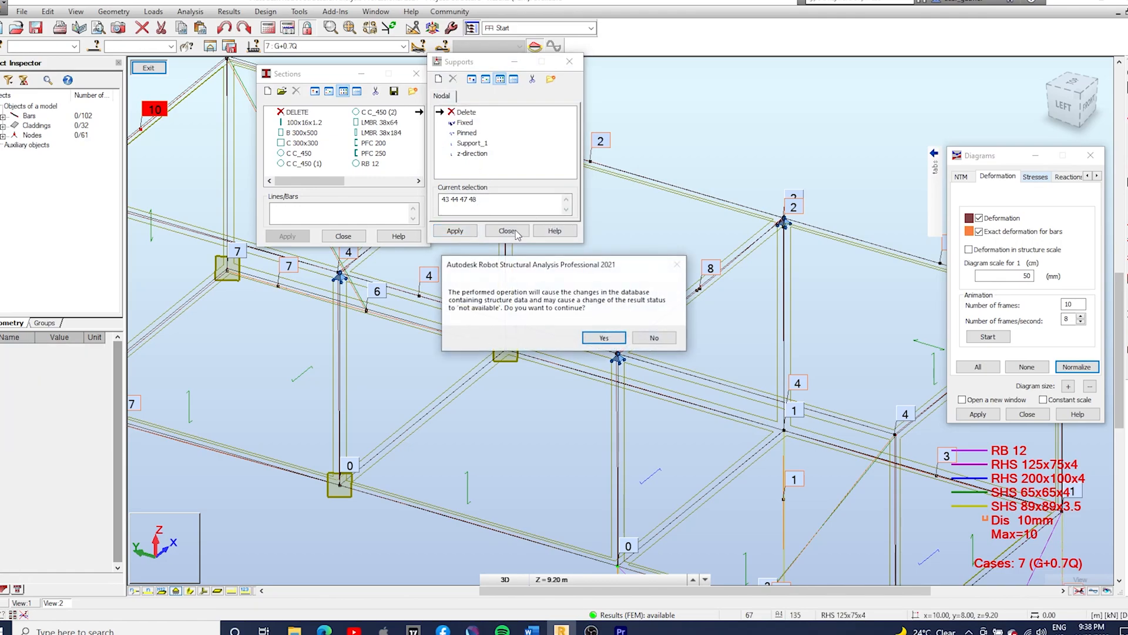
{"action": "left_click", "coordinate": [604, 337]}
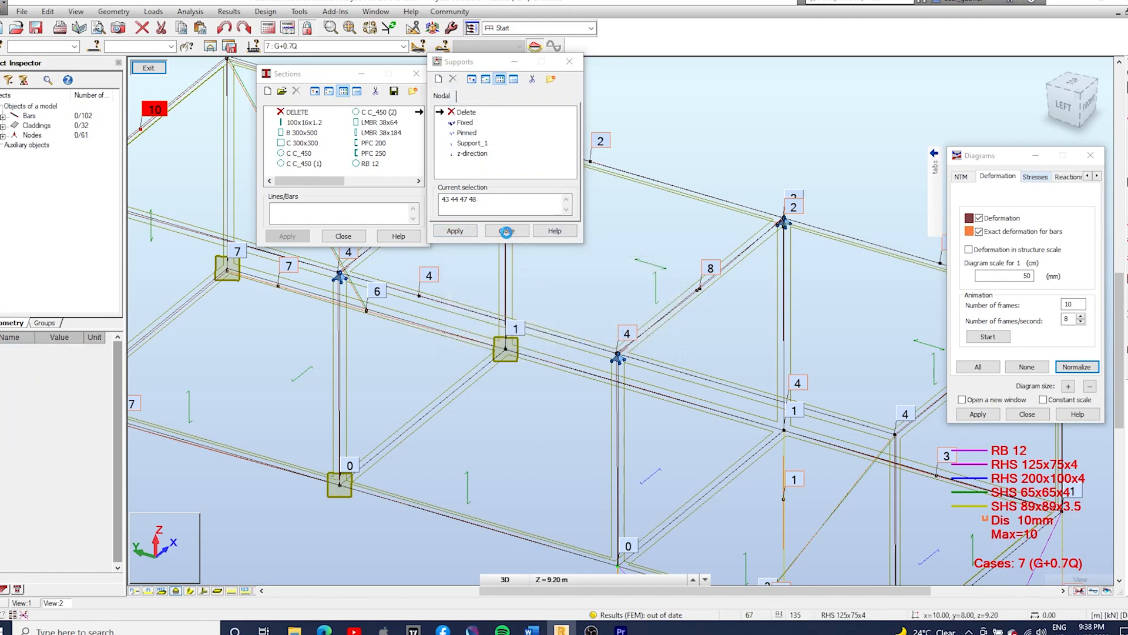
{"action": "left_click", "coordinate": [505, 230]}
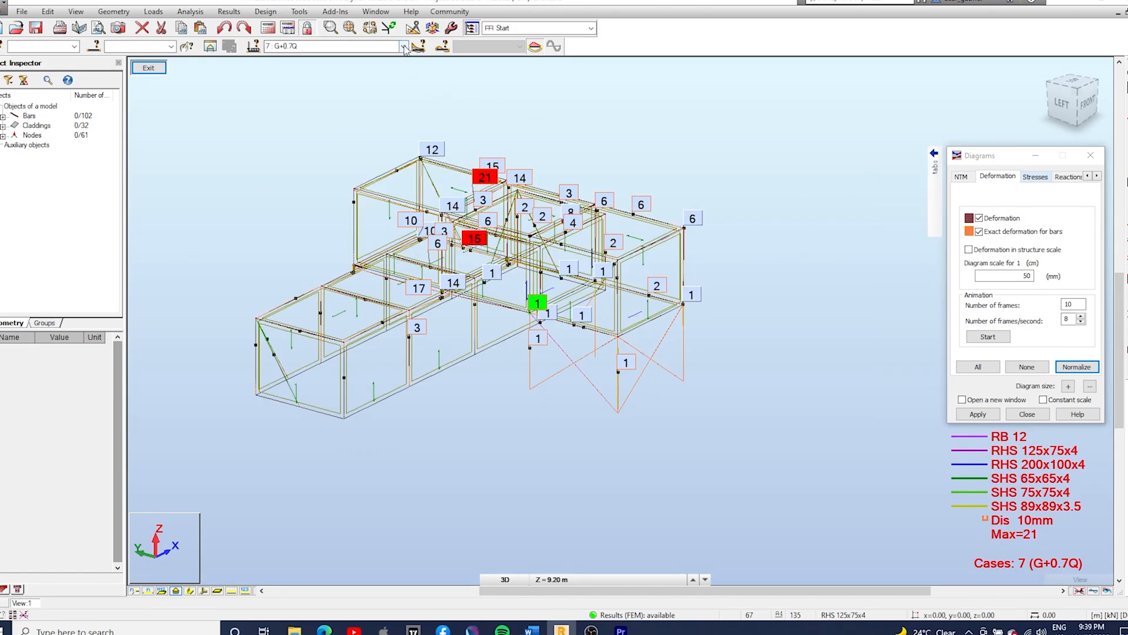
Step: Change all RHS 200x100x4 floor bars to PFC 250 and confirm
{"action": "left_click", "coordinate": [401, 47]}
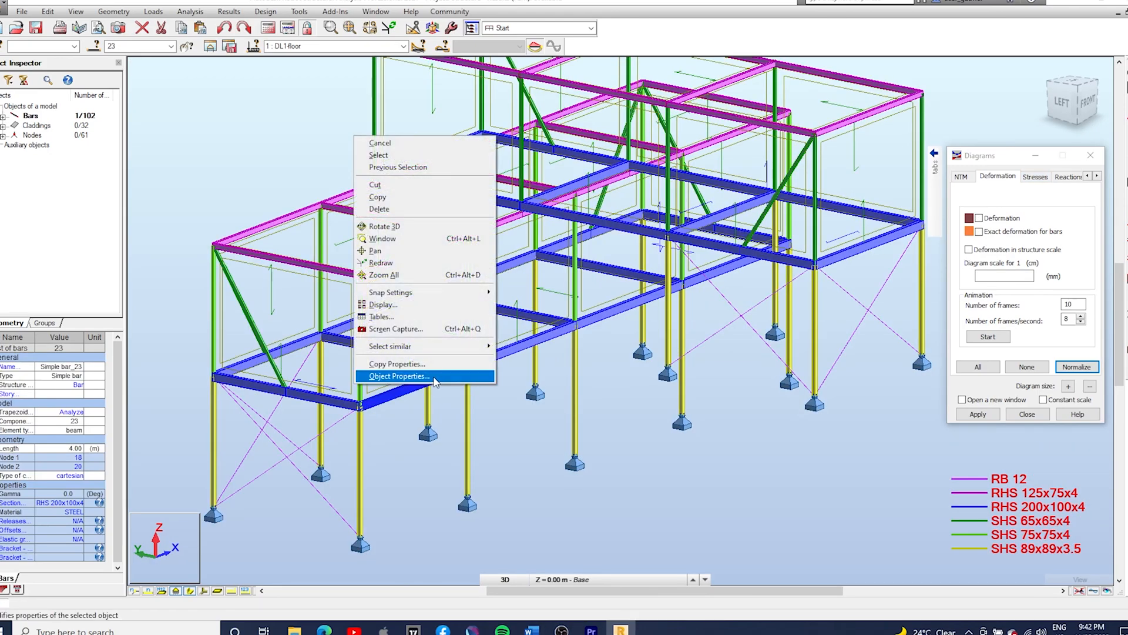
{"action": "mouse_move", "coordinate": [391, 345]}
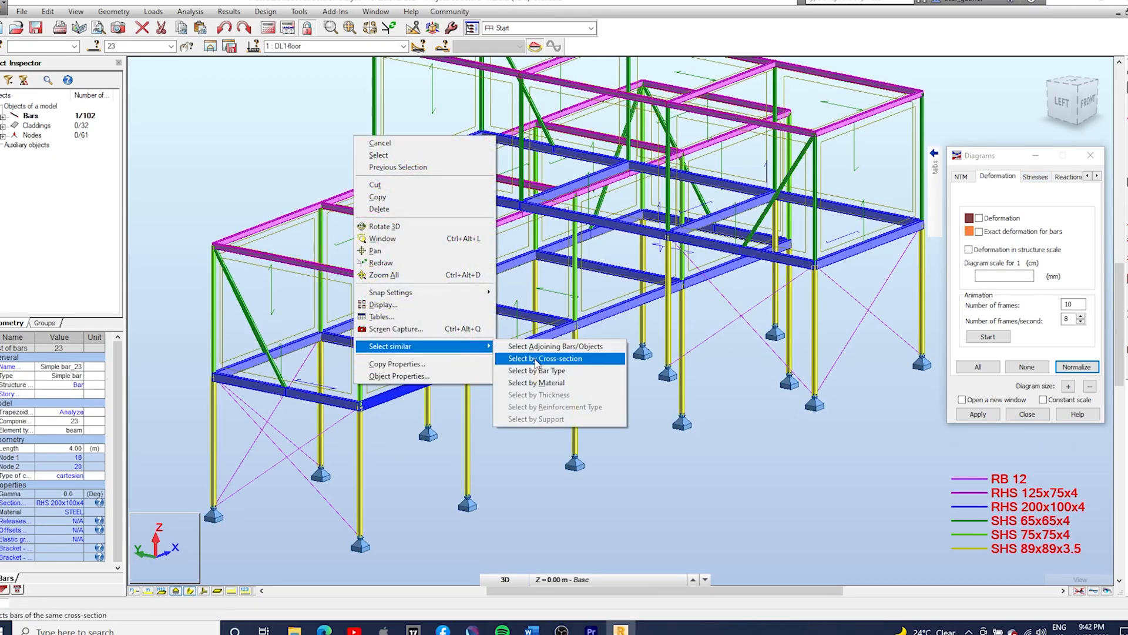
{"action": "left_click", "coordinate": [548, 359]}
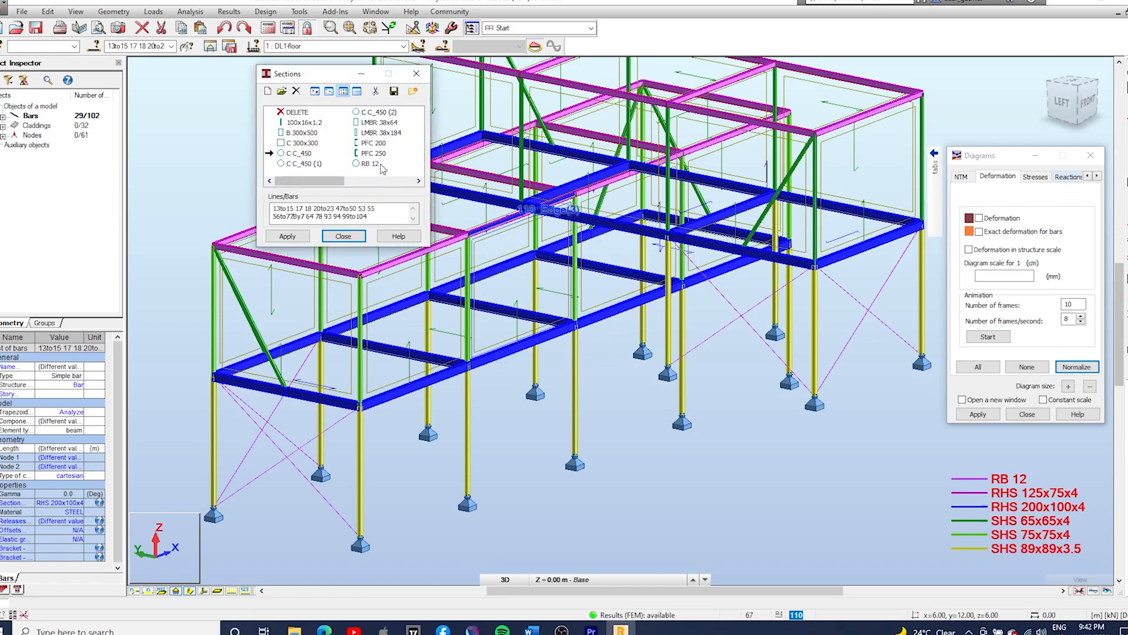
{"action": "left_click", "coordinate": [287, 237]}
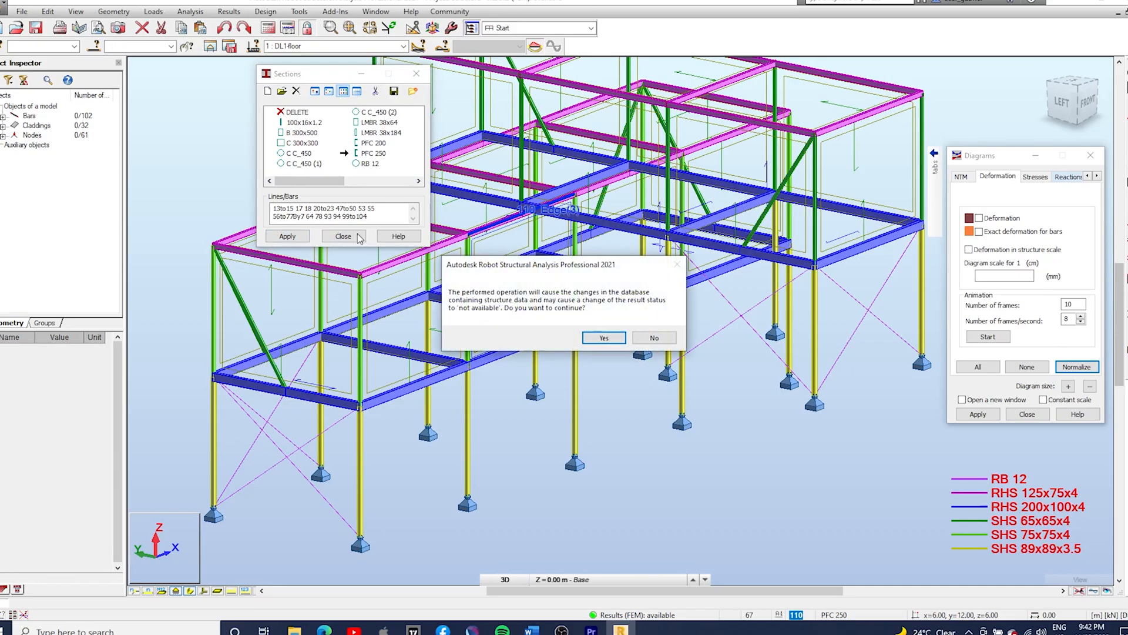
{"action": "left_click", "coordinate": [604, 337]}
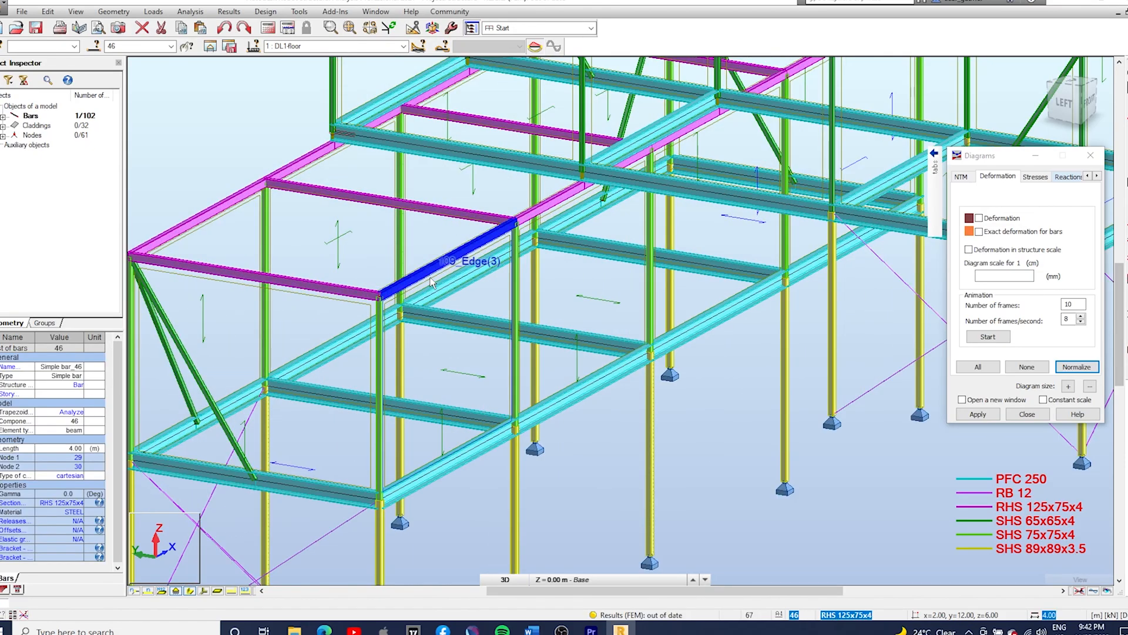
Step: Select all roof bars sharing beam 46's section, ready for UB 150x14
{"action": "right_click", "coordinate": [431, 282]}
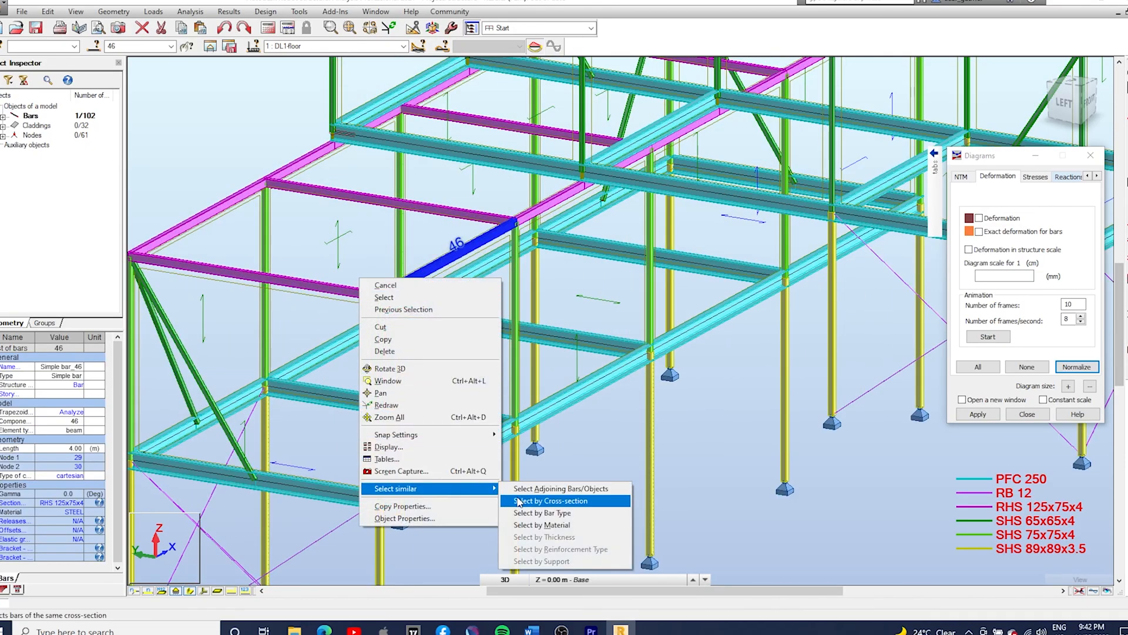
{"action": "left_click", "coordinate": [550, 501]}
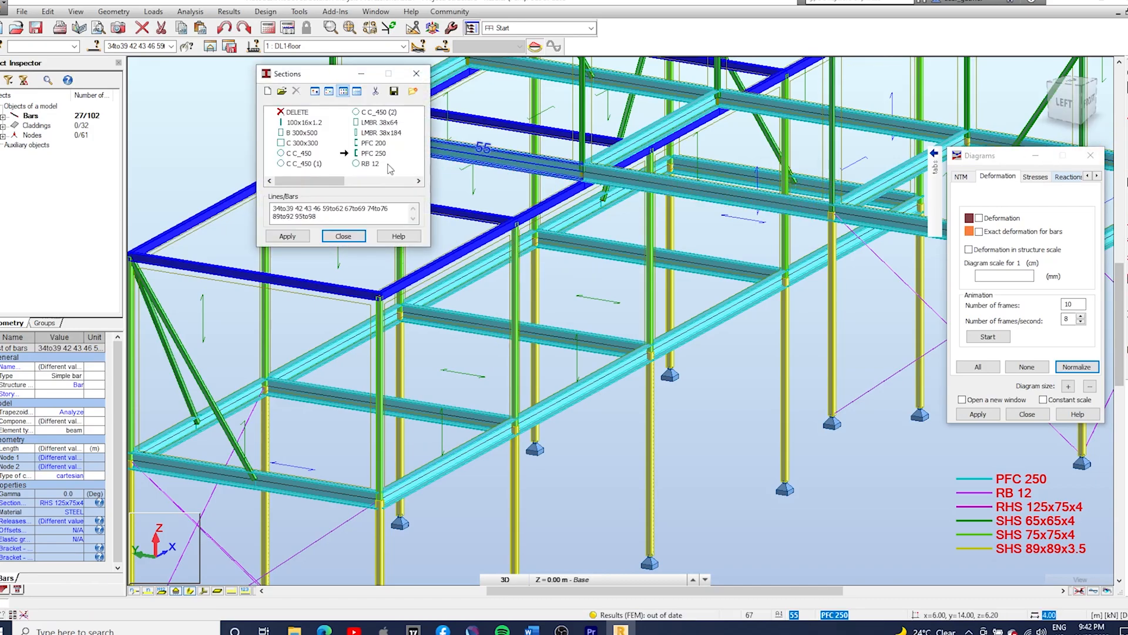
{"action": "scroll", "scroll_direction": "down", "scroll_amount": 3}
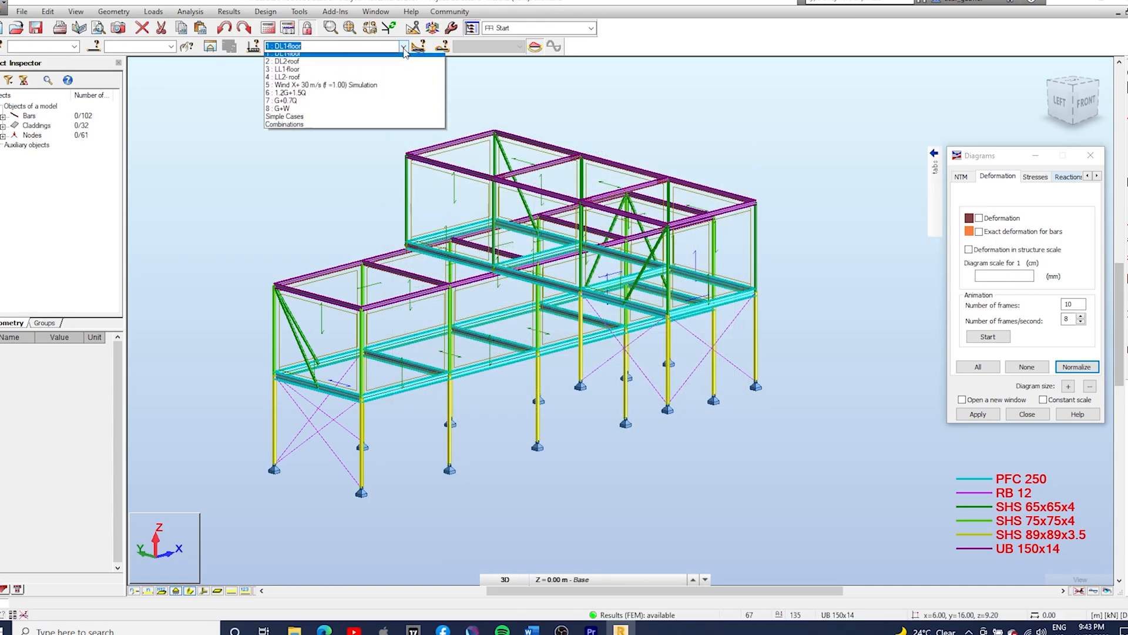
Step: Display the deformed shape for combination 7: G+0.7Q
{"action": "left_click", "coordinate": [282, 100]}
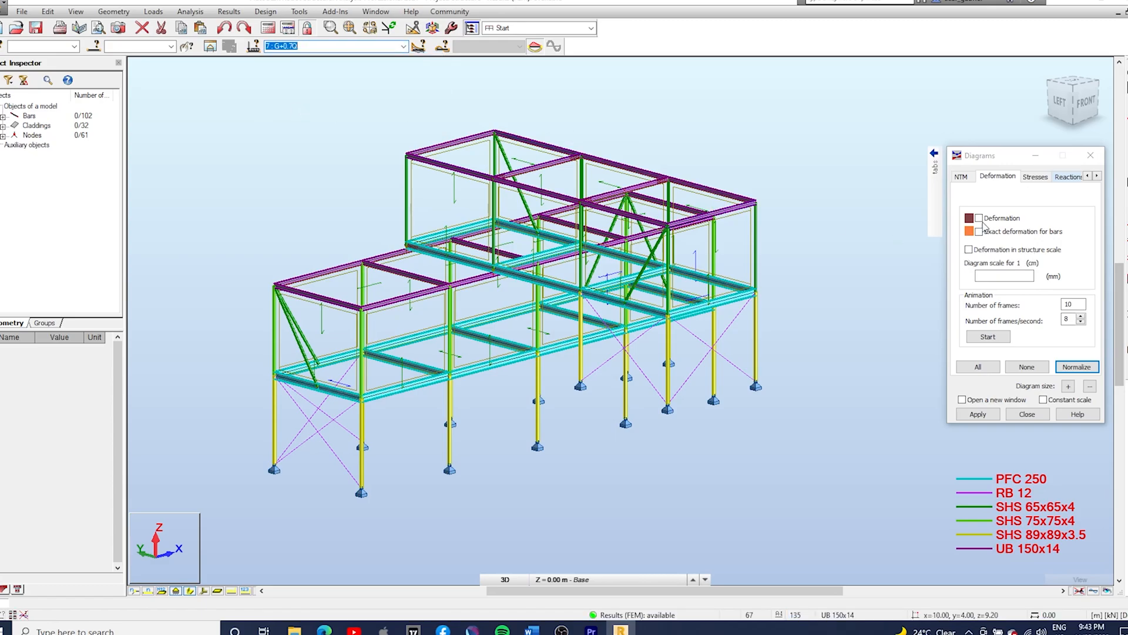
{"action": "left_click", "coordinate": [979, 219]}
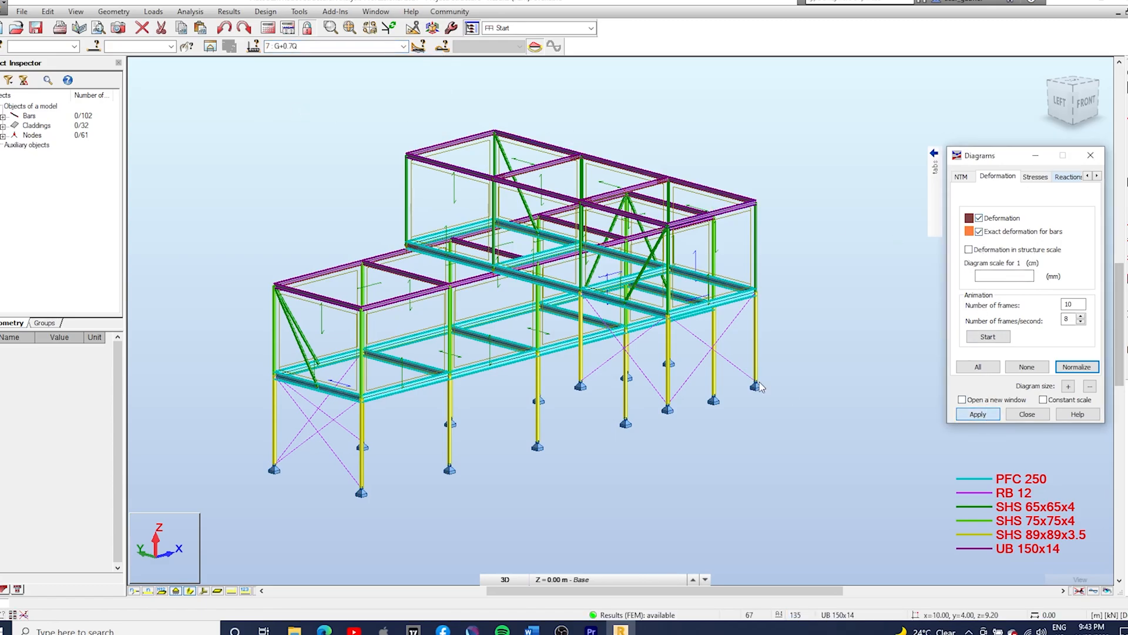
{"action": "left_click", "coordinate": [978, 414]}
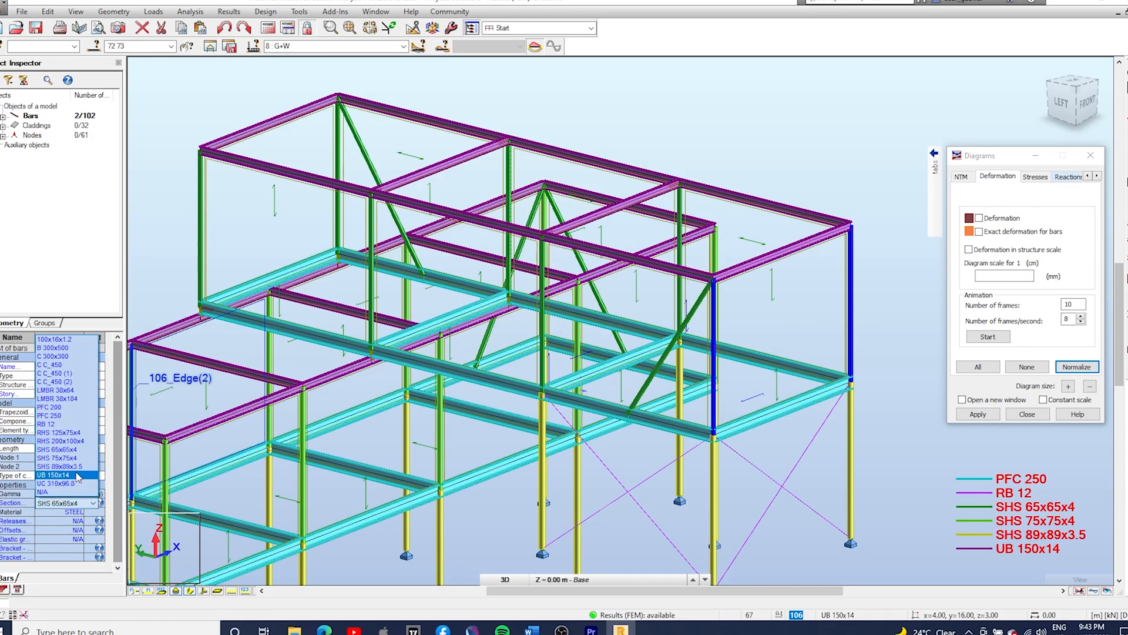
Step: Assign PFC 200 to the end-frame bars and view the re-analysed G+W deformed shape
{"action": "left_click", "coordinate": [51, 407]}
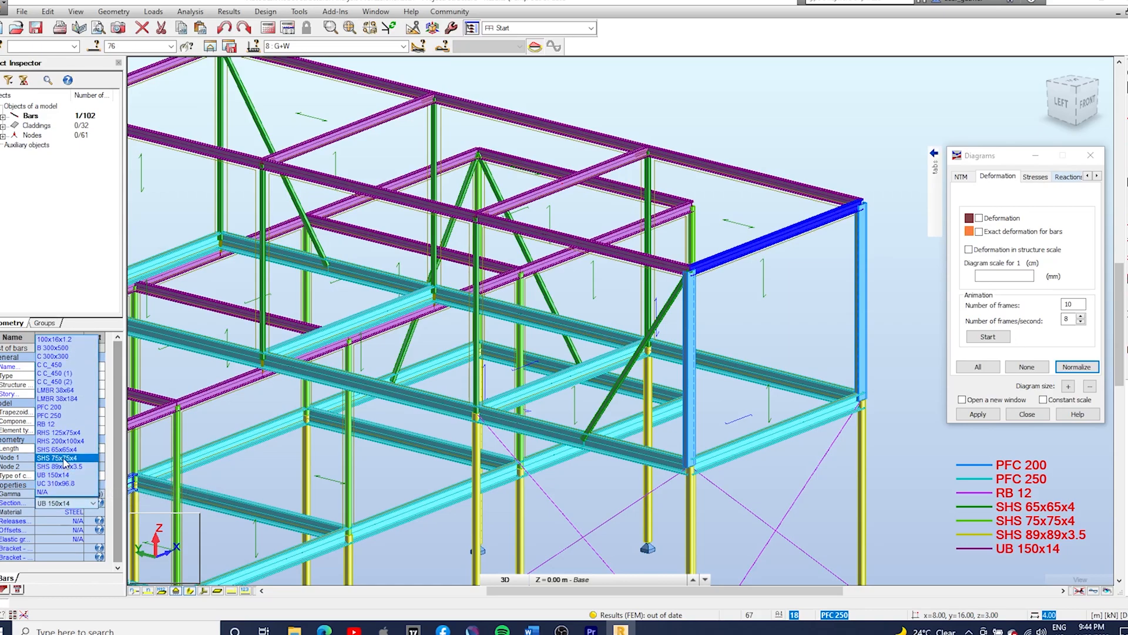
{"action": "left_click", "coordinate": [57, 430]}
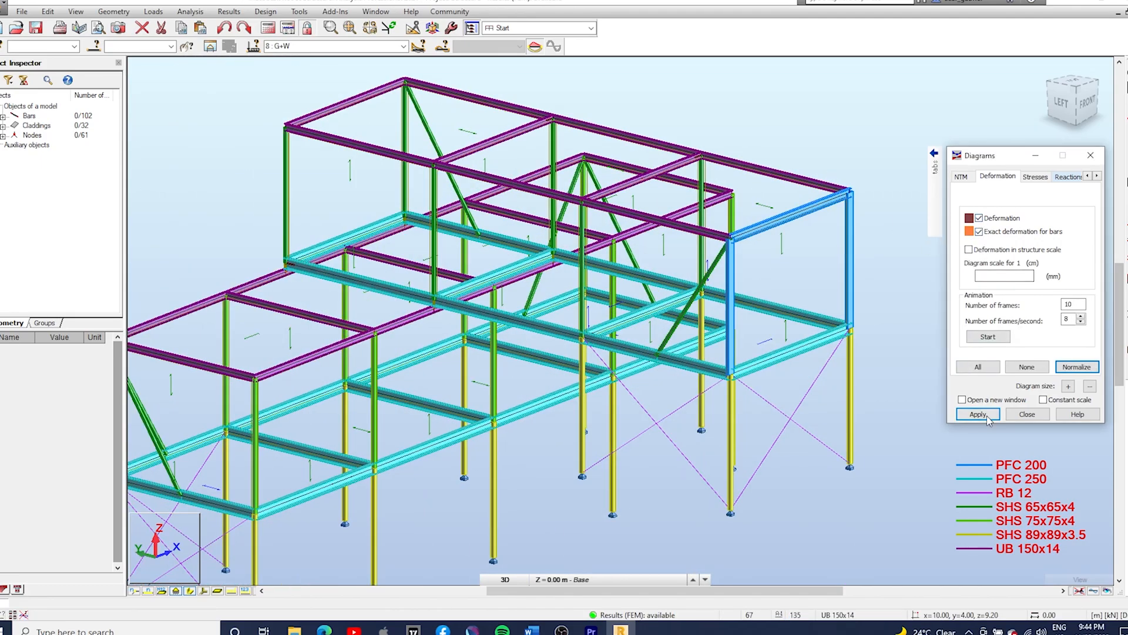
{"action": "left_click", "coordinate": [978, 413]}
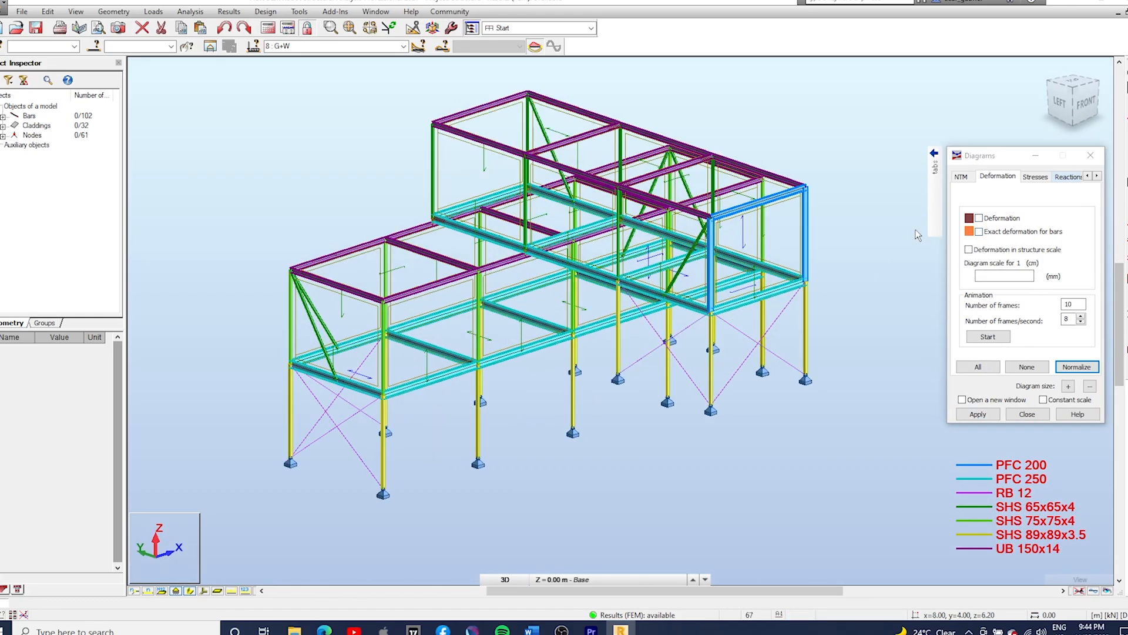
Step: Show labelled Fx axial force diagrams on all bars under G+W
{"action": "left_click", "coordinate": [962, 177]}
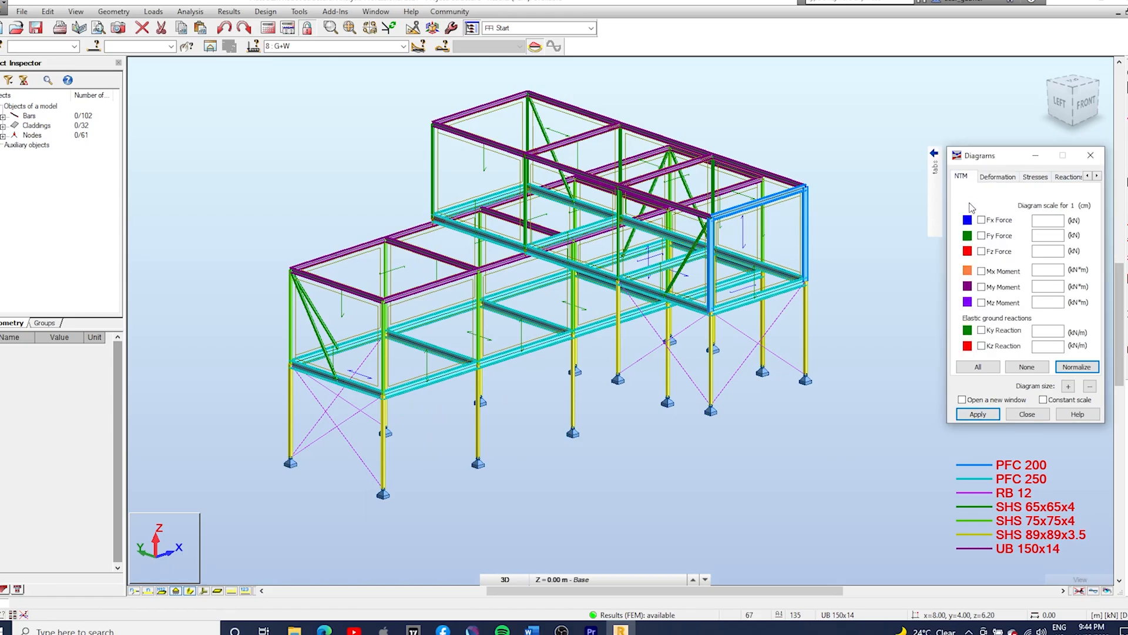
{"action": "left_click", "coordinate": [980, 220]}
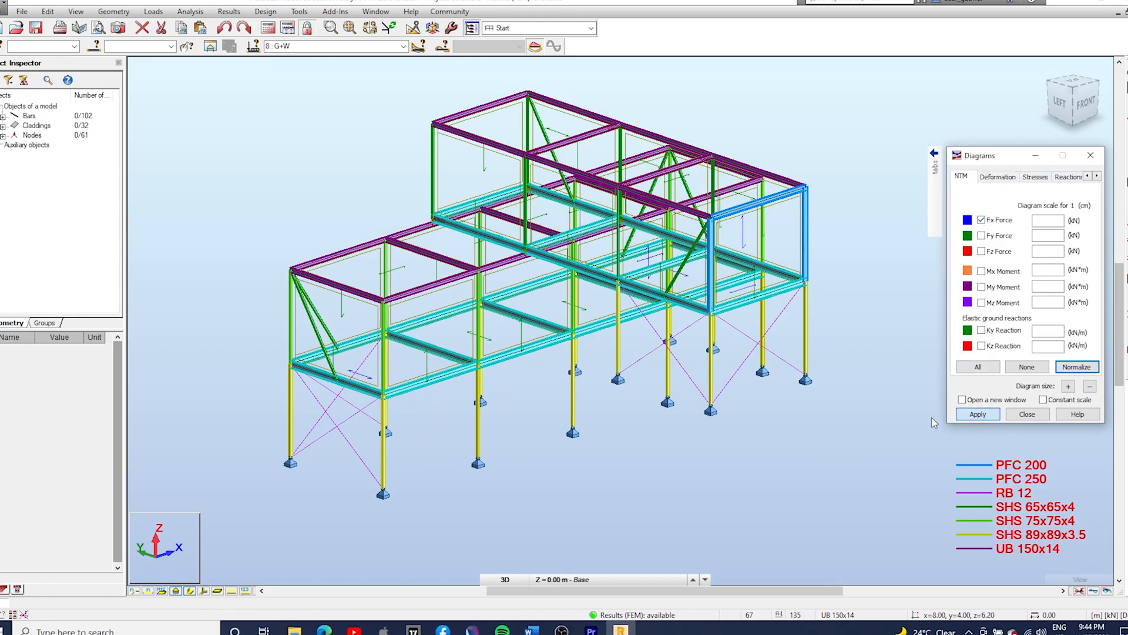
{"action": "left_click", "coordinate": [978, 414]}
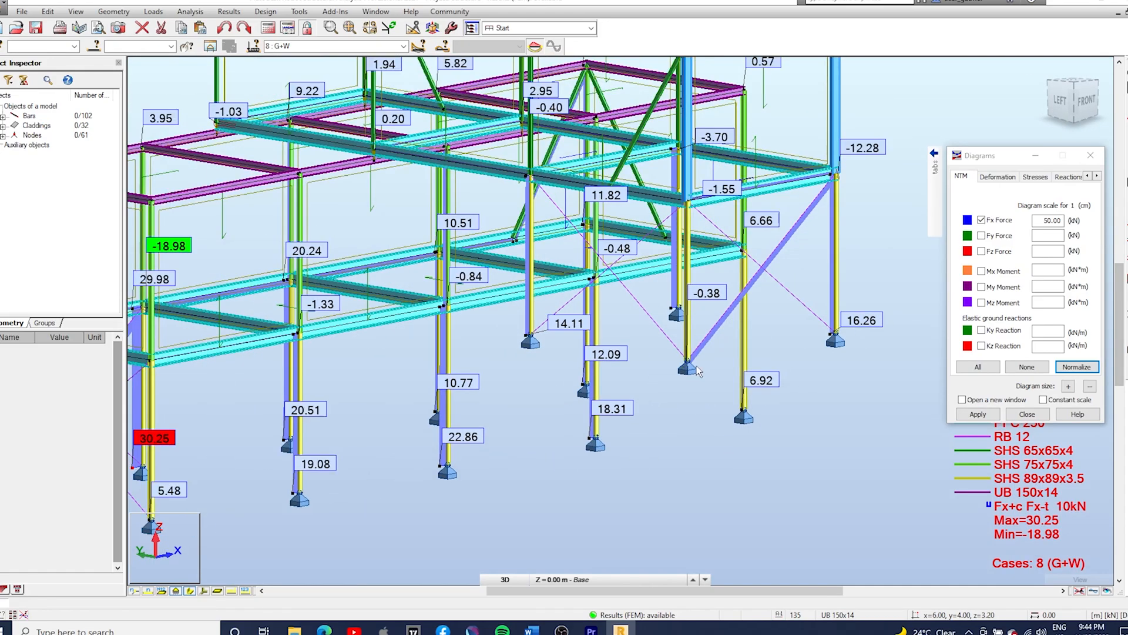
Step: Select every RB 12 bracing rod by cross-section and enlarge their axial force diagrams
{"action": "right_click", "coordinate": [698, 367]}
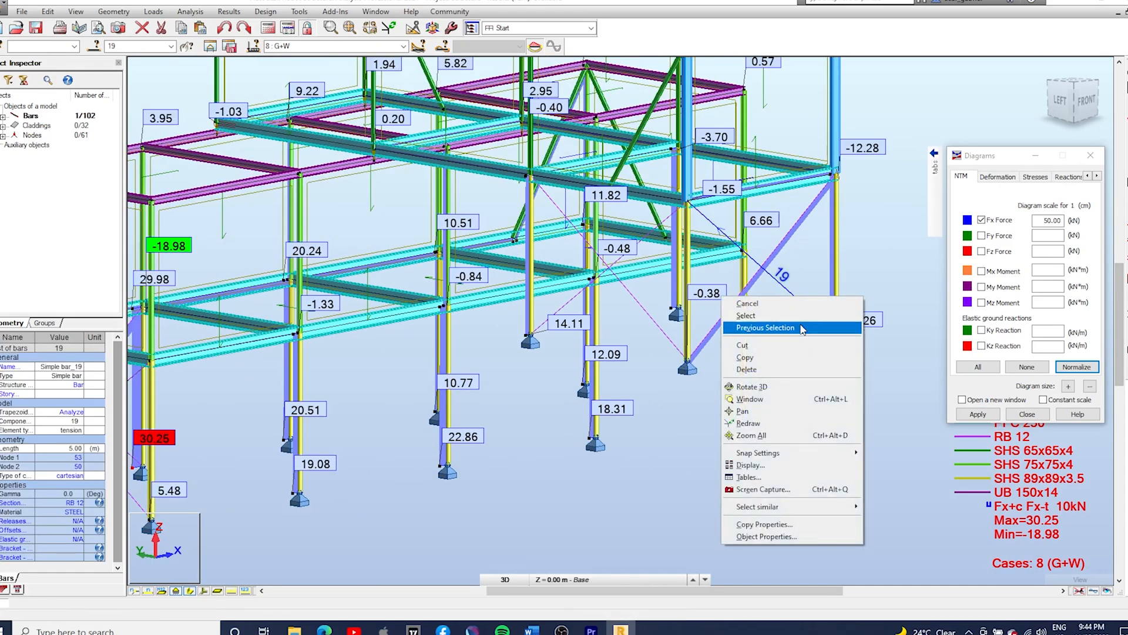
{"action": "mouse_move", "coordinate": [757, 506]}
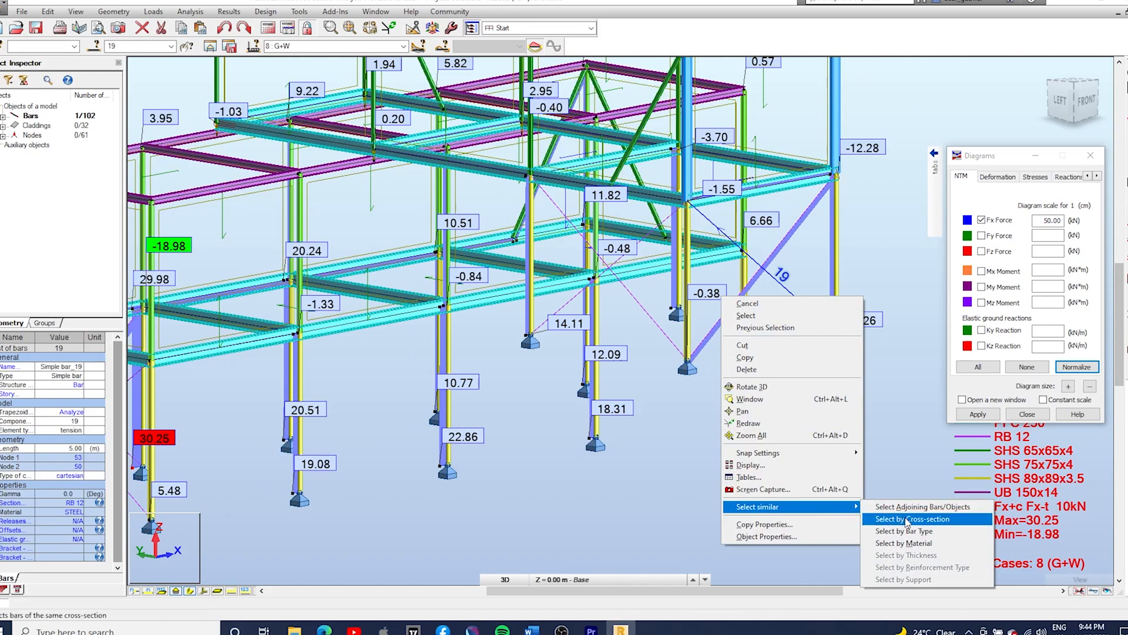
{"action": "left_click", "coordinate": [906, 519]}
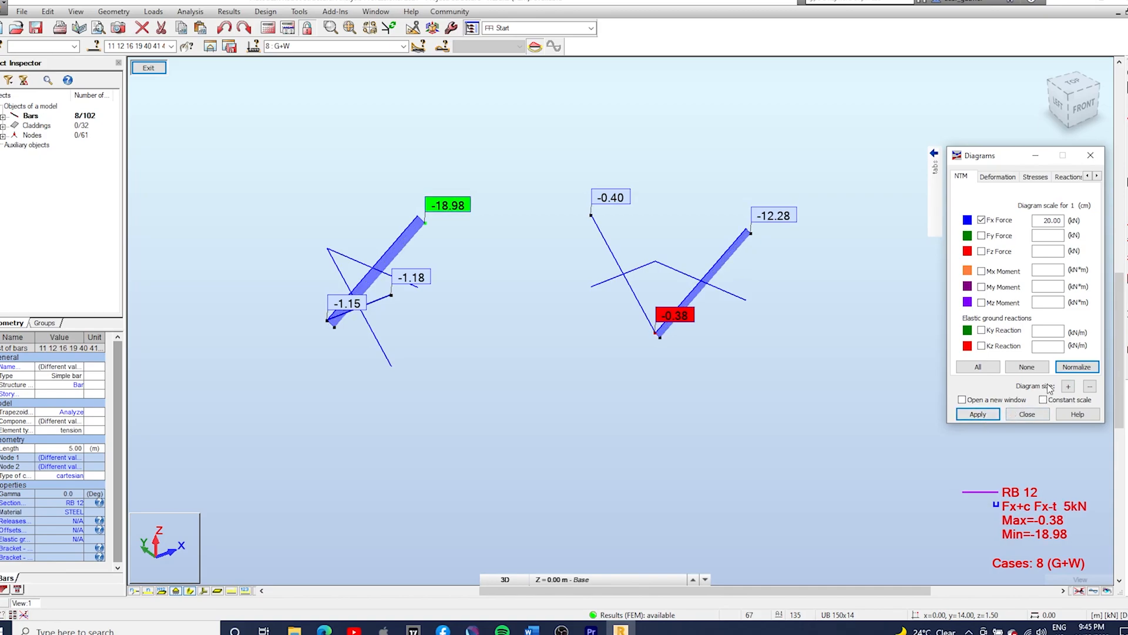
{"action": "left_click", "coordinate": [978, 413]}
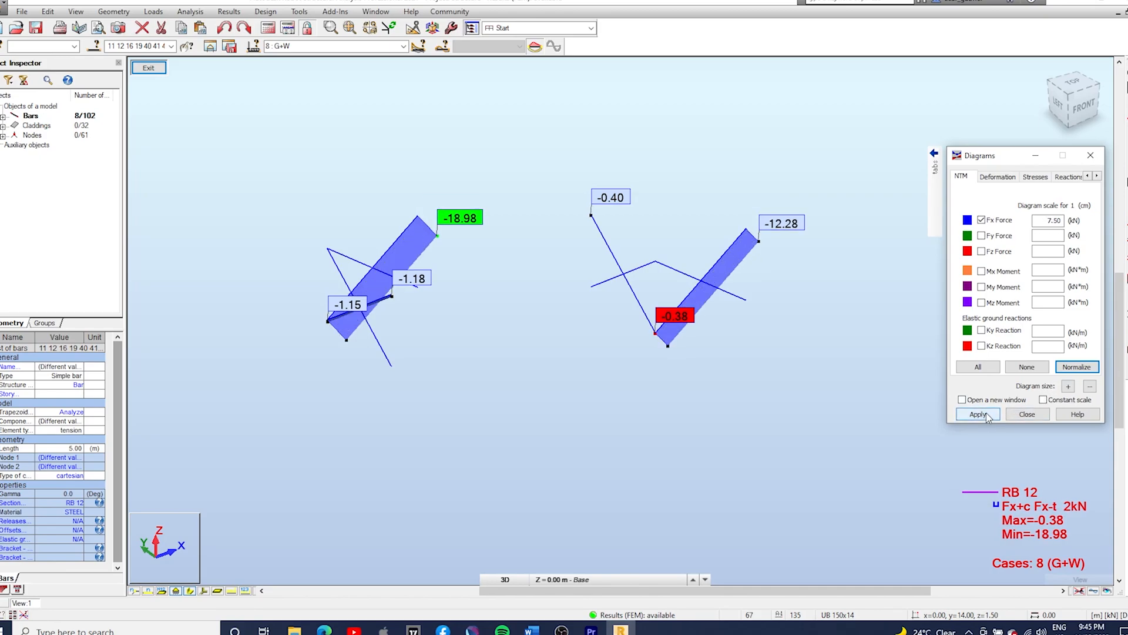
{"action": "left_click", "coordinate": [977, 413]}
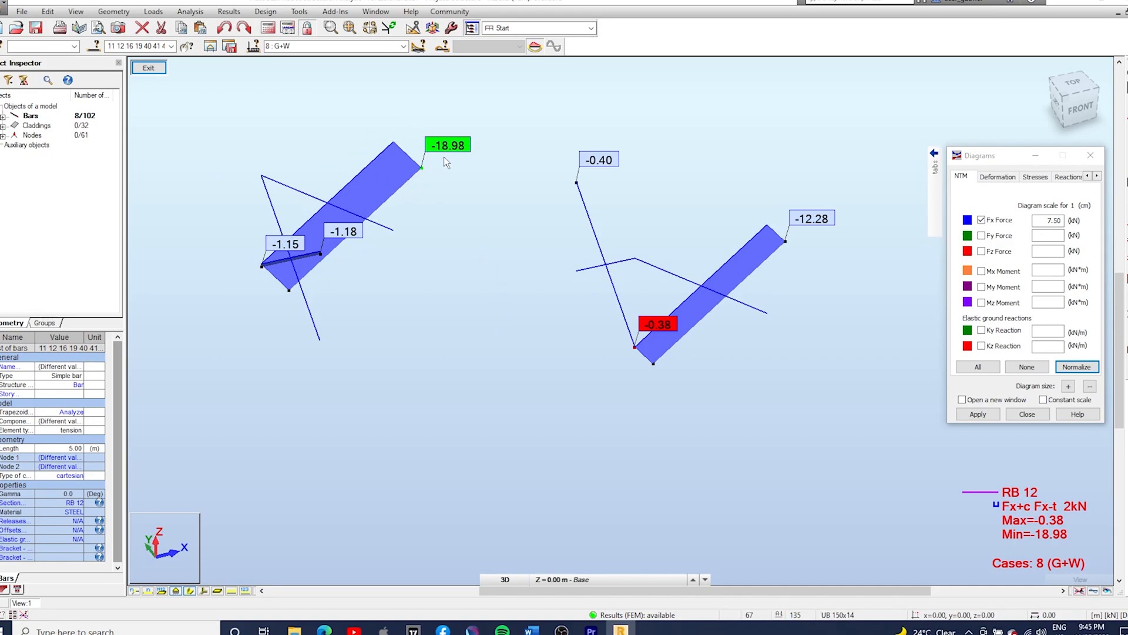
{"action": "mouse_move", "coordinate": [494, 152]}
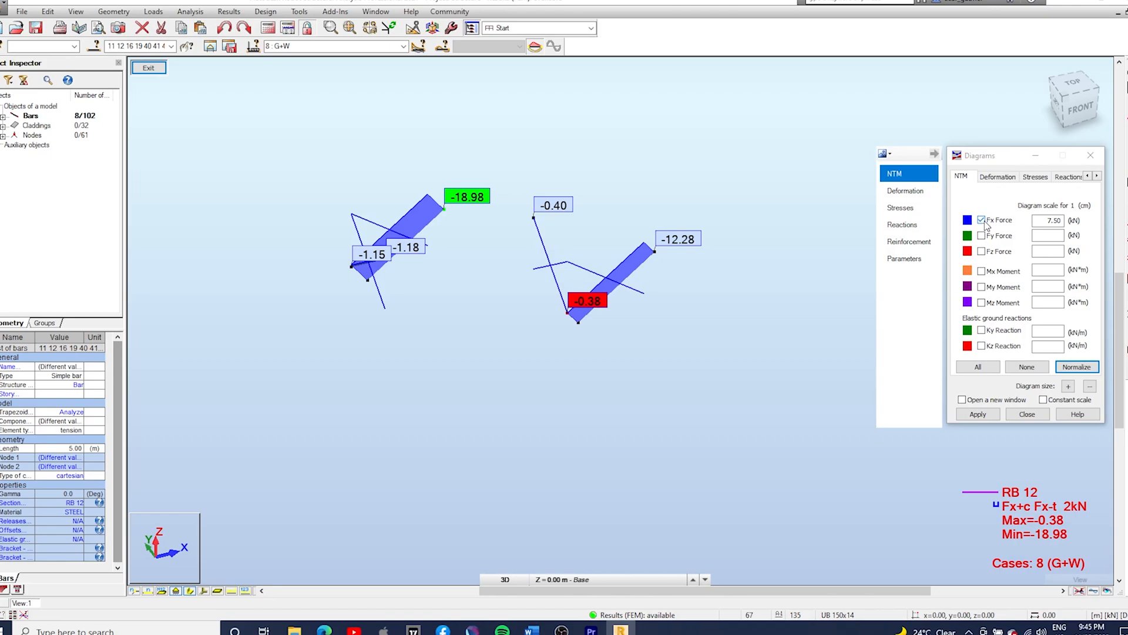
{"action": "left_click", "coordinate": [981, 219]}
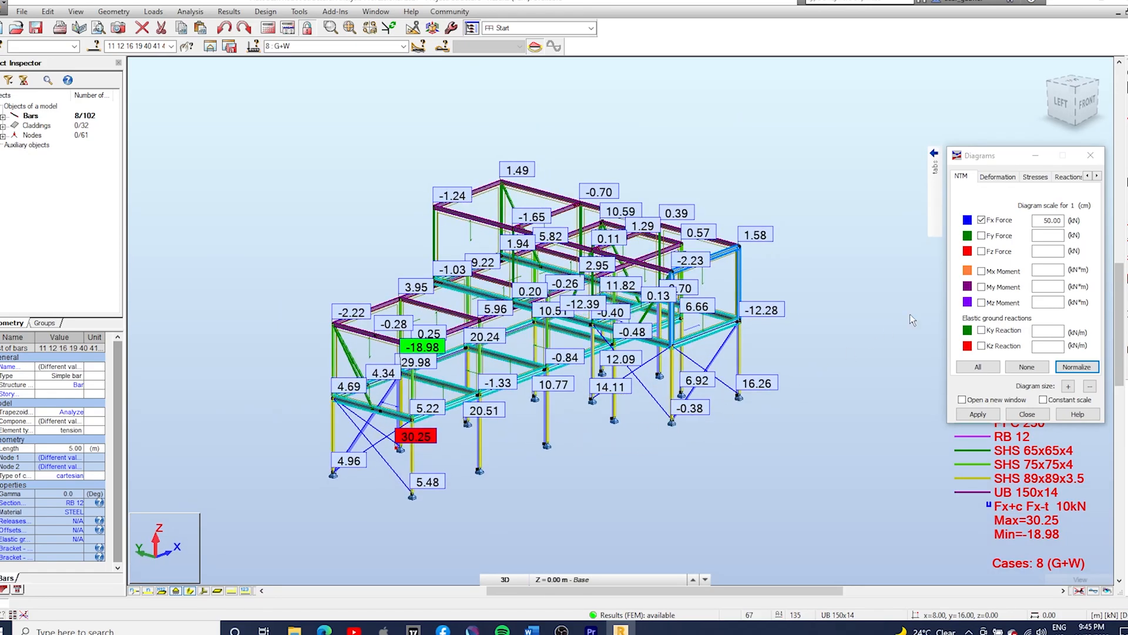
Step: Clear the Fx diagrams, show the claddings and inspect roof beam 46's UB 150x14 properties
{"action": "left_click", "coordinate": [997, 176]}
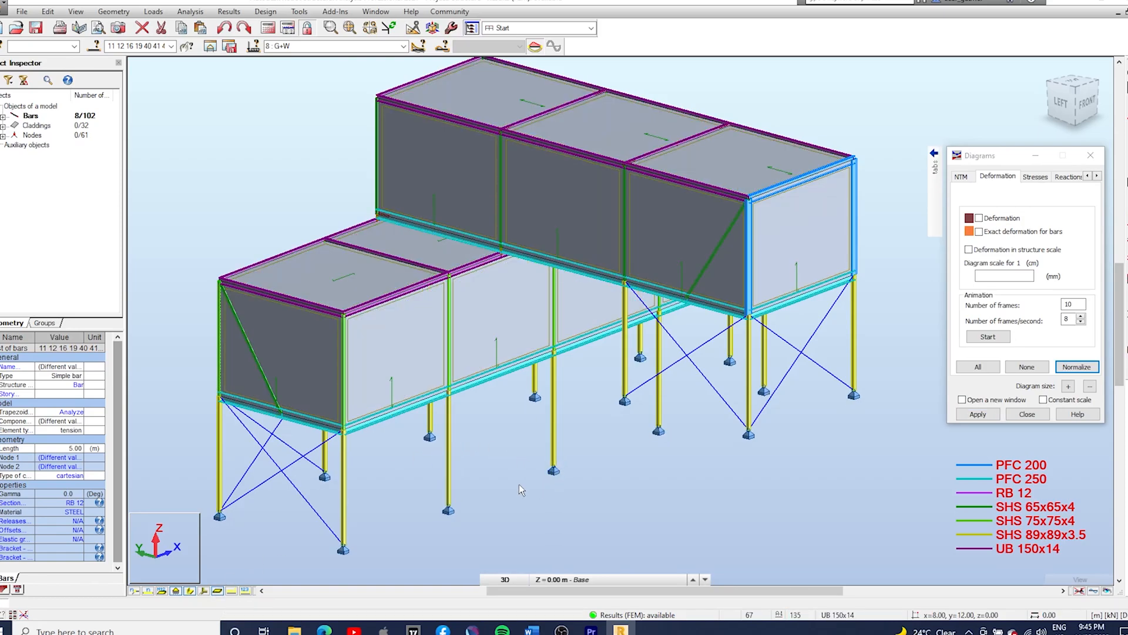
{"action": "mouse_move", "coordinate": [519, 490]}
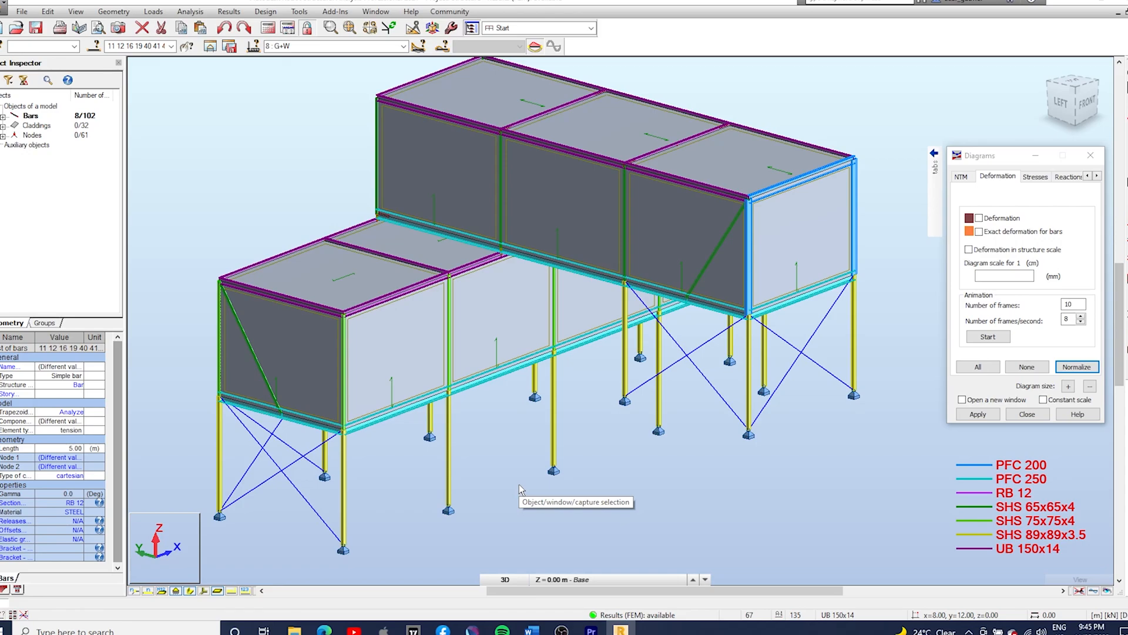
{"action": "mouse_move", "coordinate": [653, 521]}
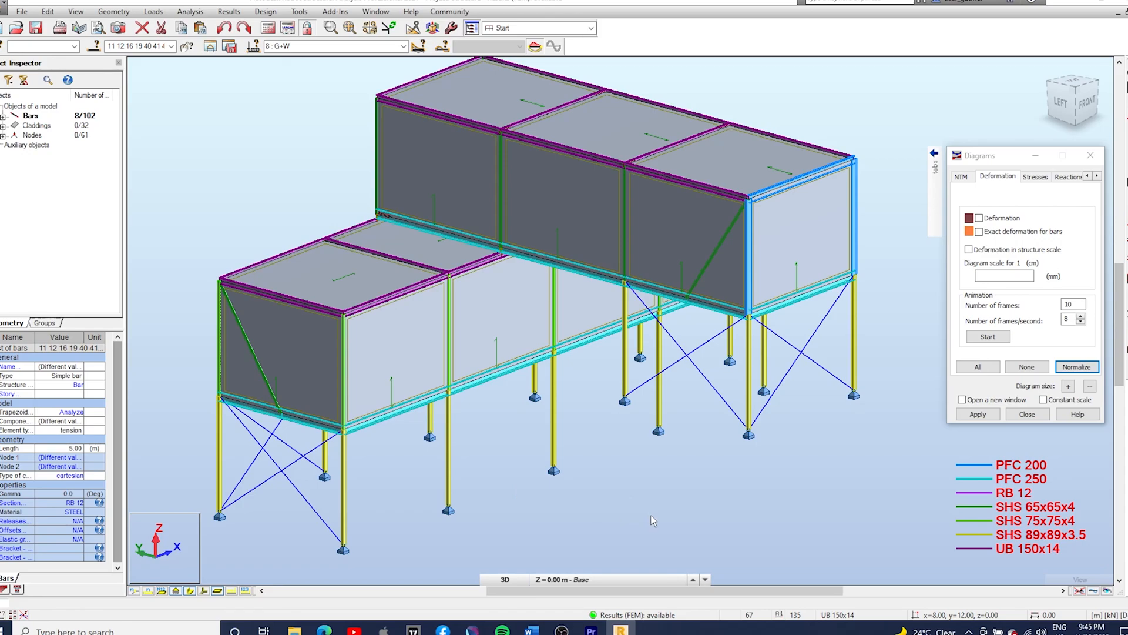
{"action": "mouse_move", "coordinate": [647, 524]}
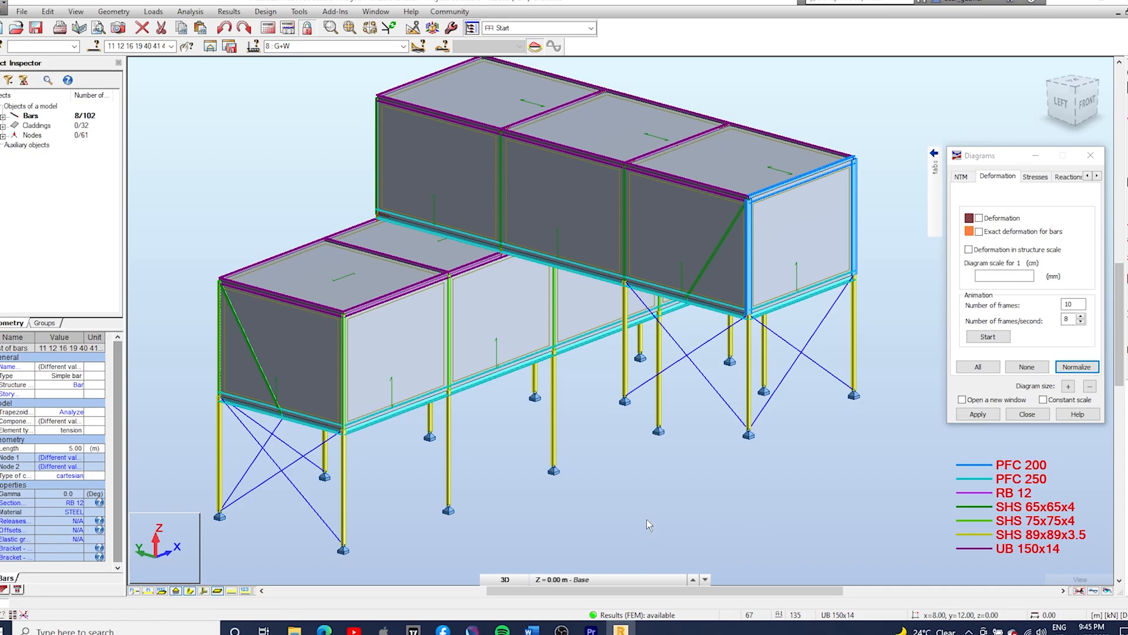
{"action": "left_click", "coordinate": [551, 397]}
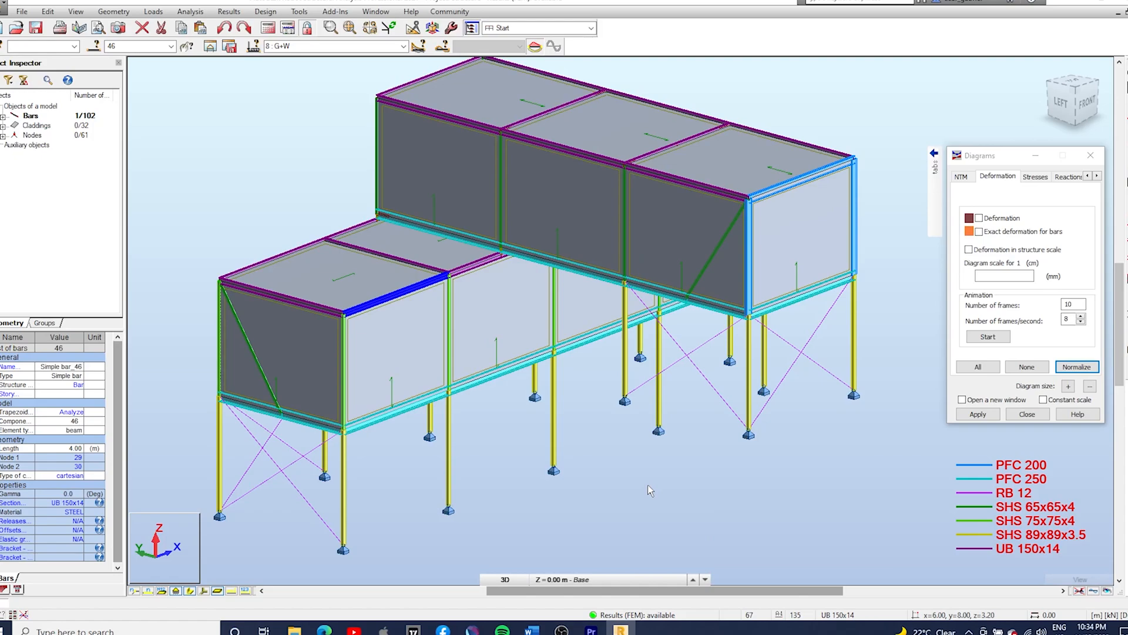
{"action": "mouse_move", "coordinate": [657, 444]}
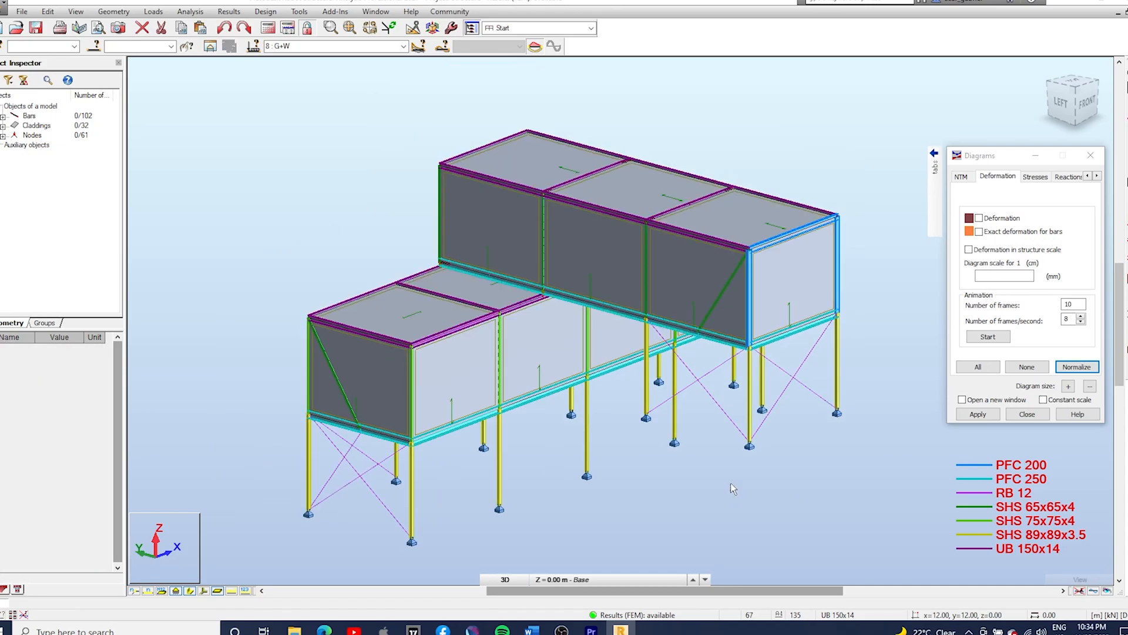
{"action": "mouse_move", "coordinate": [253, 181]}
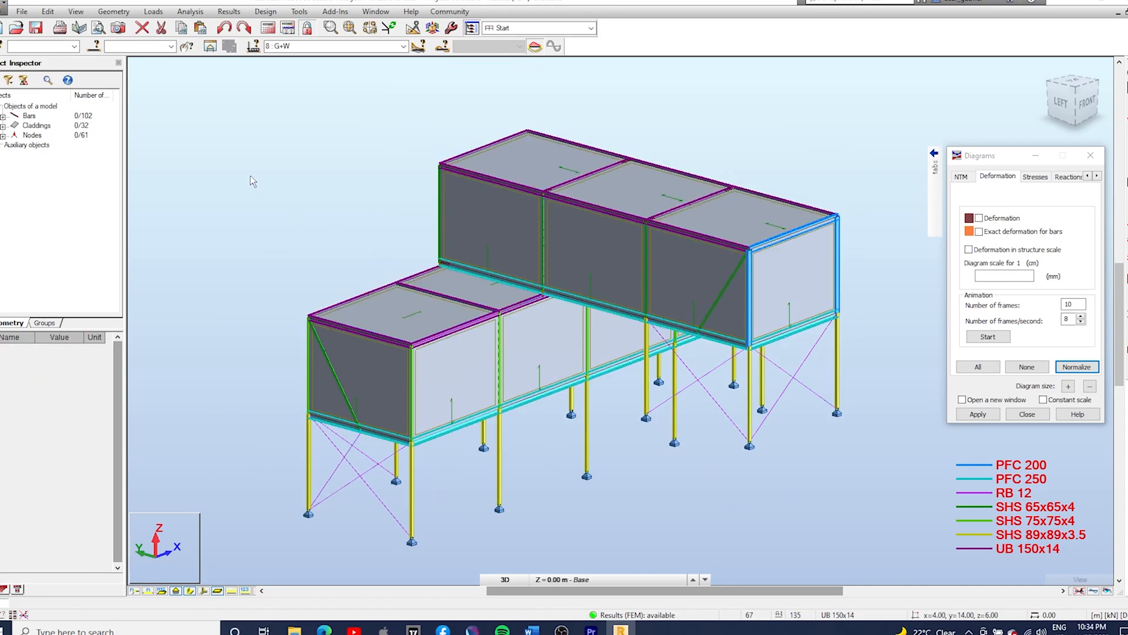
{"action": "mouse_move", "coordinate": [247, 271]}
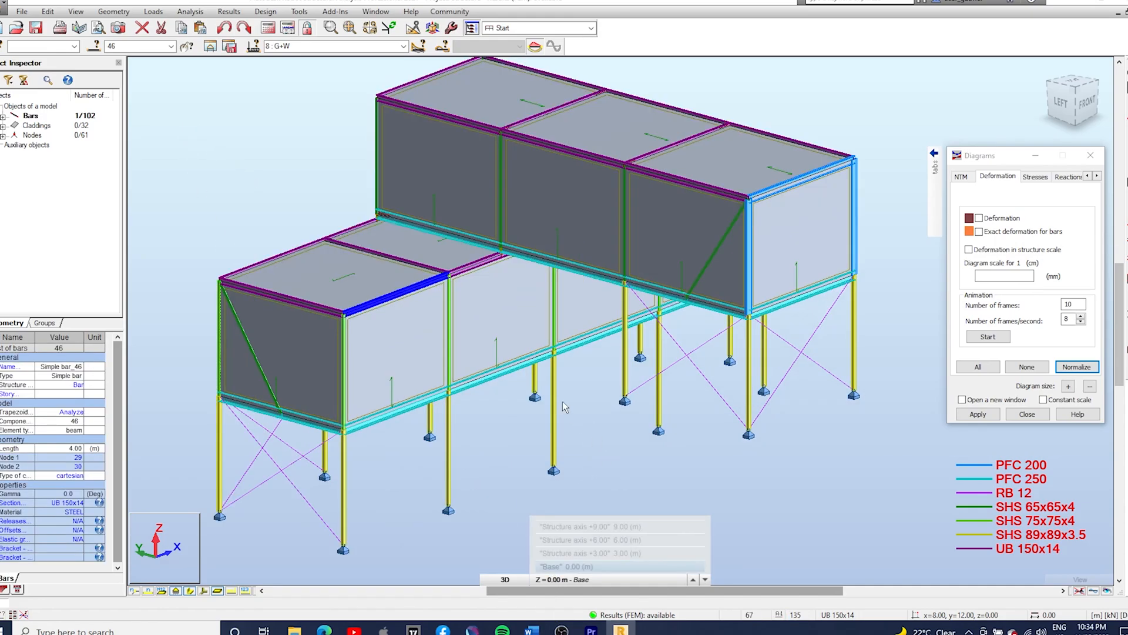
{"action": "mouse_move", "coordinate": [648, 489]}
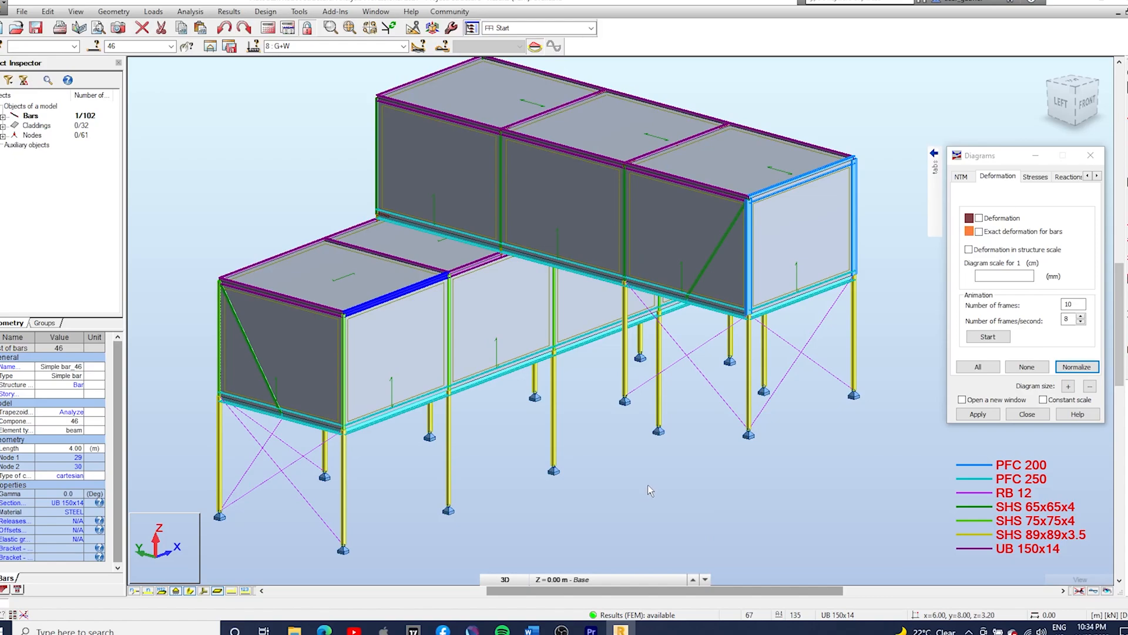